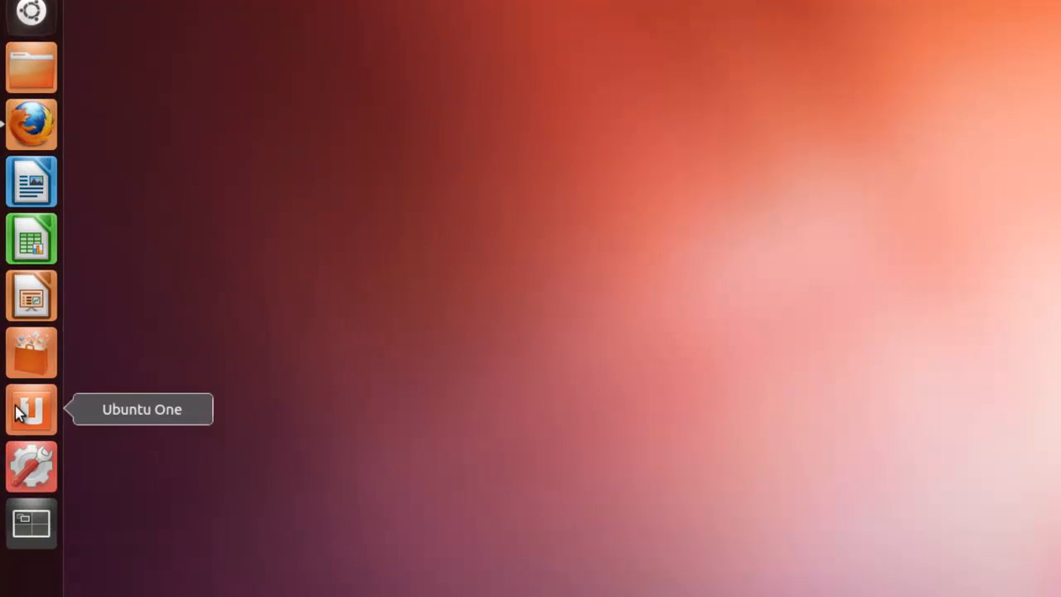
mouse_move(33, 373)
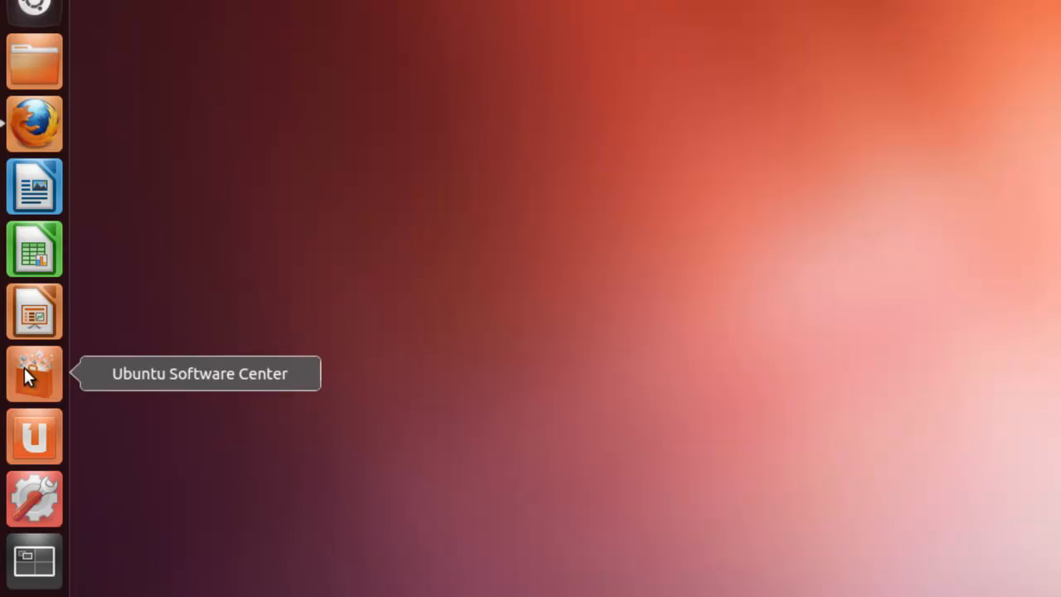
Search Ubuntu Software Center for 'virtual'
left_click(33, 375)
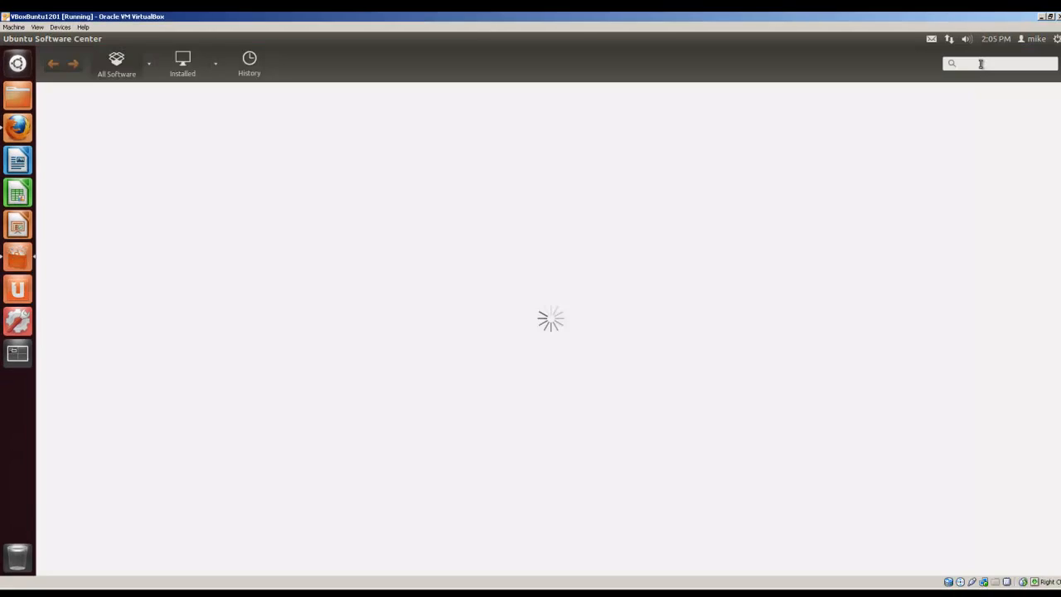
type("v")
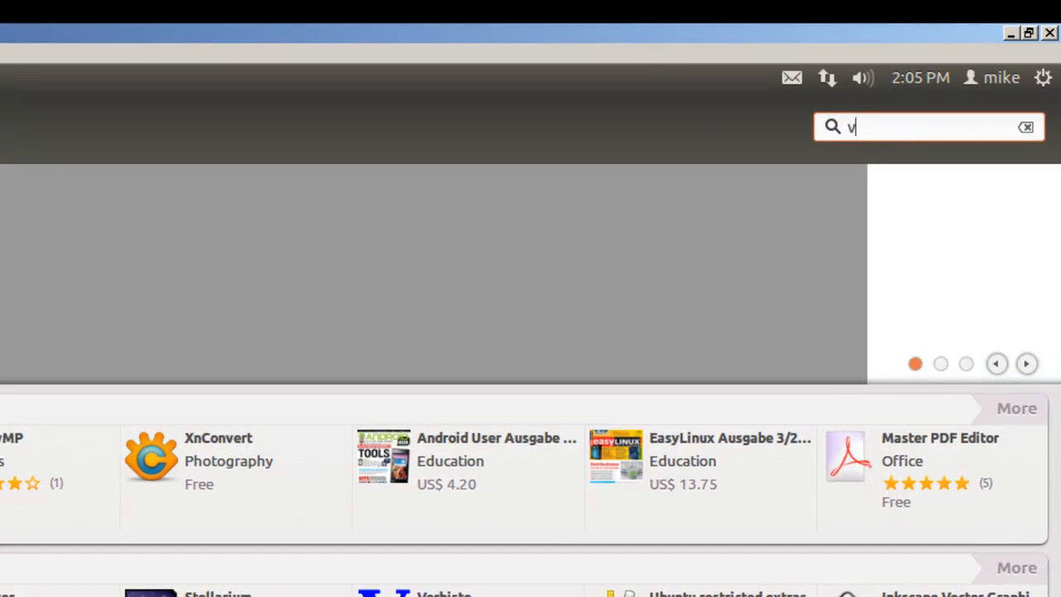
type("irtual")
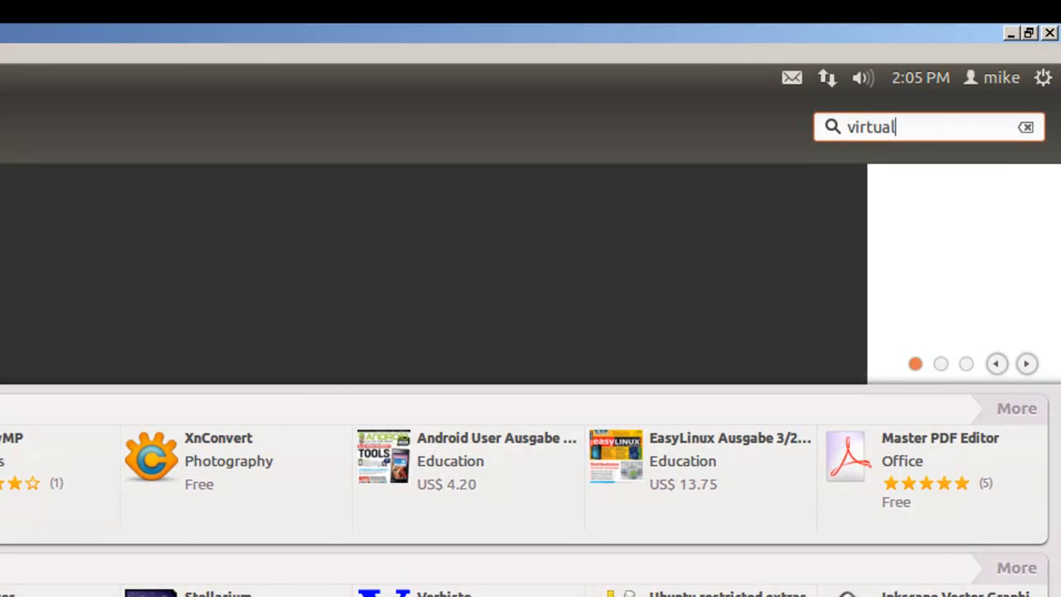
key("Return")
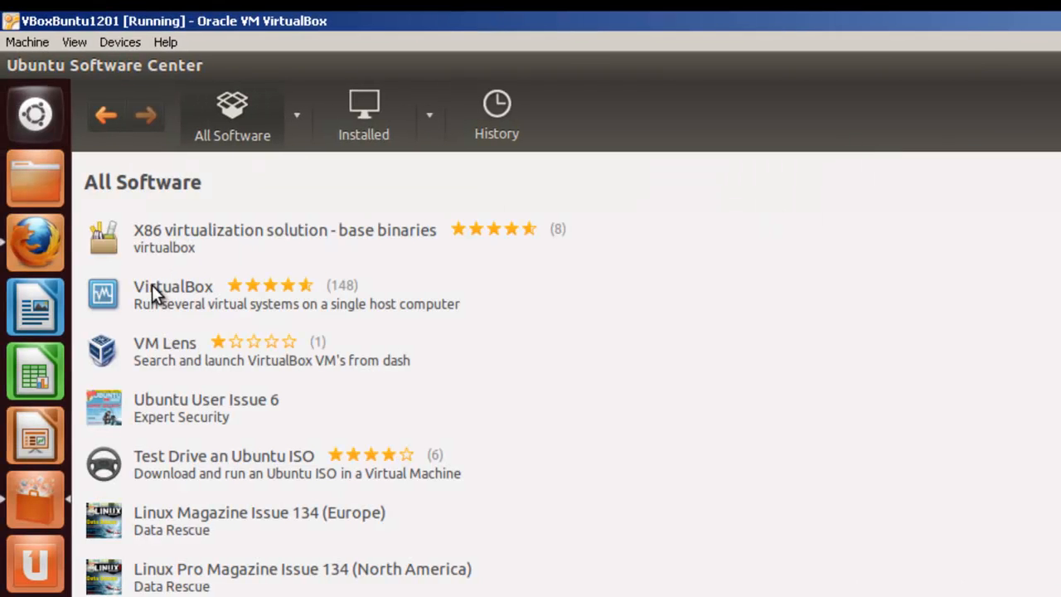
mouse_move(198, 297)
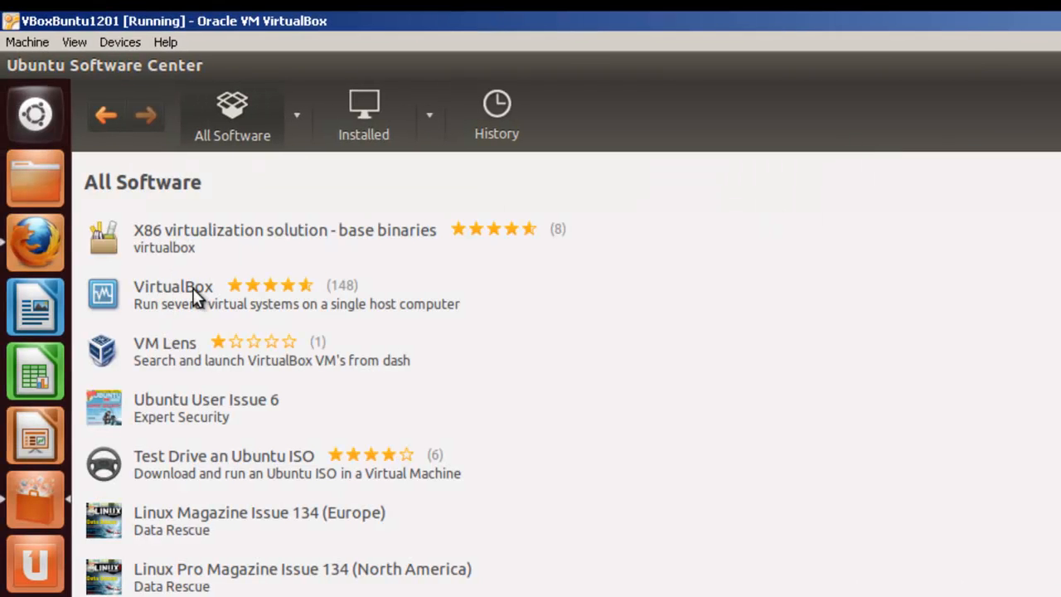
Select VirtualBox from the results and view its details, showing version 4.1.12
left_click(172, 285)
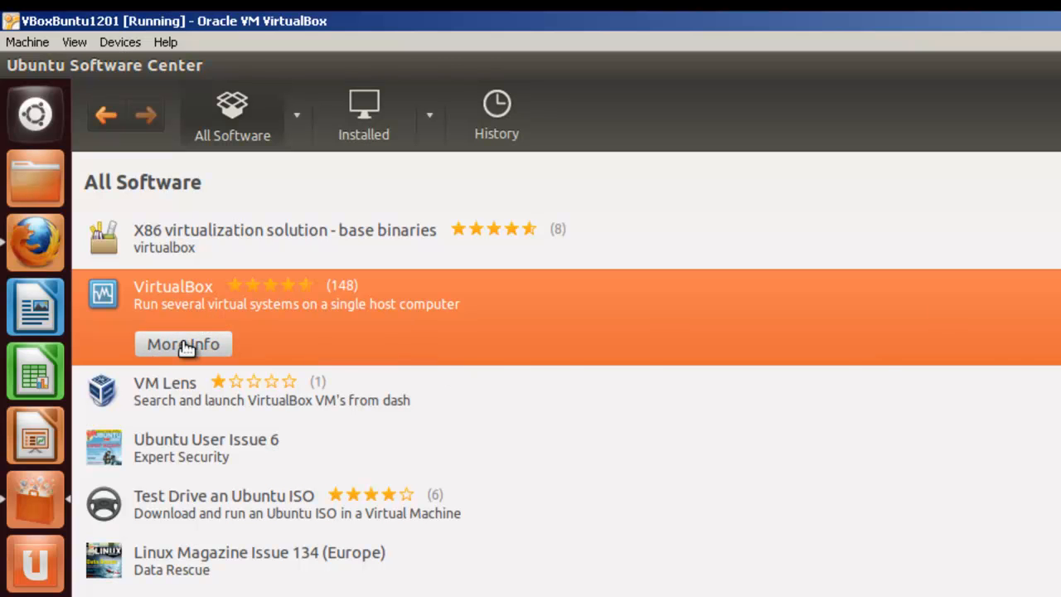
left_click(182, 344)
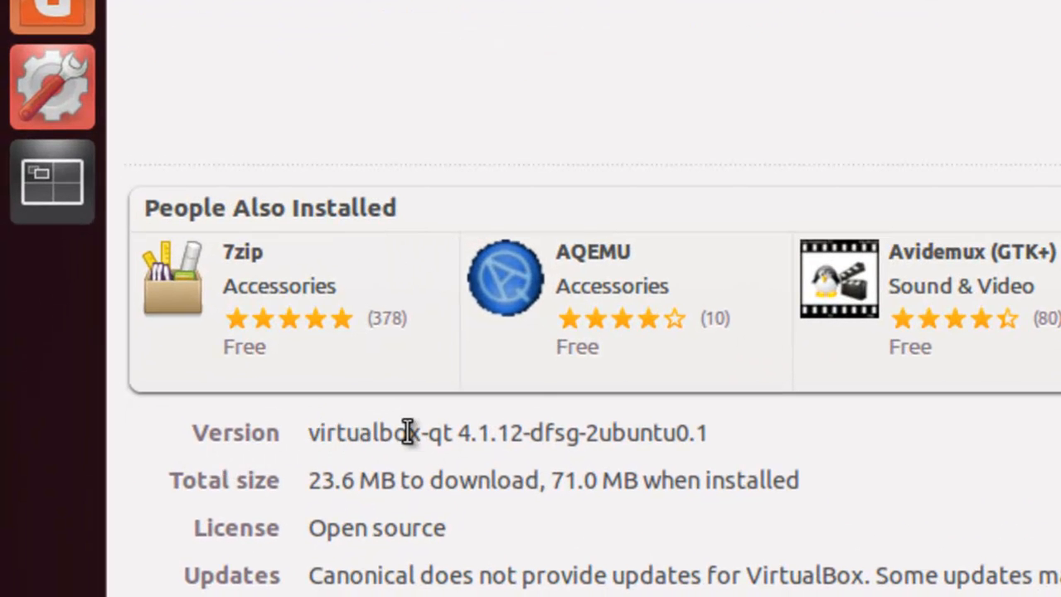
mouse_move(547, 433)
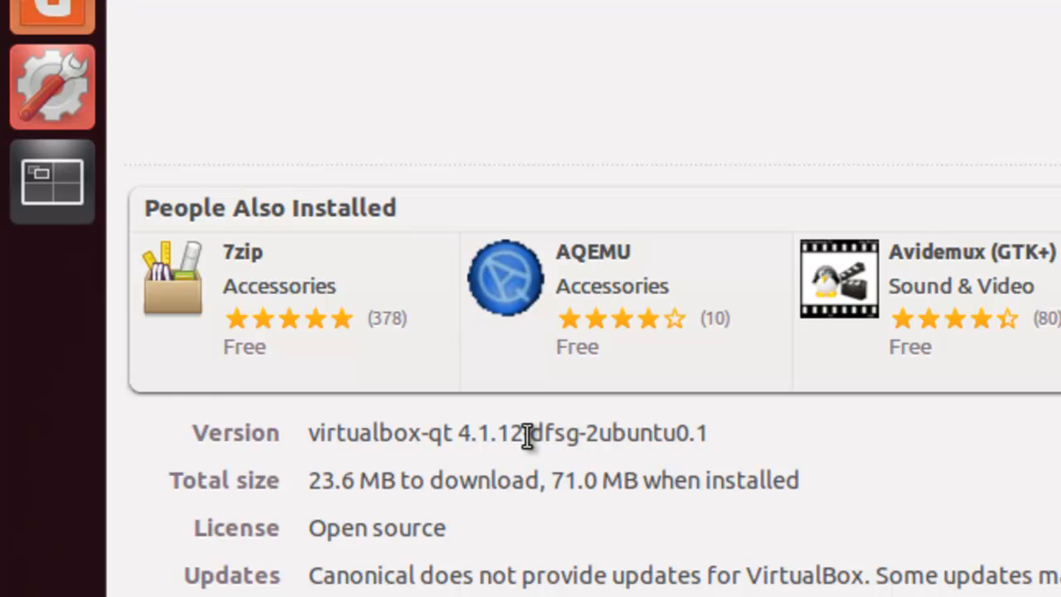
mouse_move(544, 425)
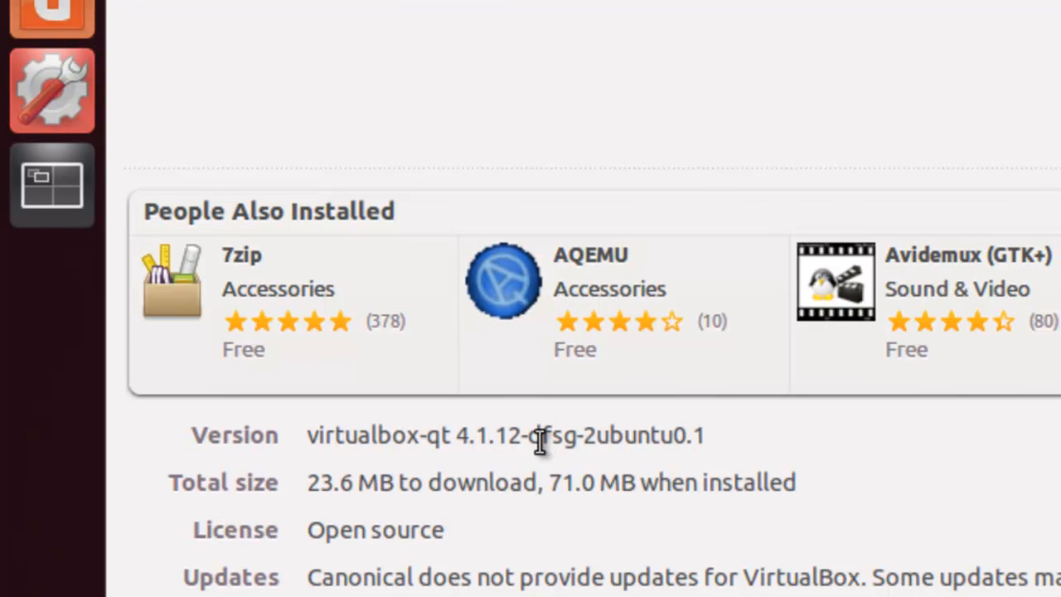
scroll("up", 3)
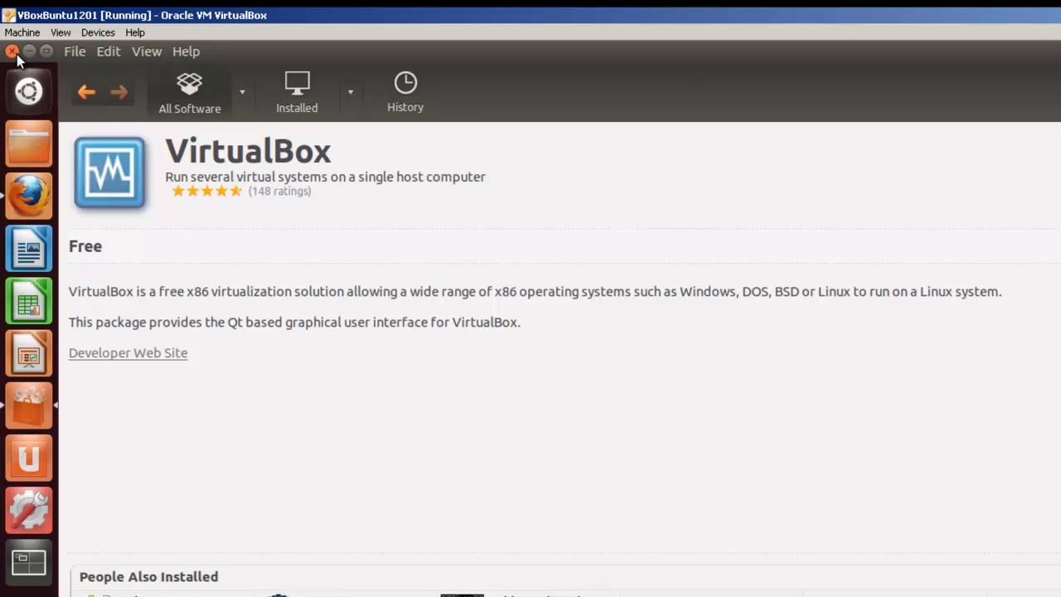
Check System Settings Details for 32-bit Ubuntu 12.04 LTS, then close the window
left_click(14, 52)
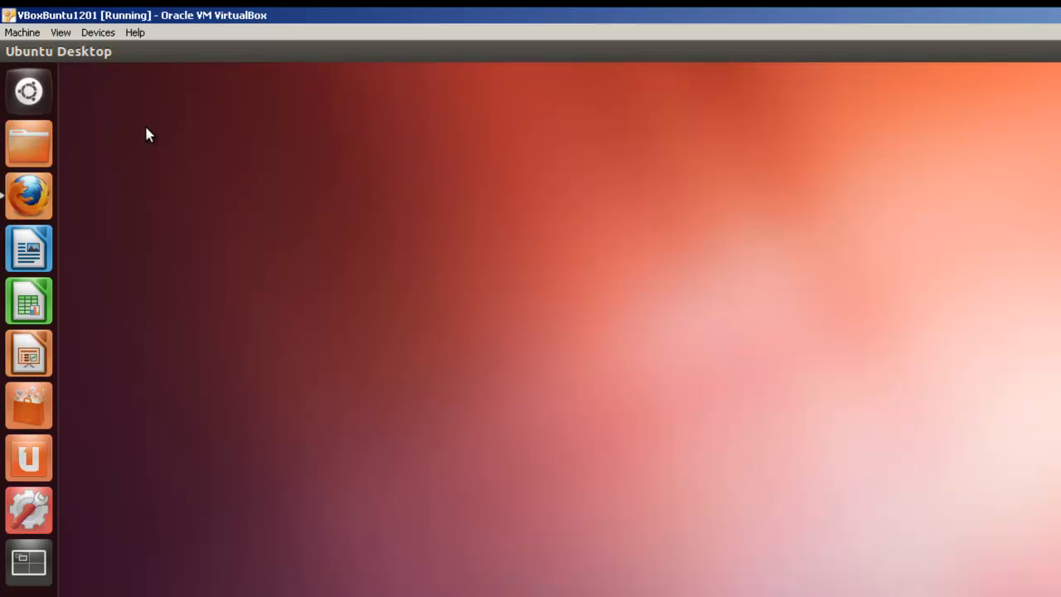
mouse_move(137, 142)
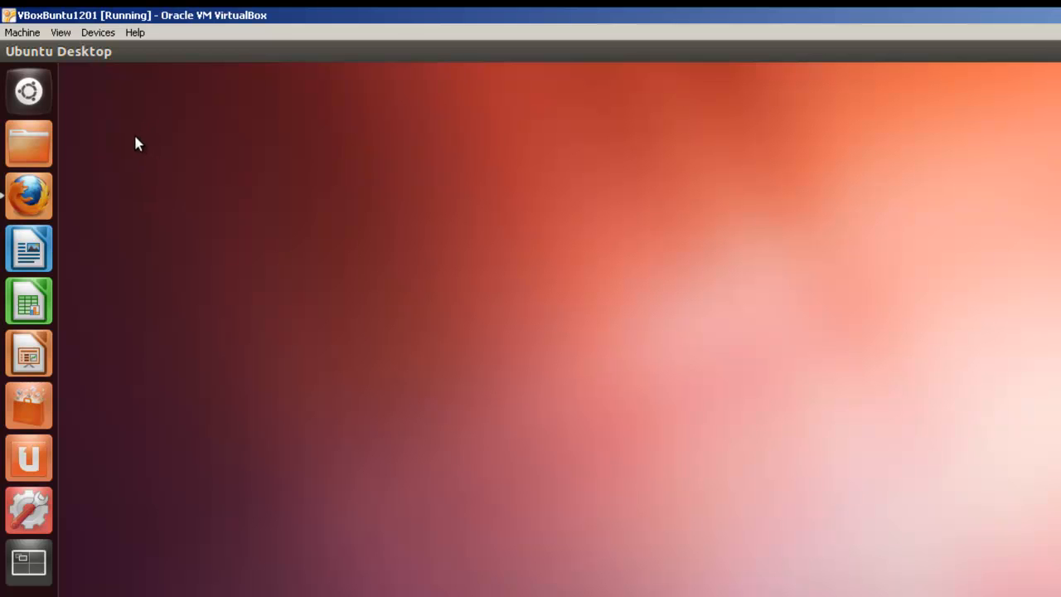
mouse_move(189, 236)
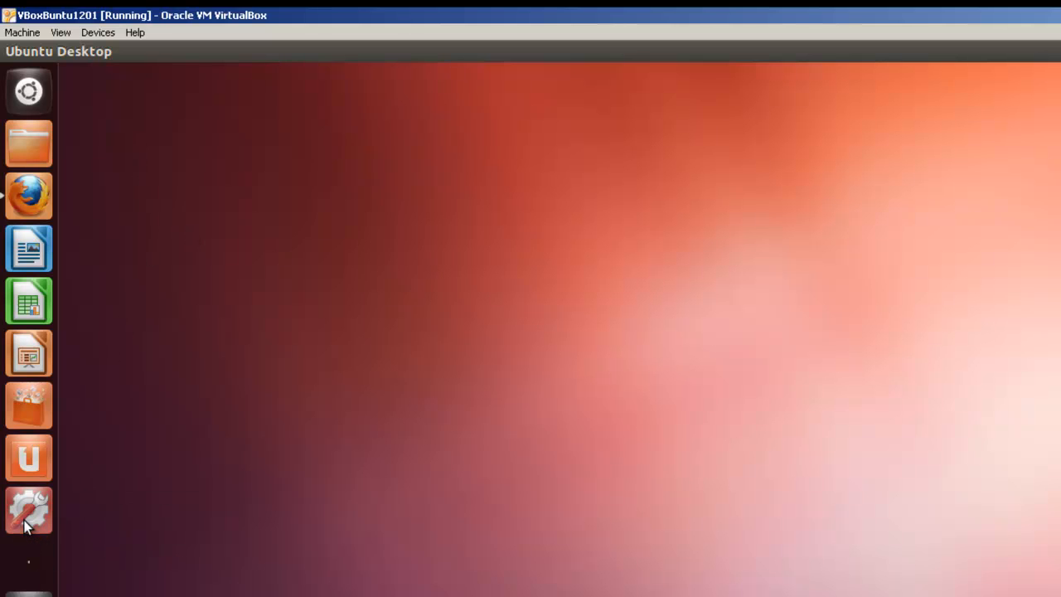
left_click(28, 510)
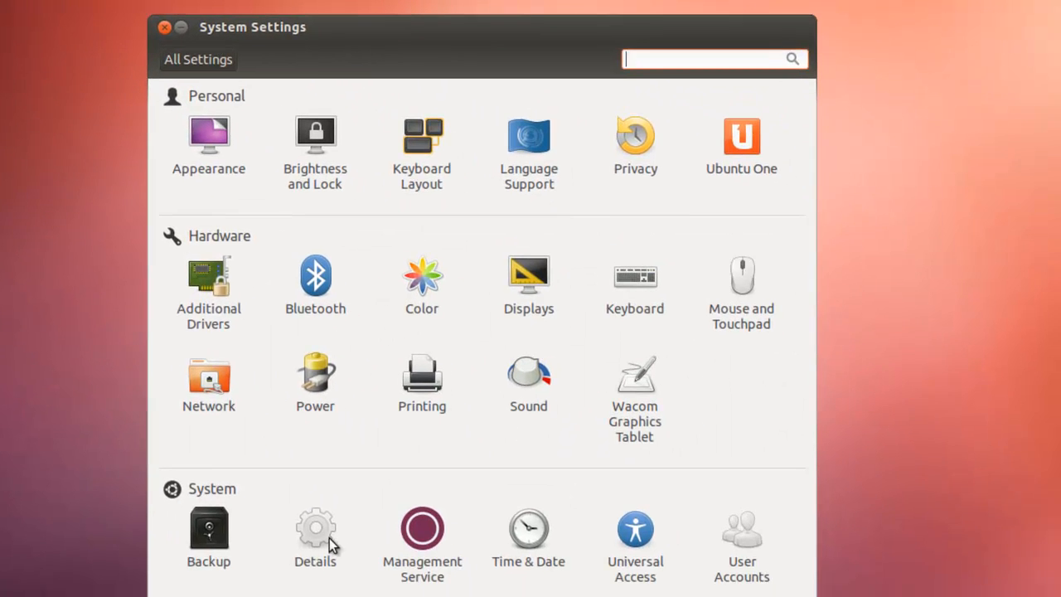
left_click(315, 531)
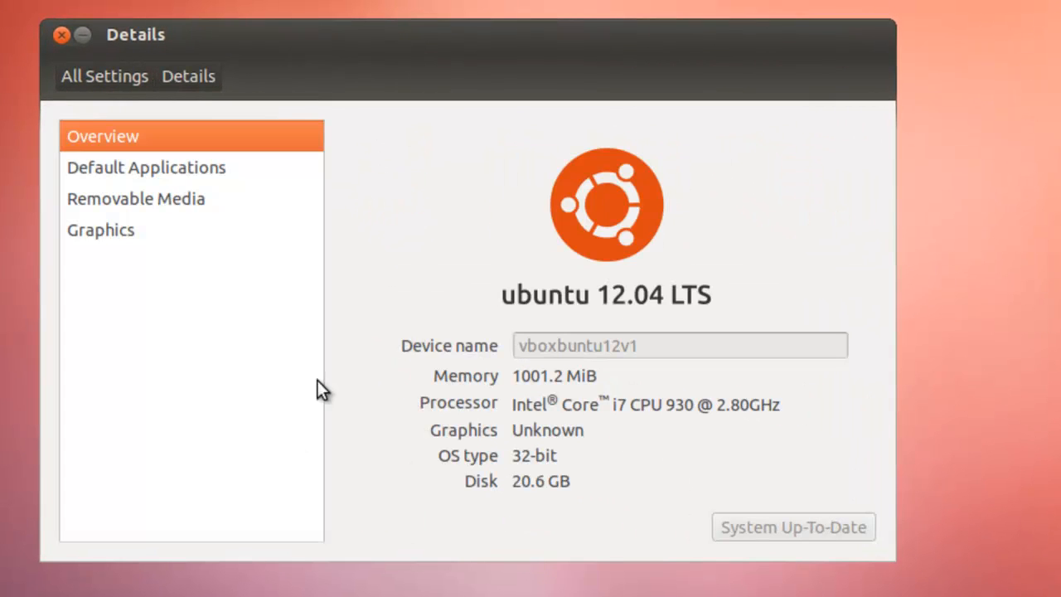
mouse_move(547, 362)
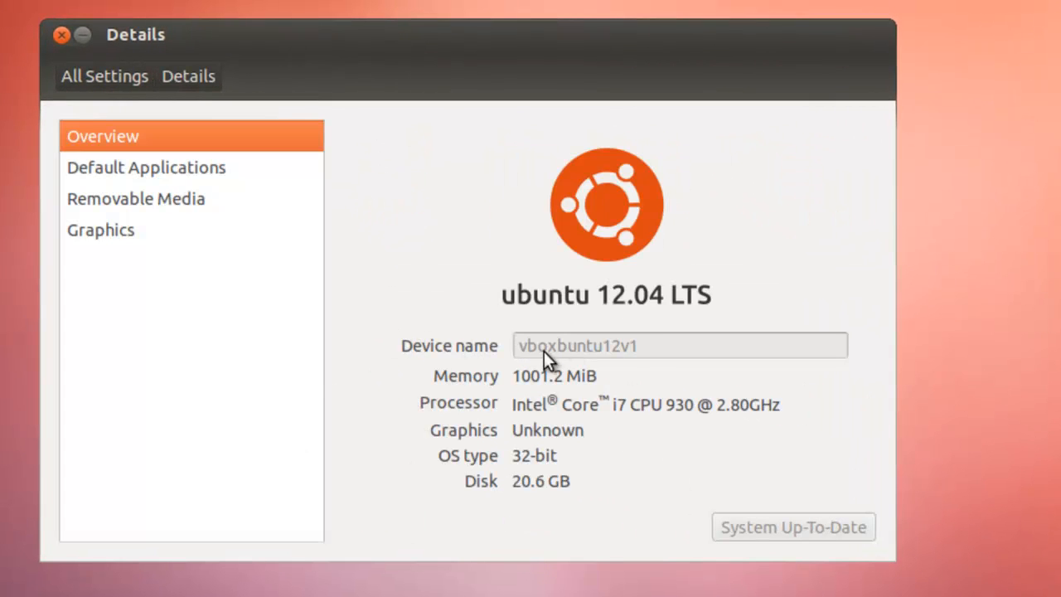
mouse_move(473, 461)
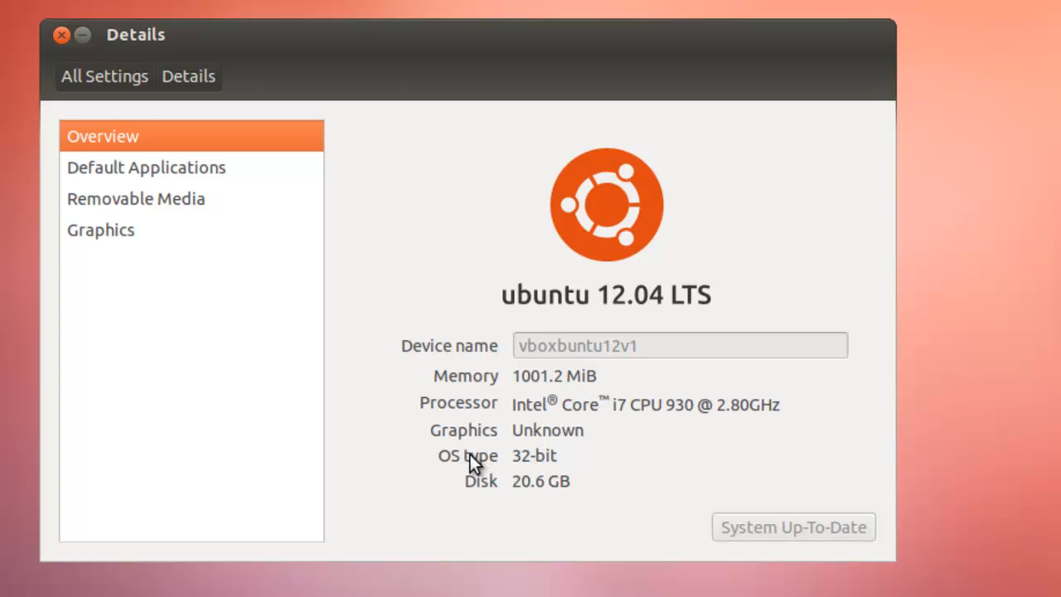
mouse_move(561, 461)
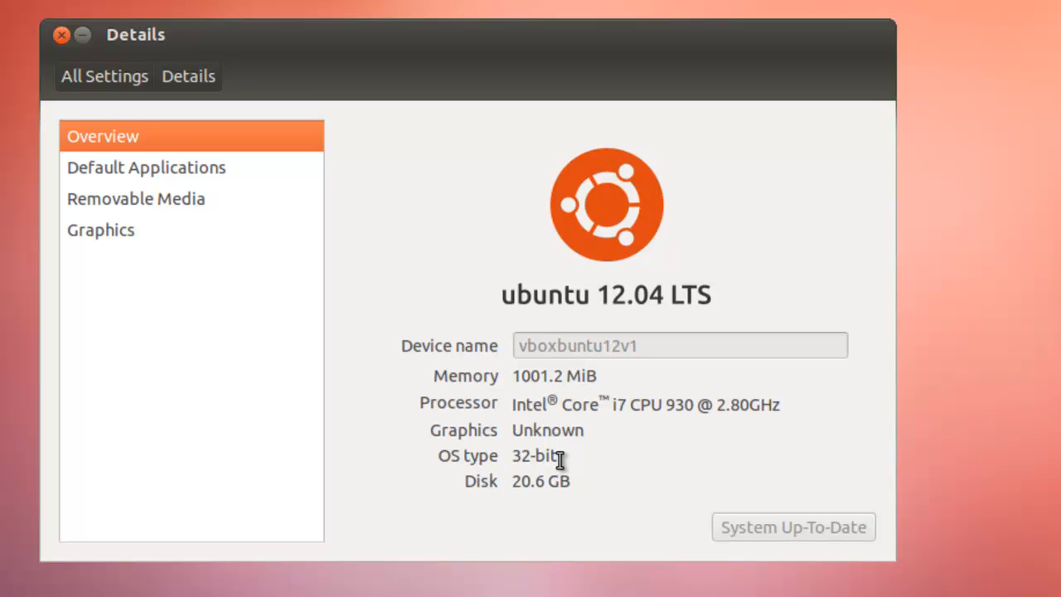
mouse_move(531, 458)
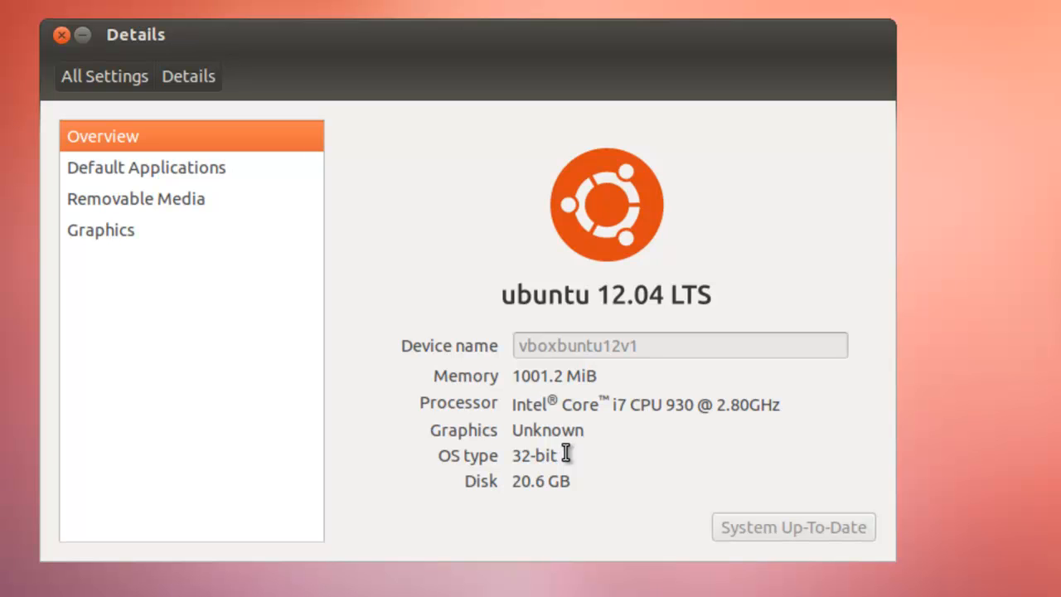
mouse_move(562, 438)
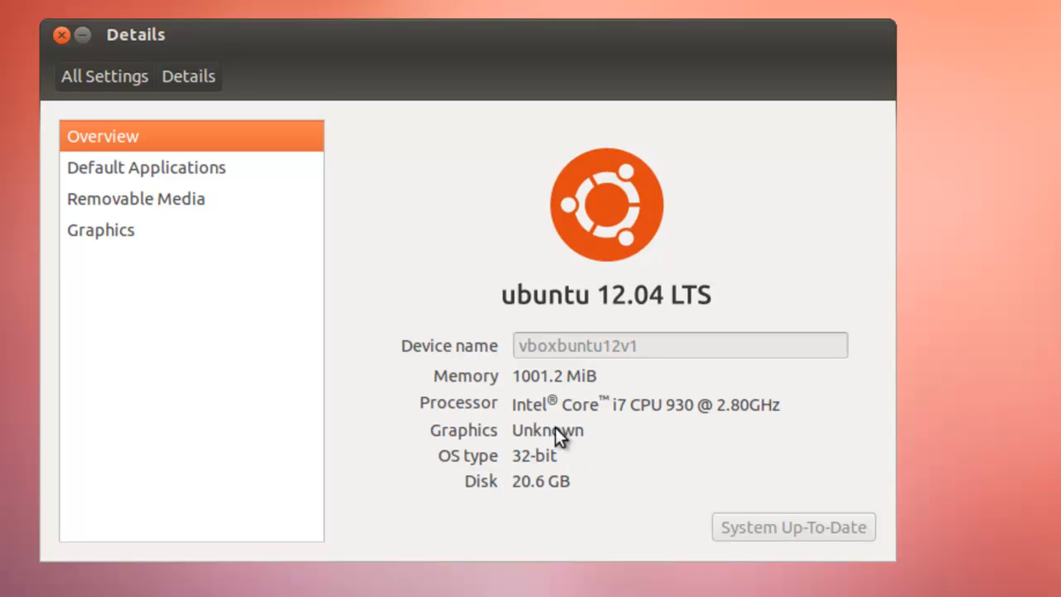
mouse_move(517, 445)
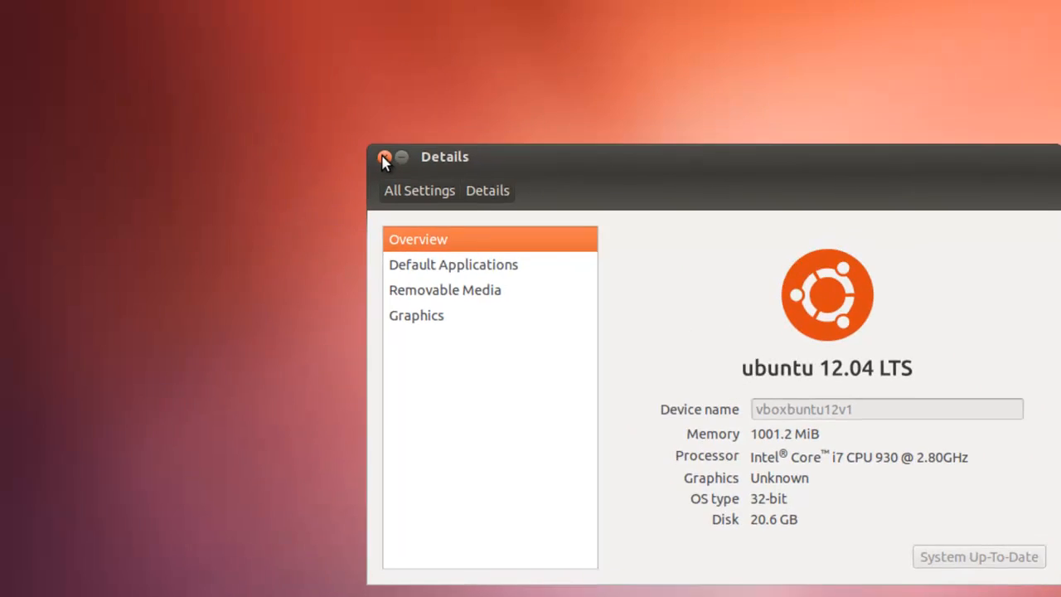
left_click(385, 156)
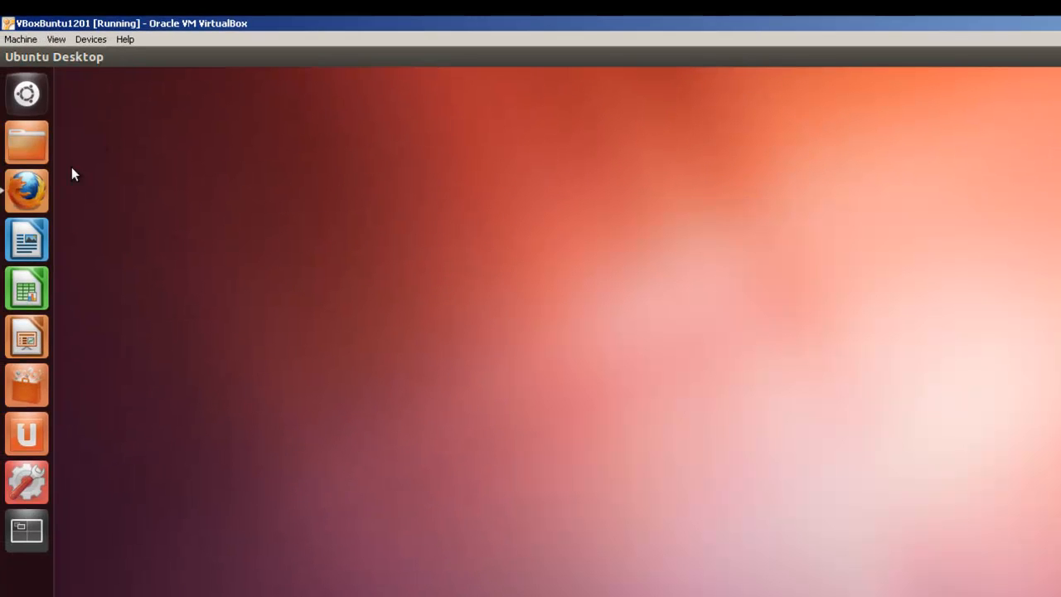
From virtualbox.org Linux hosts downloads, save the VirtualBox 4.2.4 i386 package for Ubuntu 12.04 LTS
left_click(26, 191)
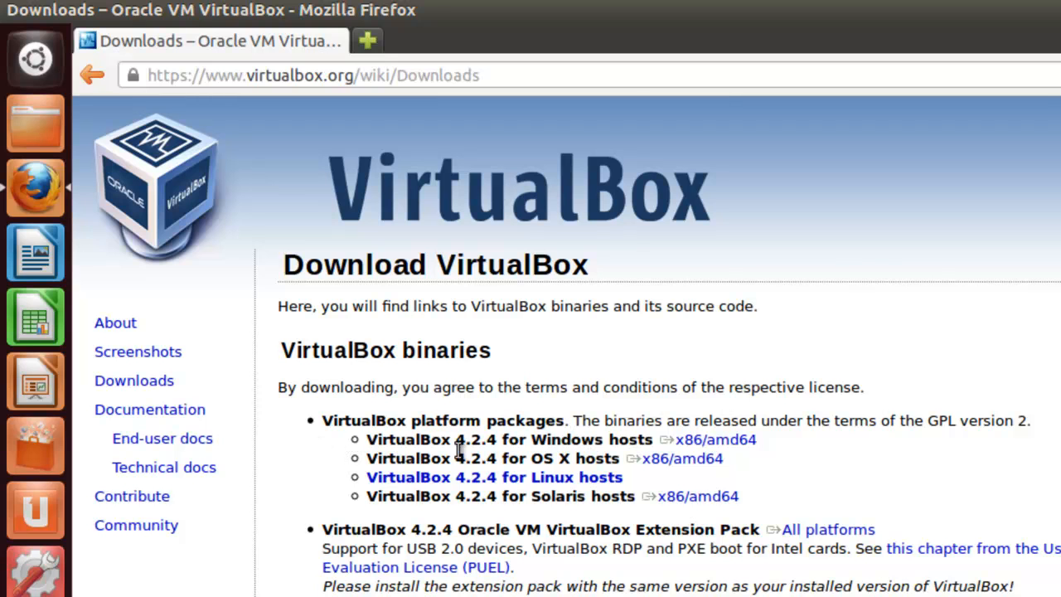
double_click(494, 478)
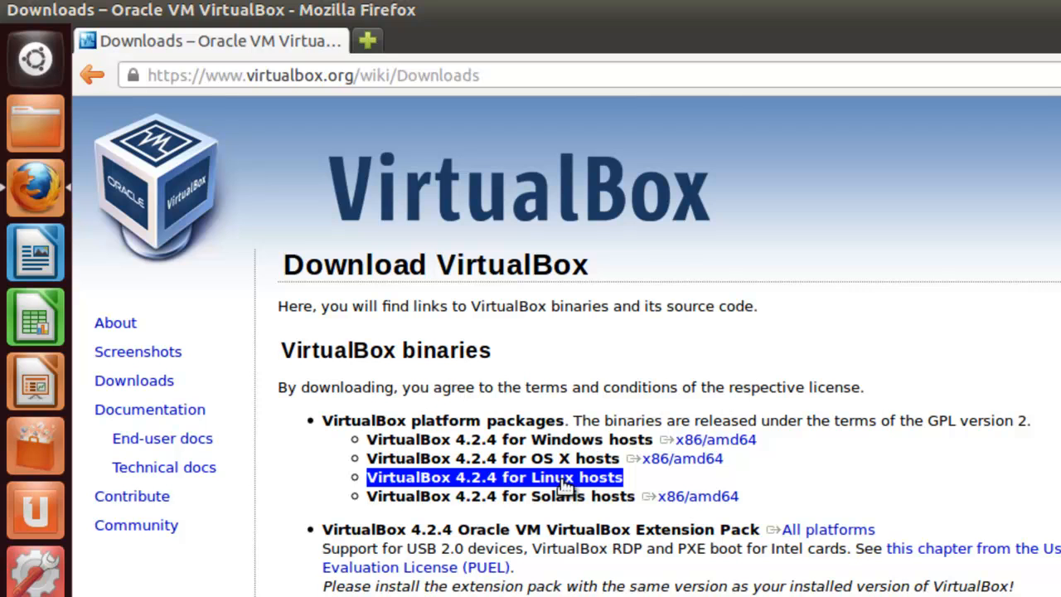
left_click(494, 478)
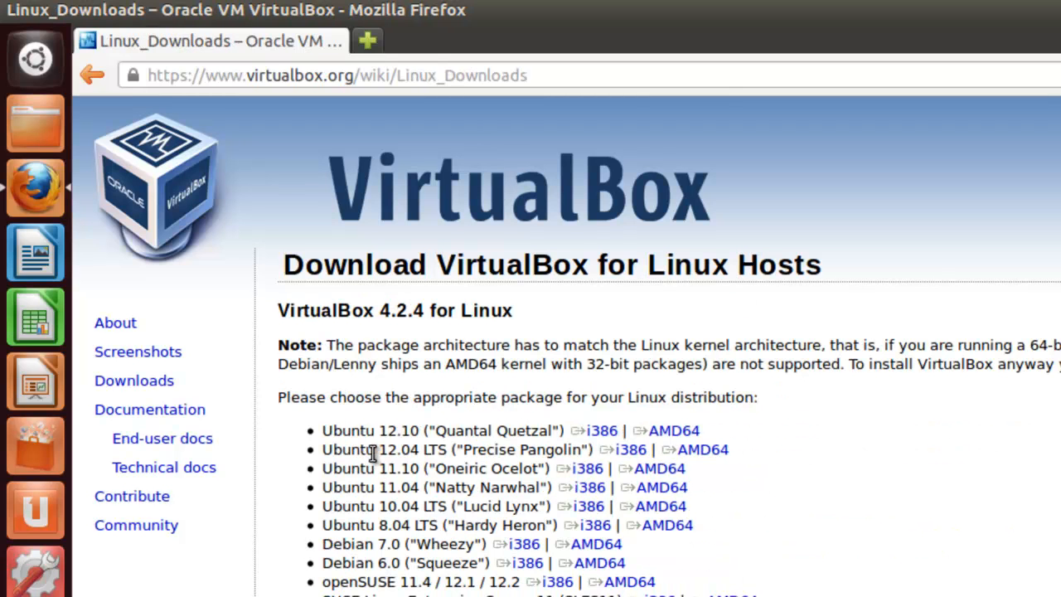
mouse_move(494, 451)
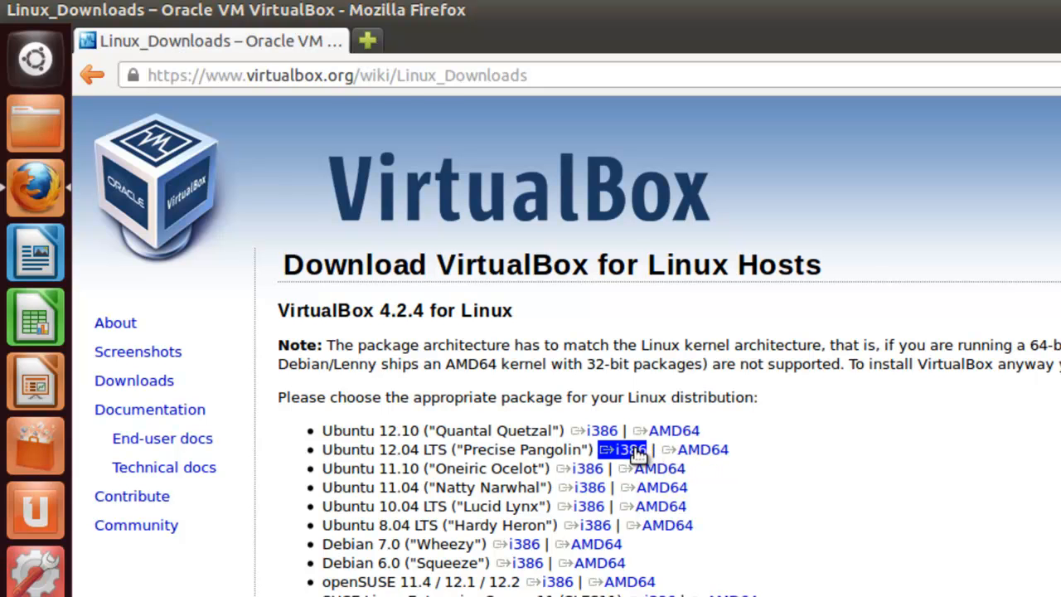
left_click(624, 449)
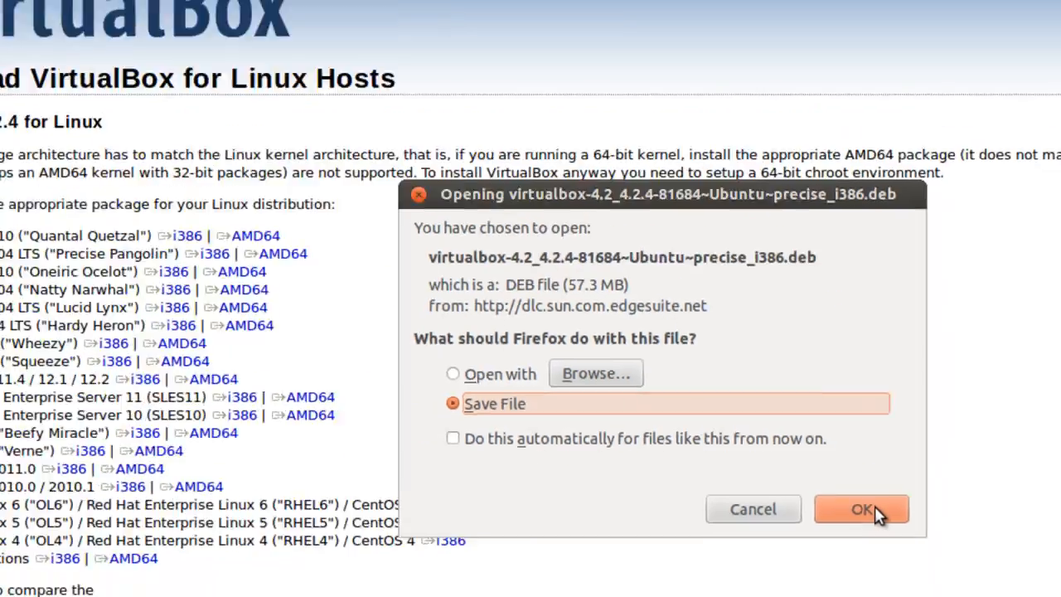
left_click(862, 507)
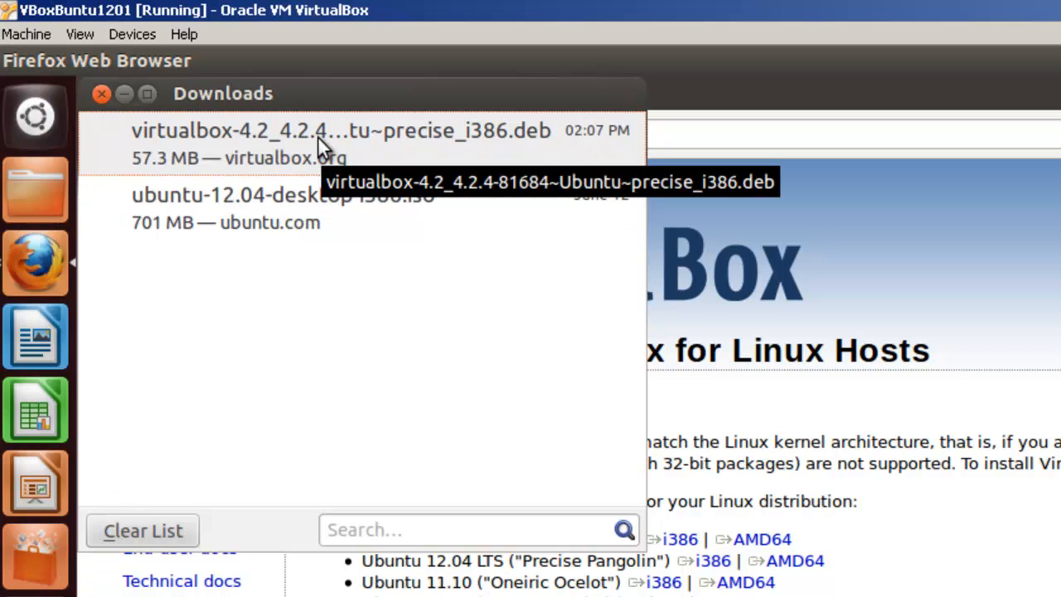
mouse_move(755, 352)
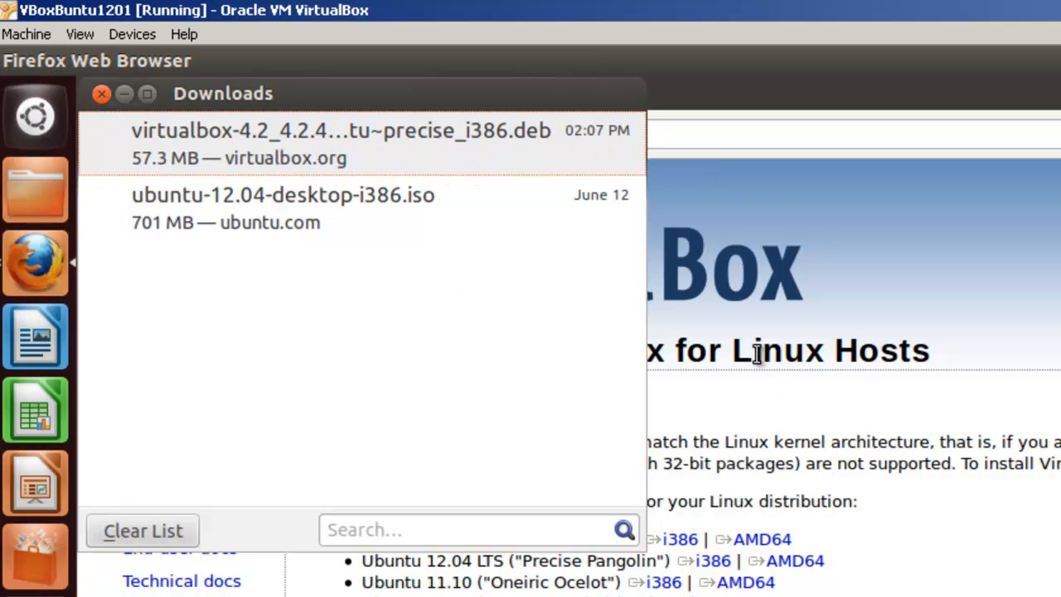
Download the VirtualBox 4.2.4 Extension Pack for all platforms from the main downloads page
left_click(101, 92)
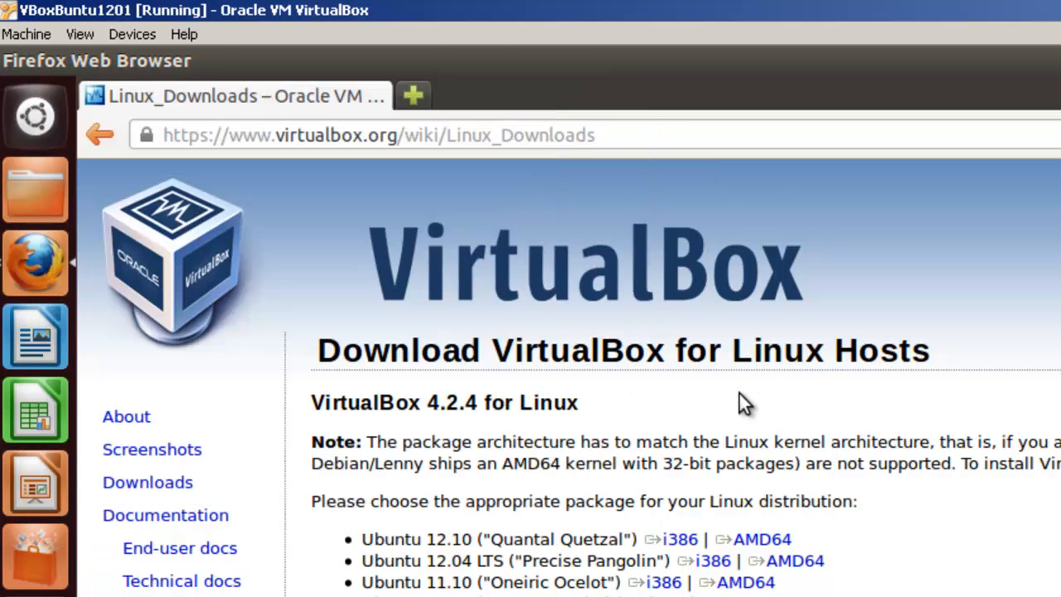
left_click(147, 481)
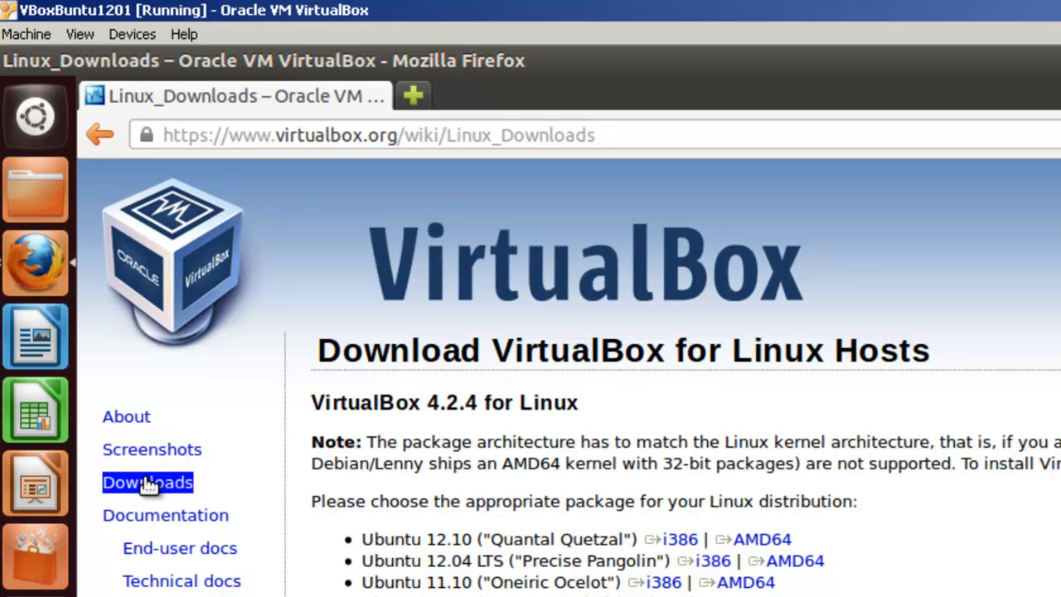
left_click(148, 481)
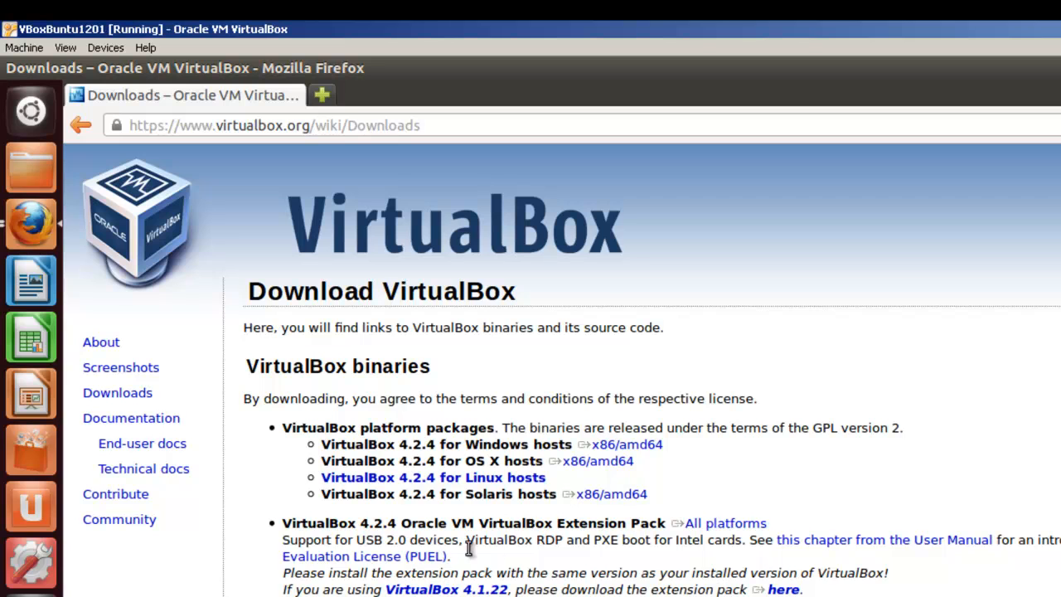
mouse_move(423, 531)
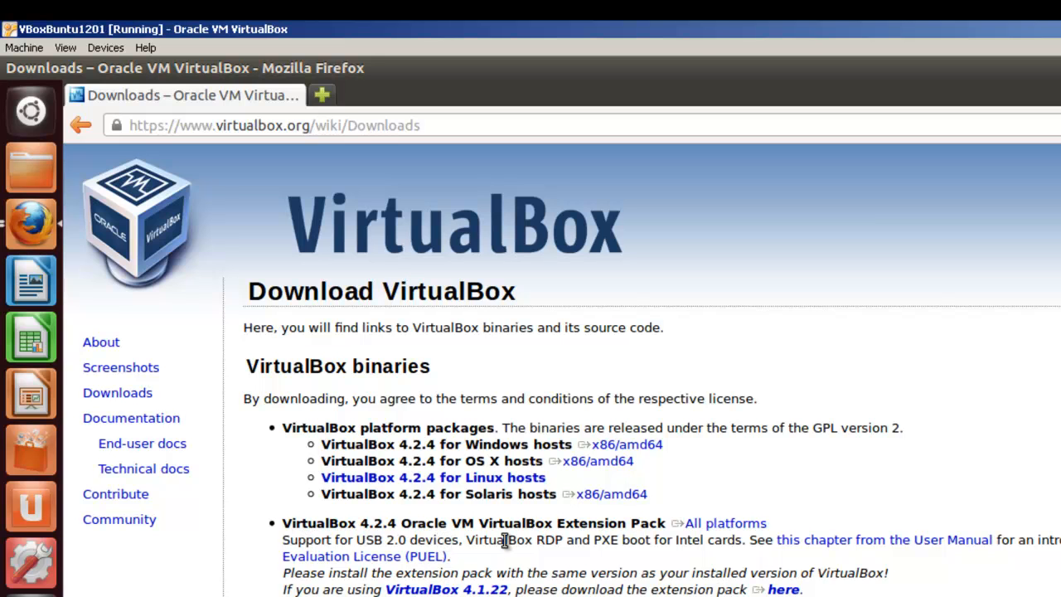
mouse_move(557, 539)
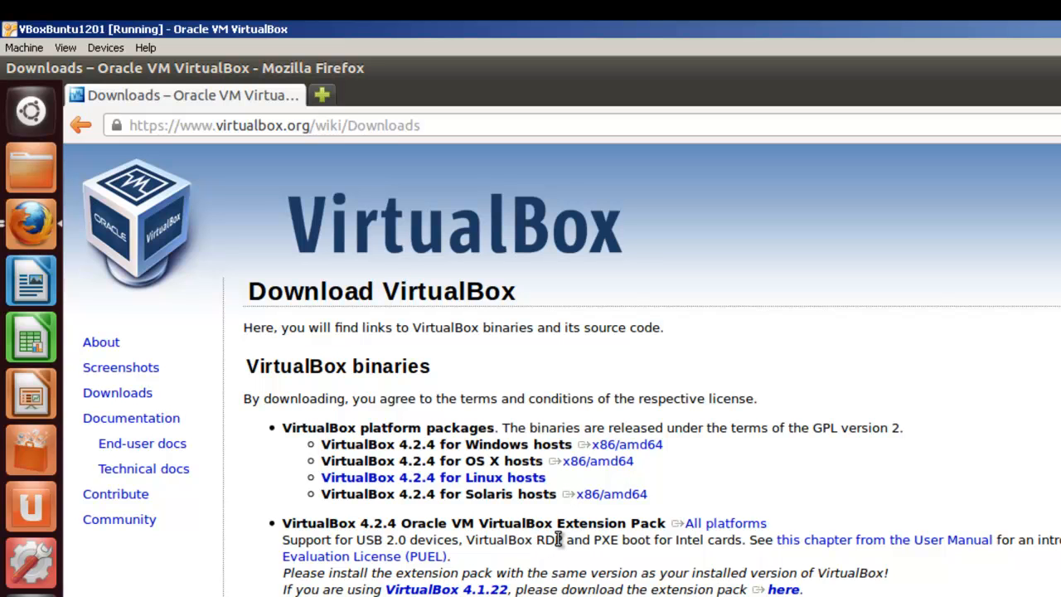
mouse_move(610, 541)
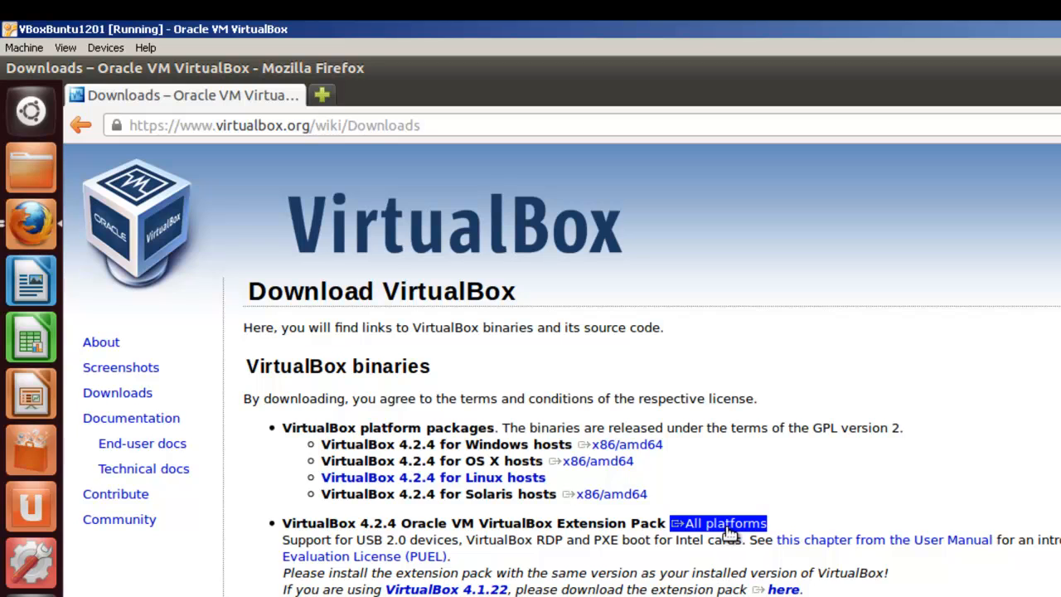
left_click(718, 524)
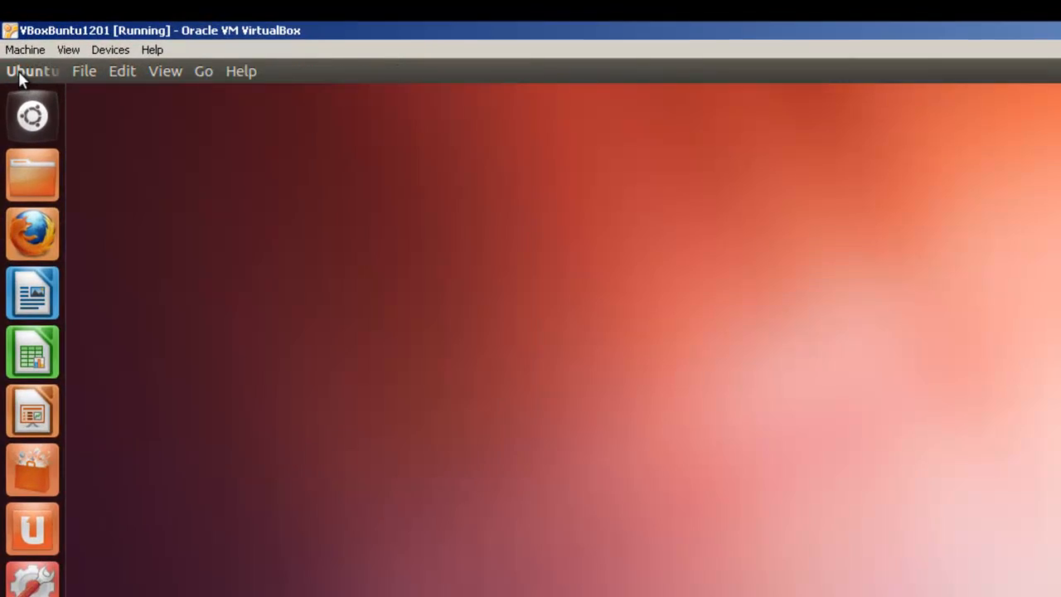
Launch the downloaded virtualbox-4.2 .deb package from the Downloads folder
left_click(33, 176)
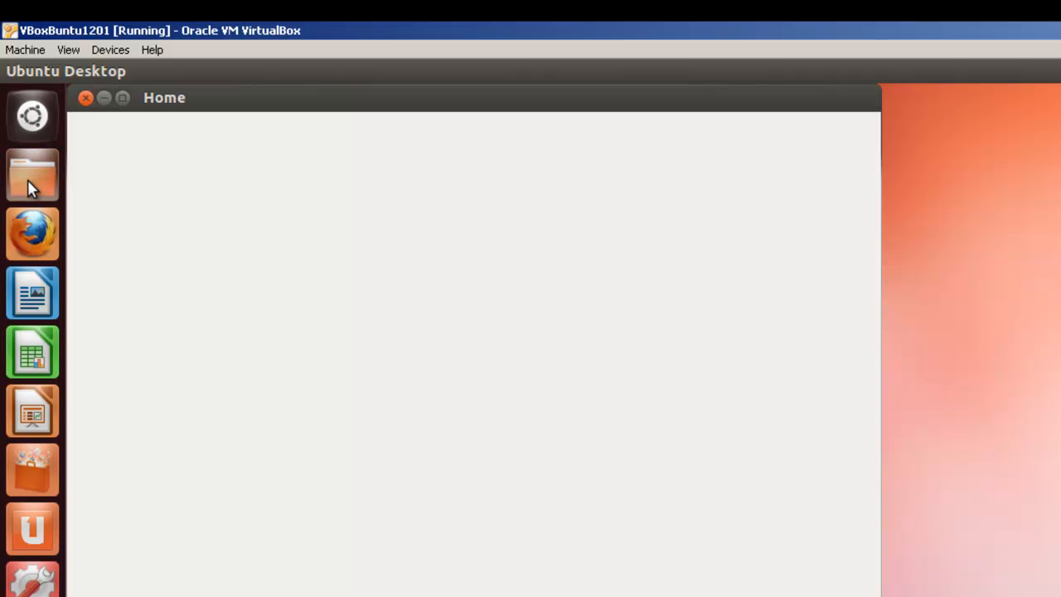
left_click(31, 176)
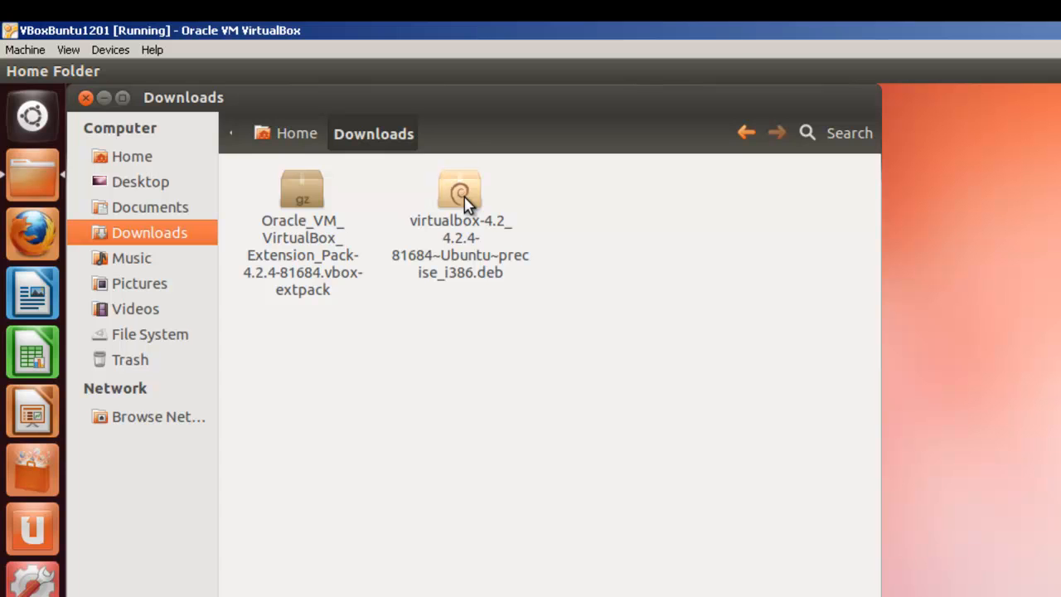
mouse_move(463, 214)
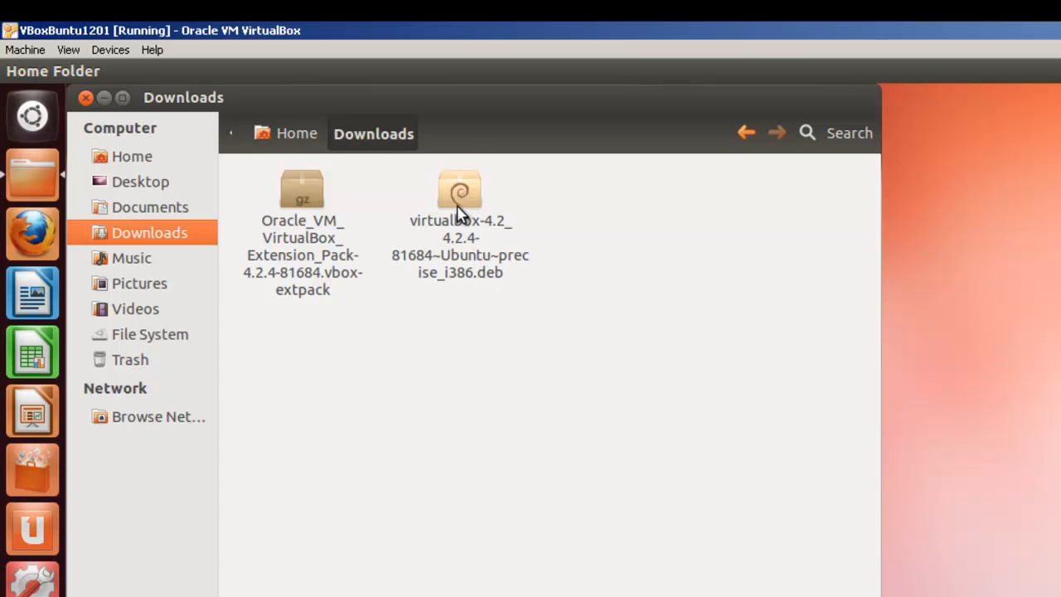
left_click(460, 195)
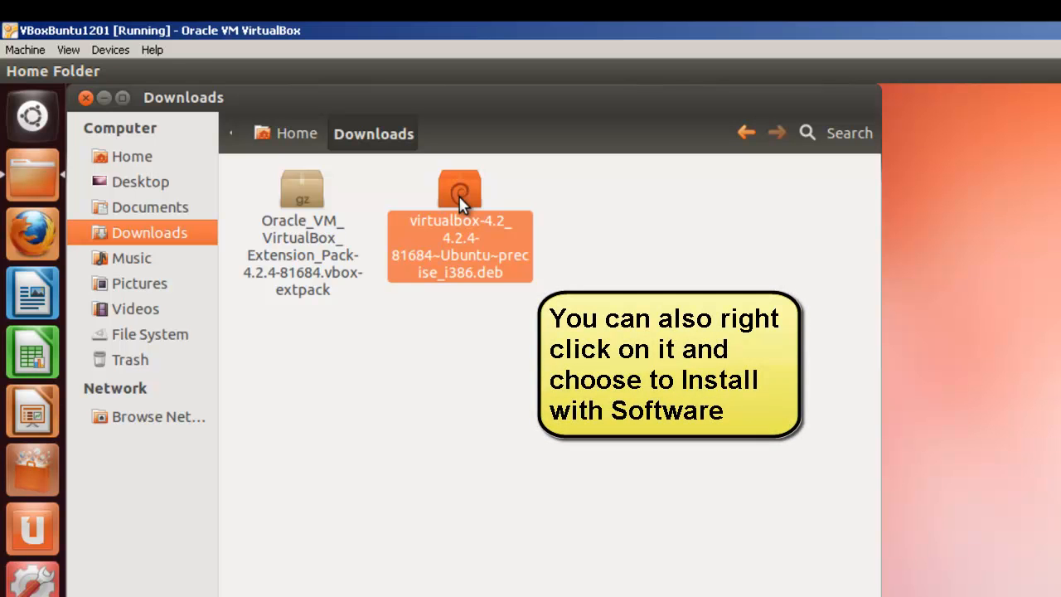
double_click(459, 191)
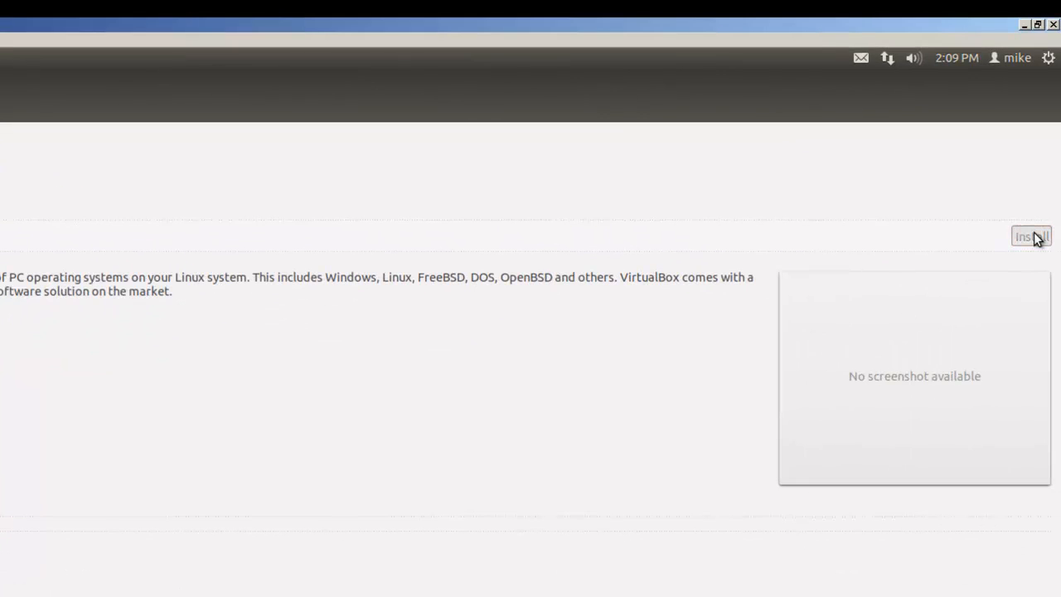
Install the virtualbox-4.2 package, authorising with the password
left_click(1032, 235)
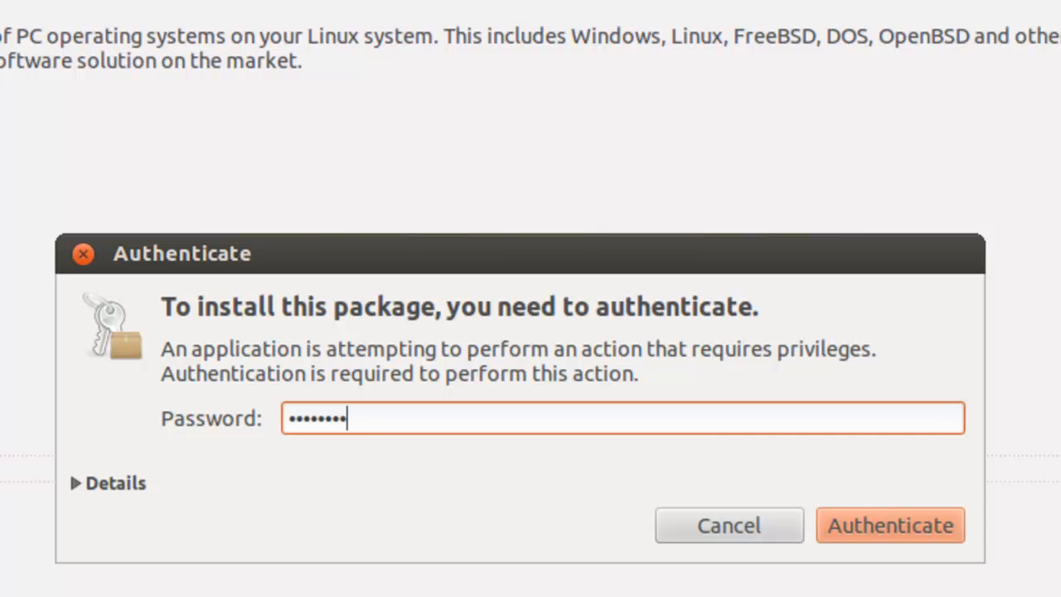
left_click(889, 524)
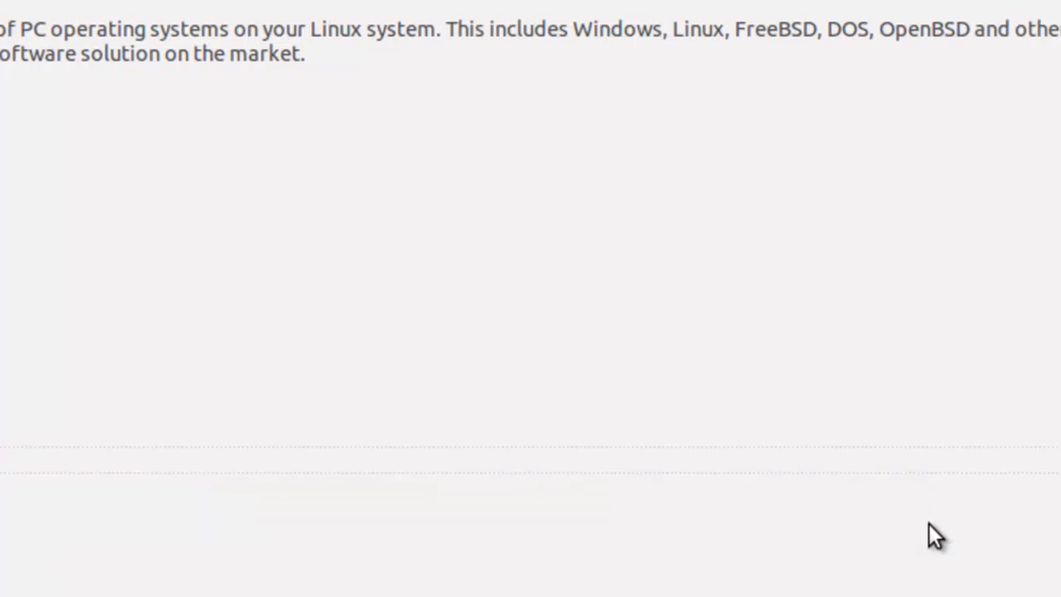
scroll("up", 3)
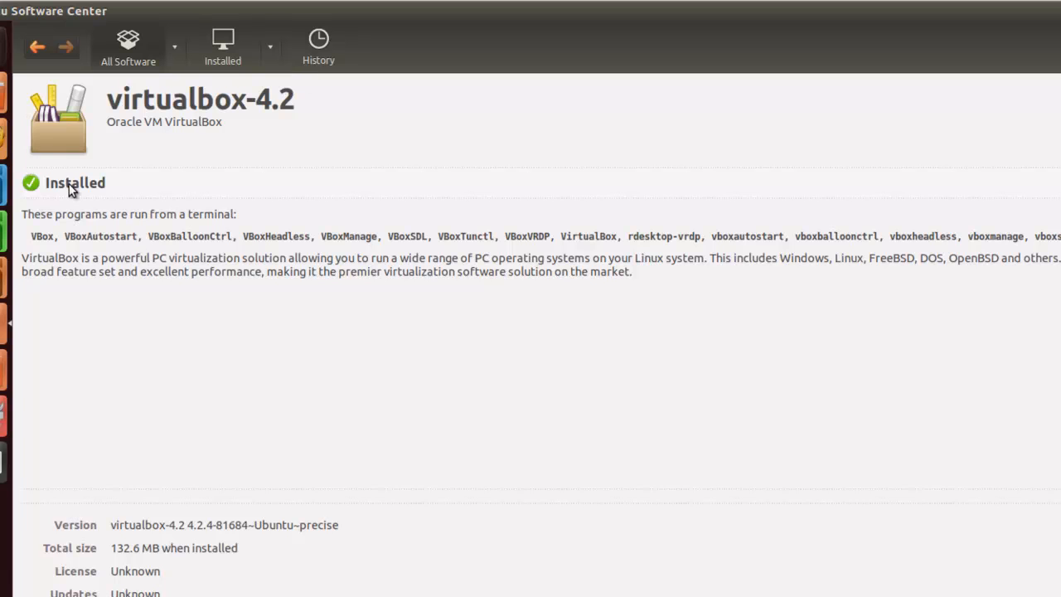
mouse_move(83, 181)
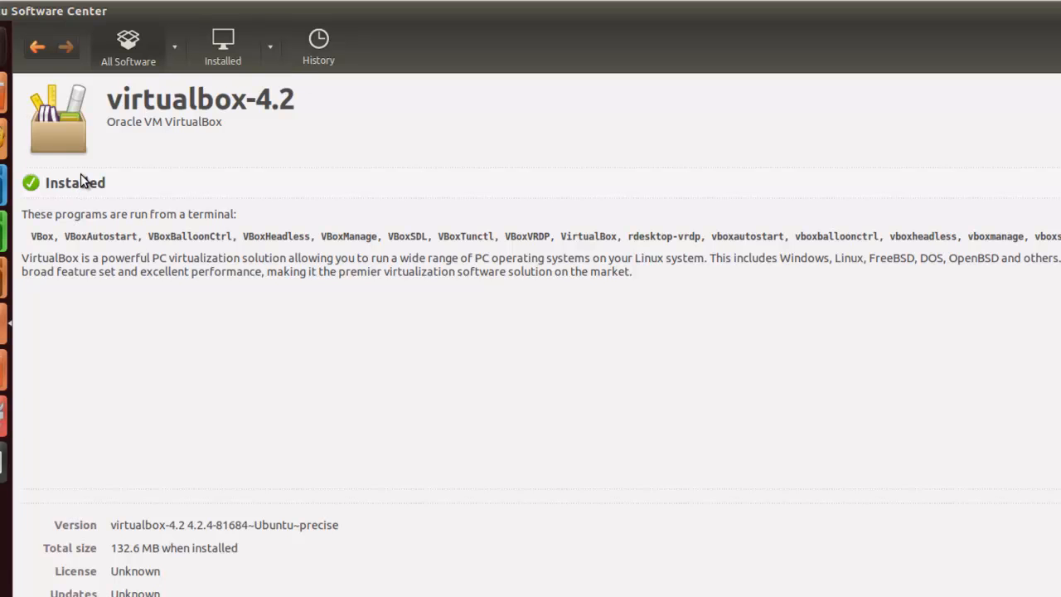
mouse_move(57, 24)
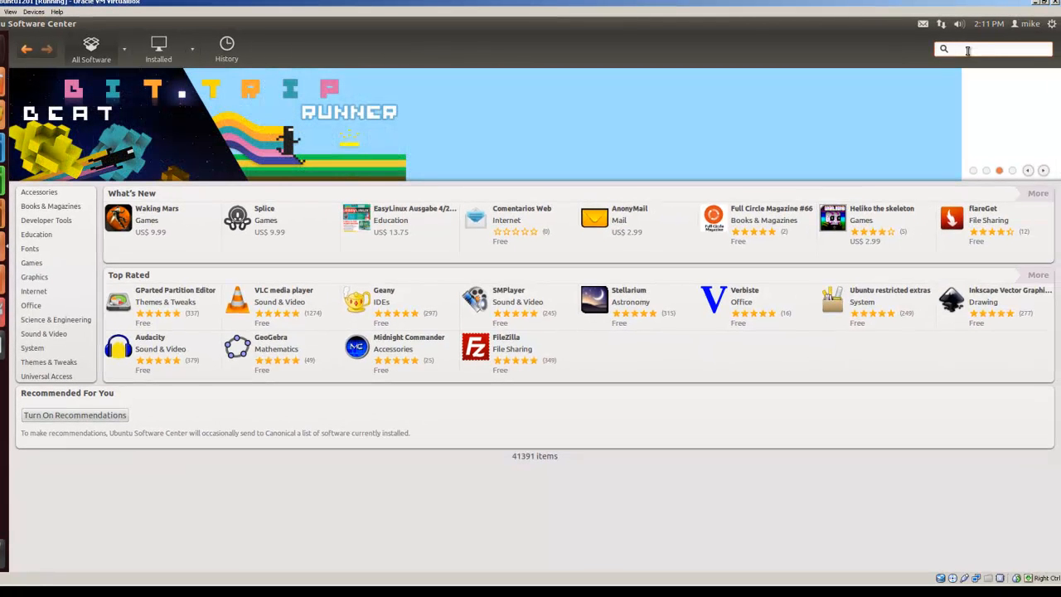
Search for gnome-system-tools and install it, authorising with the password
type("s")
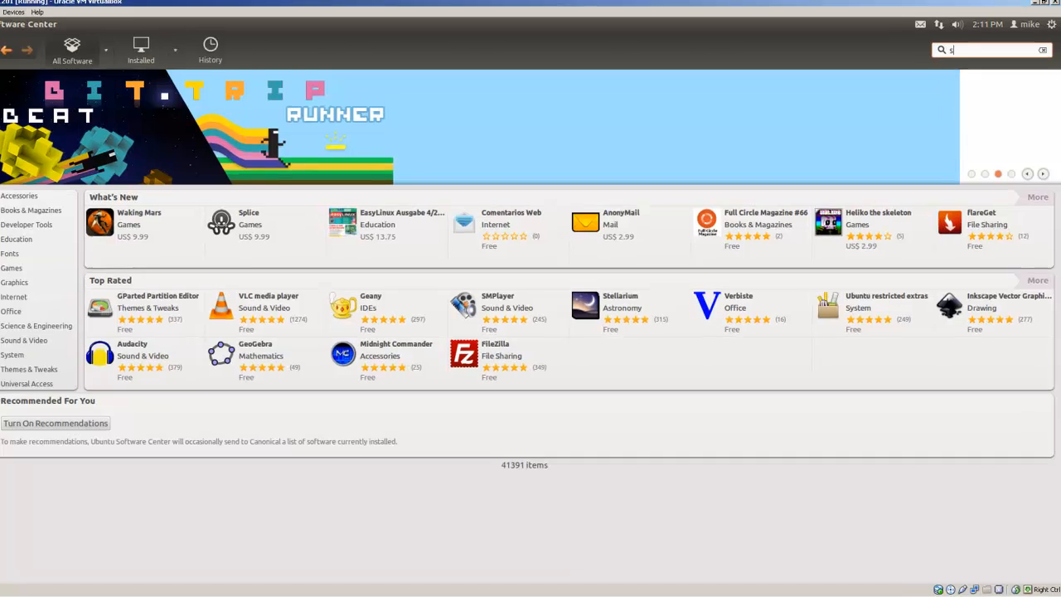
type("gnome")
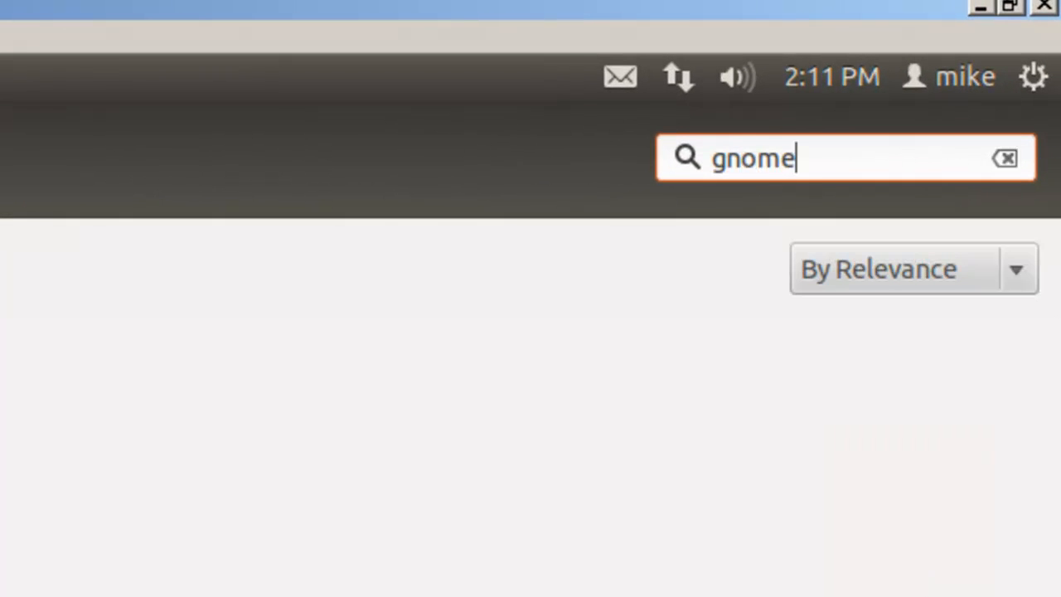
type("-sy")
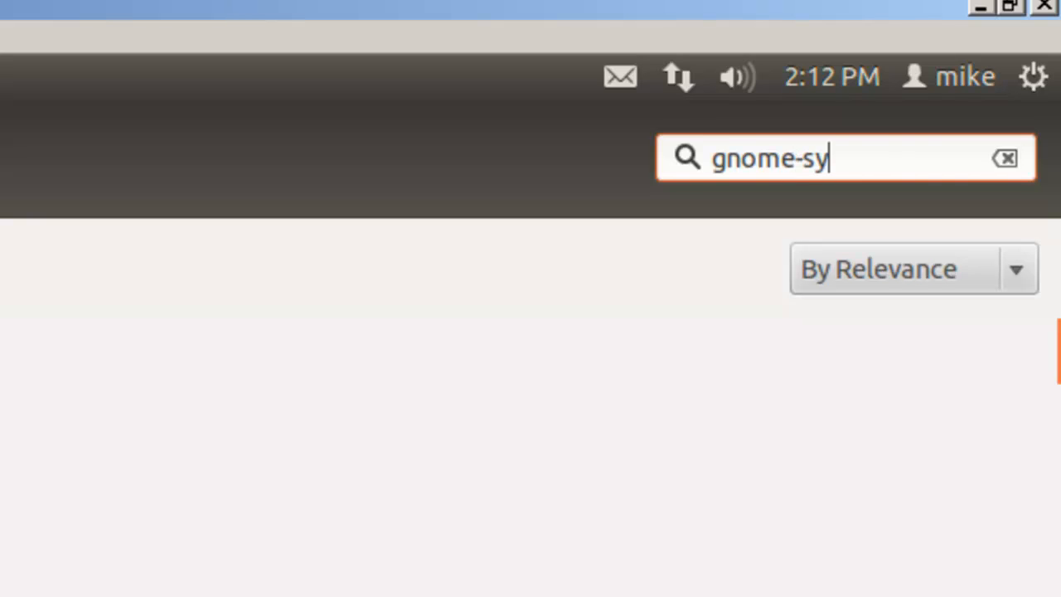
type("stem-too")
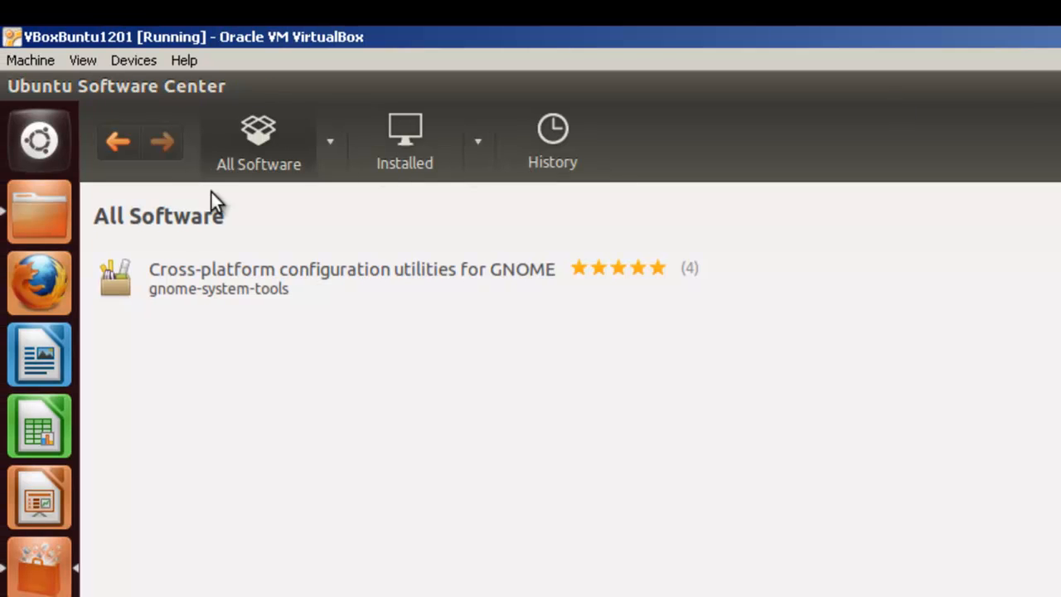
mouse_move(472, 282)
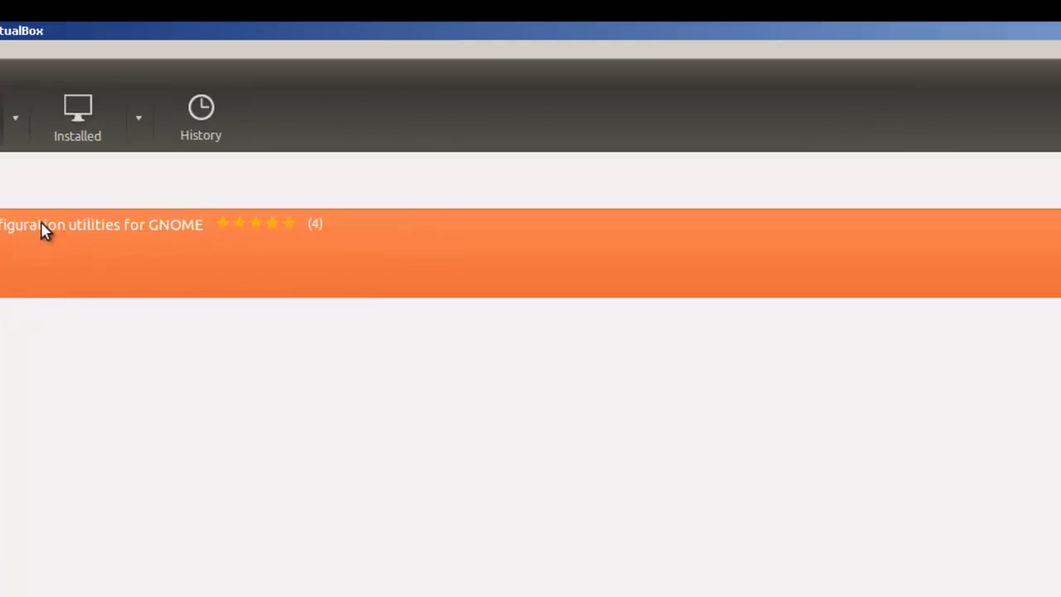
left_click(1018, 222)
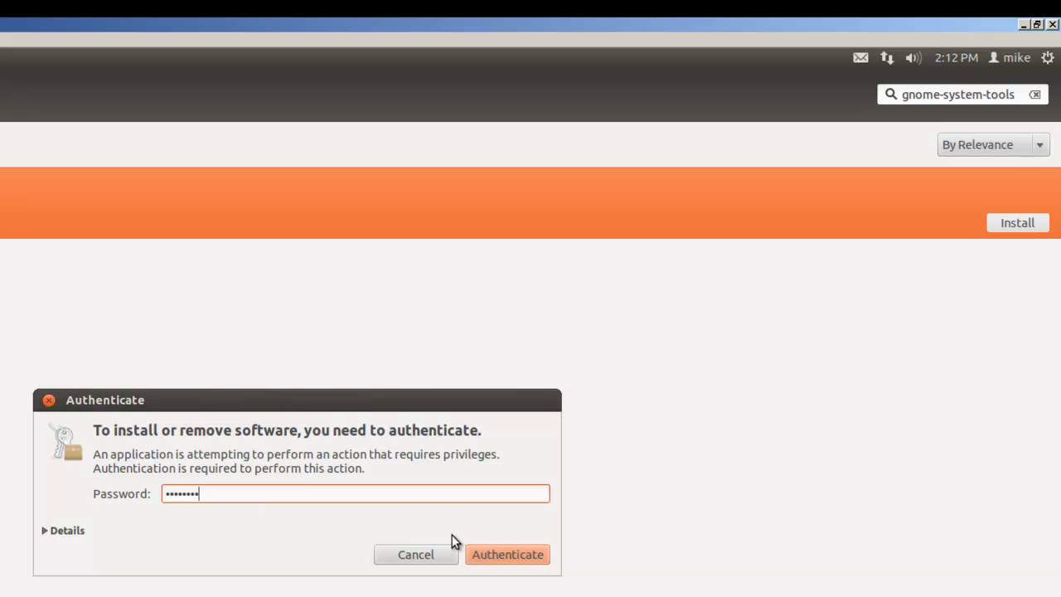
left_click(508, 554)
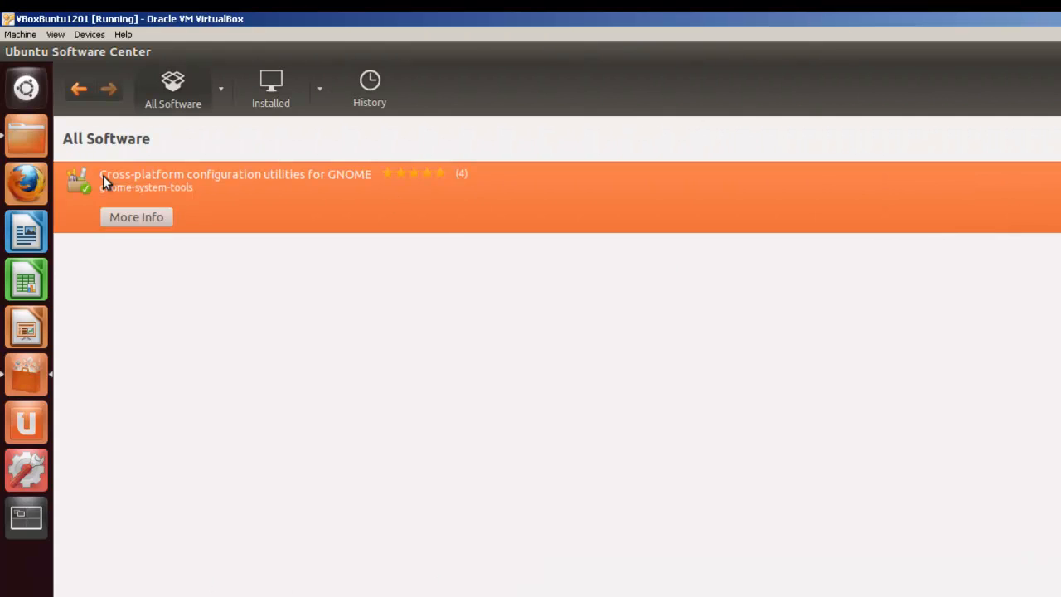
mouse_move(89, 197)
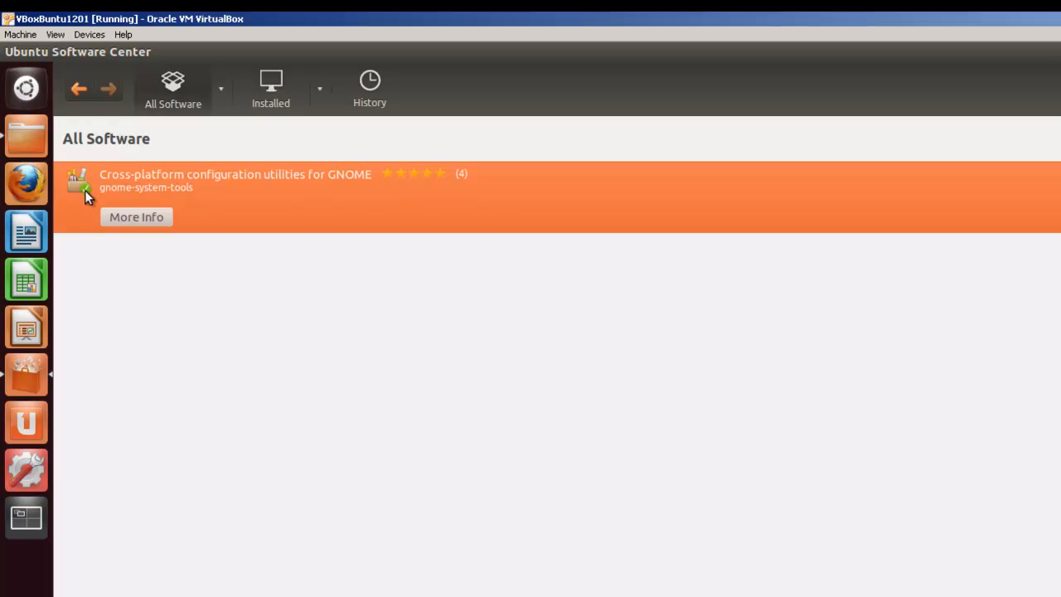
mouse_move(77, 68)
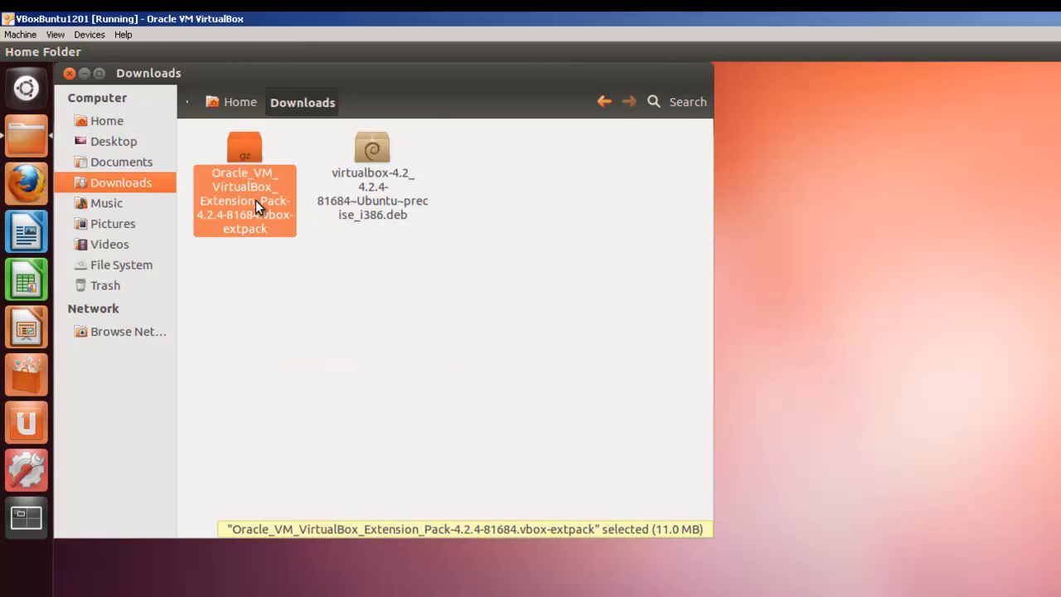
mouse_move(269, 207)
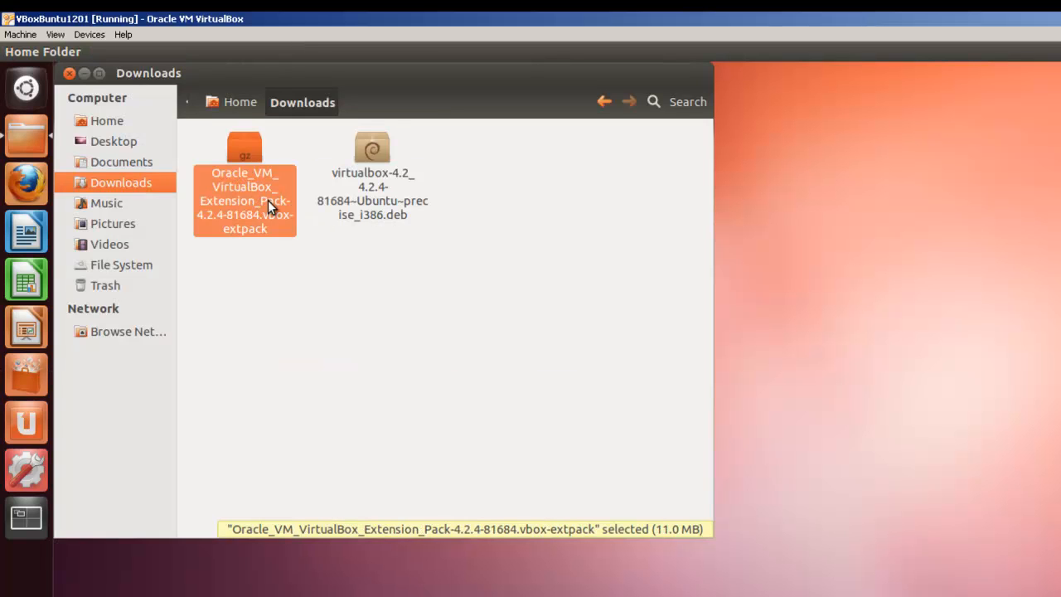
mouse_move(368, 174)
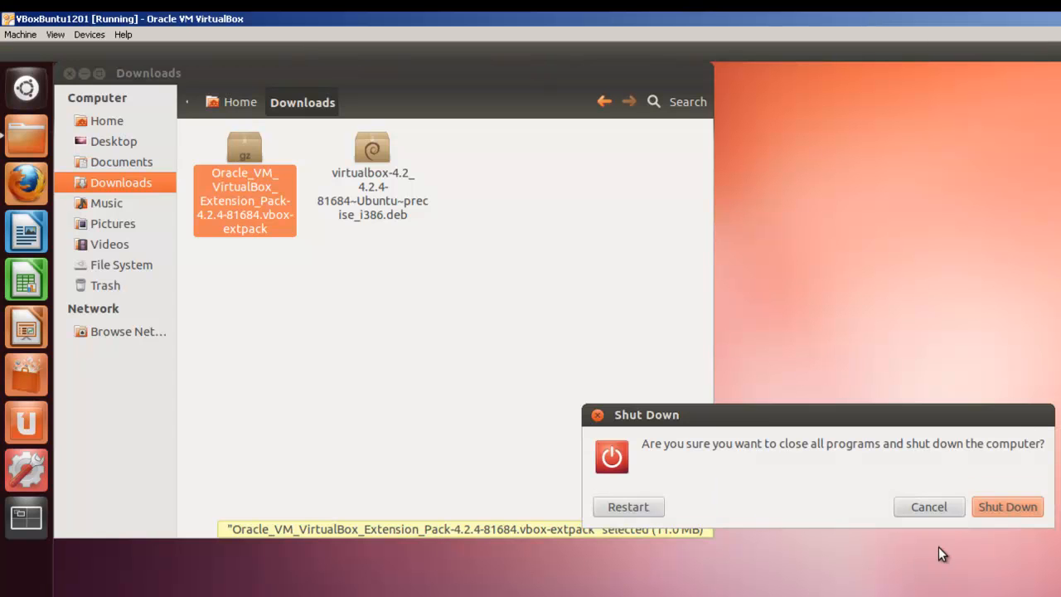
mouse_move(628, 507)
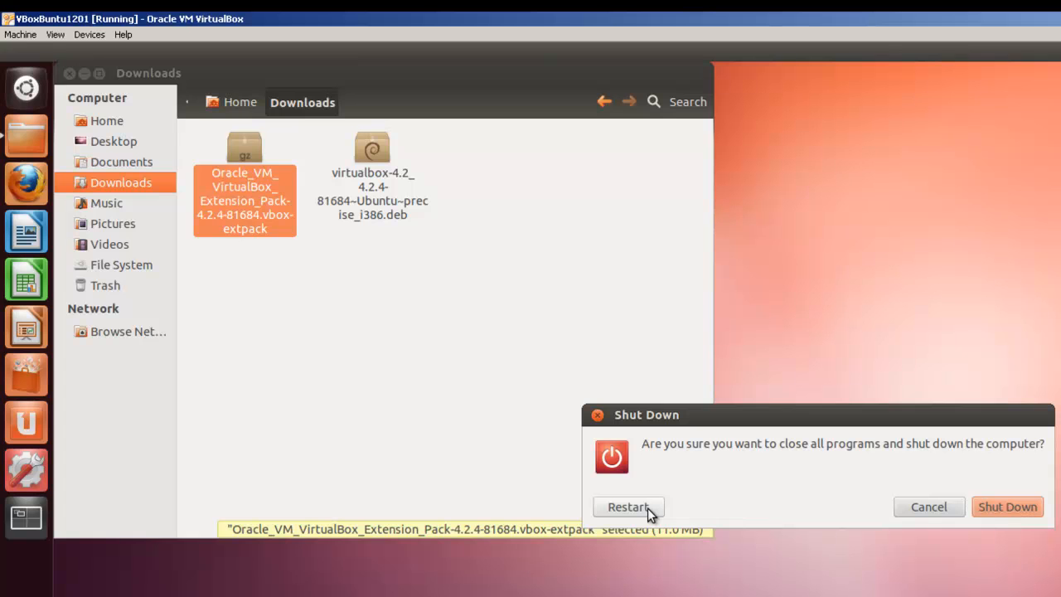
Restart Ubuntu and enter the password at the login screen
left_click(928, 507)
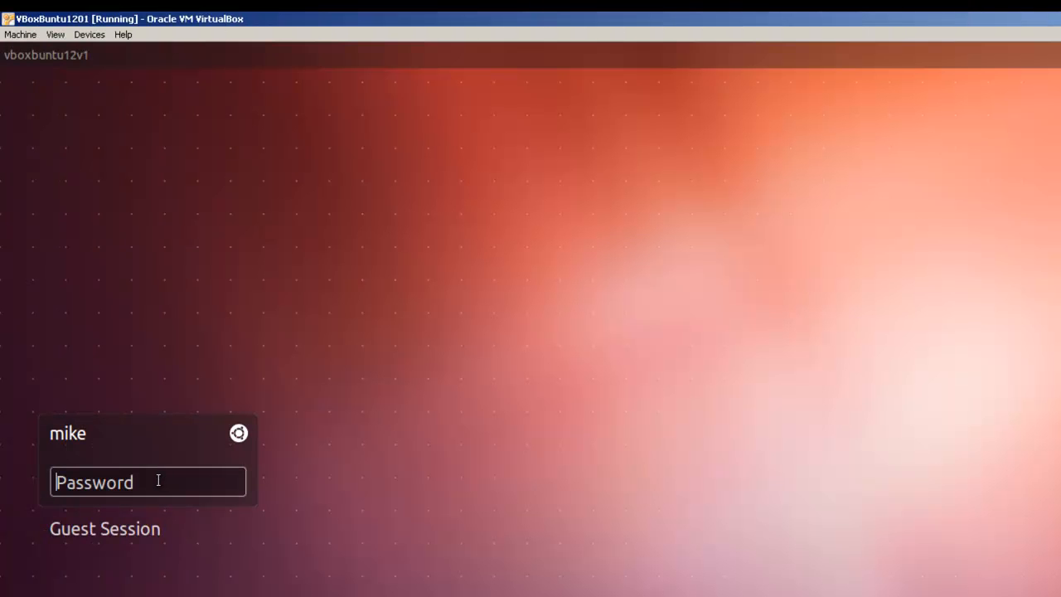
type("password")
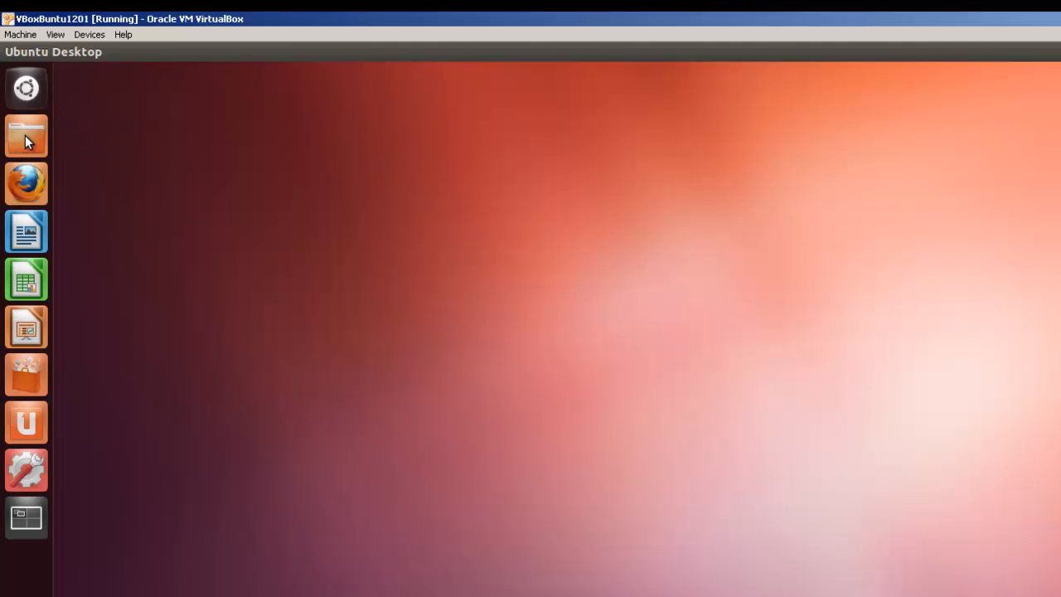
Launch the .vbox-extpack file from the Downloads folder
left_click(27, 136)
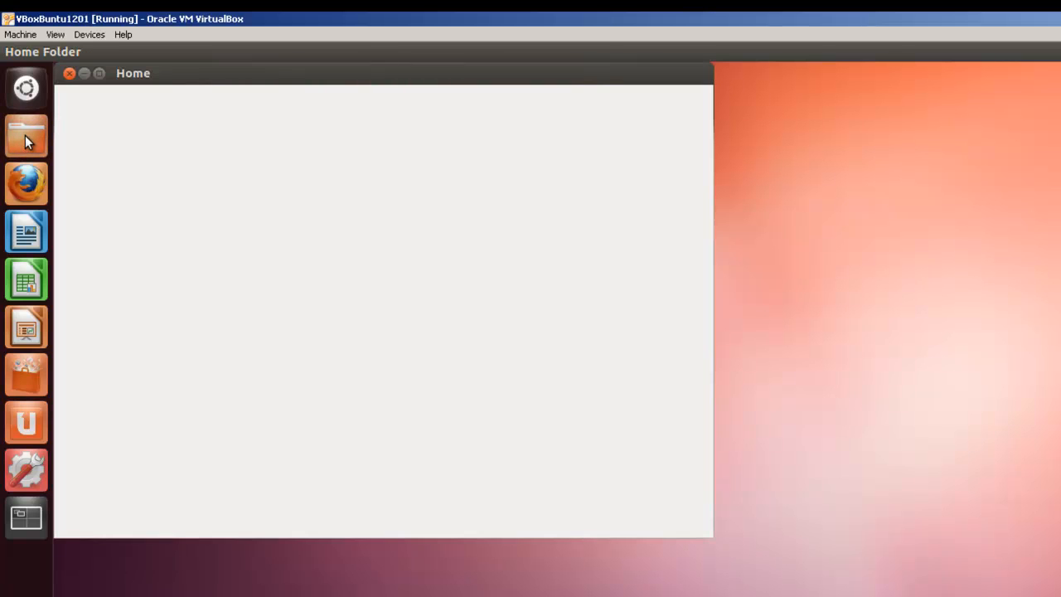
left_click(27, 136)
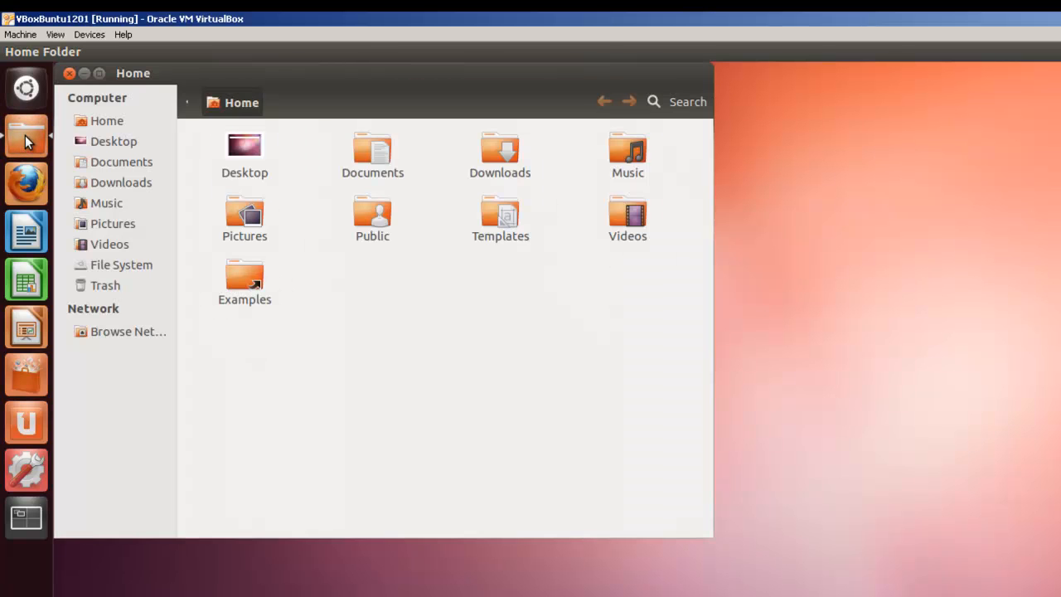
double_click(501, 149)
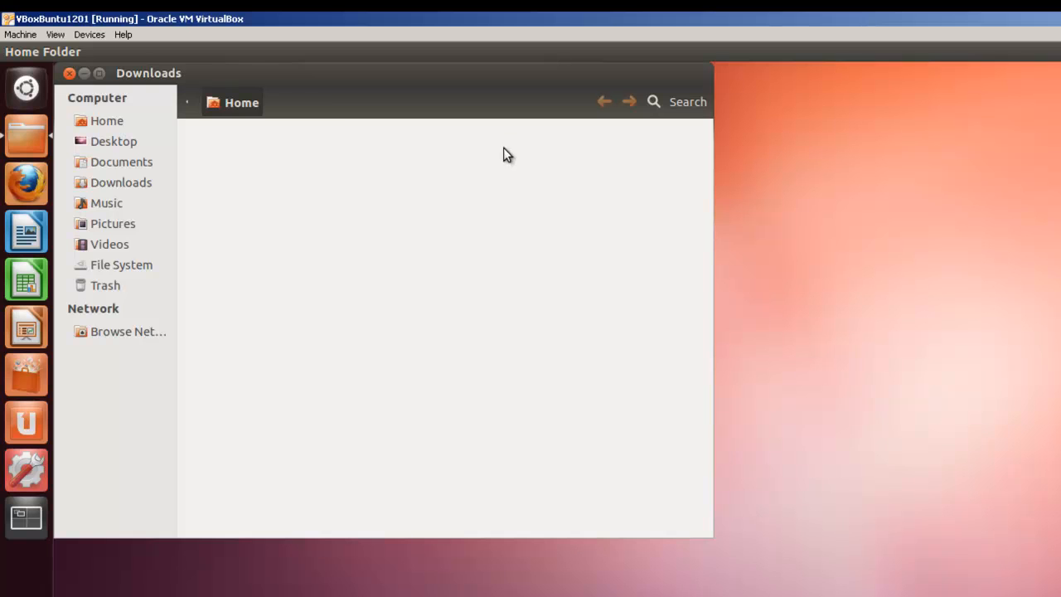
left_click(121, 181)
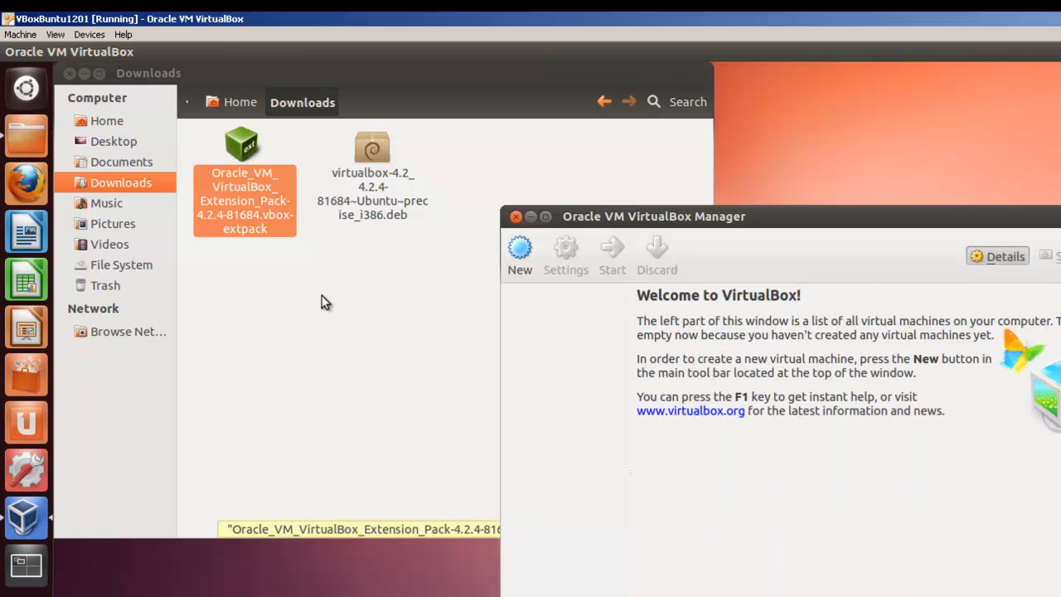
double_click(245, 192)
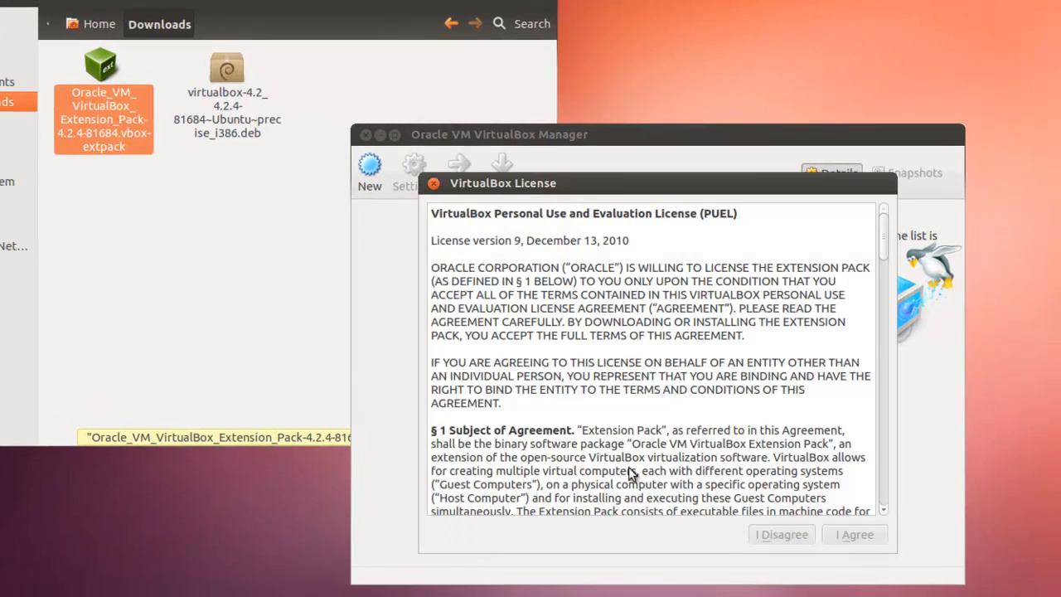
Accept the Extension Pack license and authorise with the password to finish installing it
scroll("down", 3)
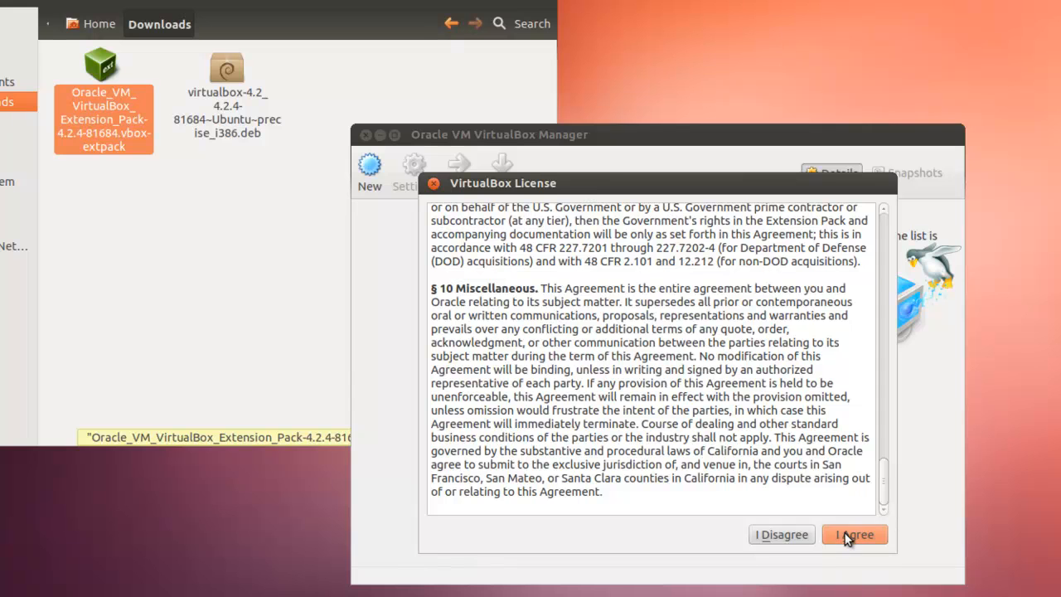
left_click(854, 534)
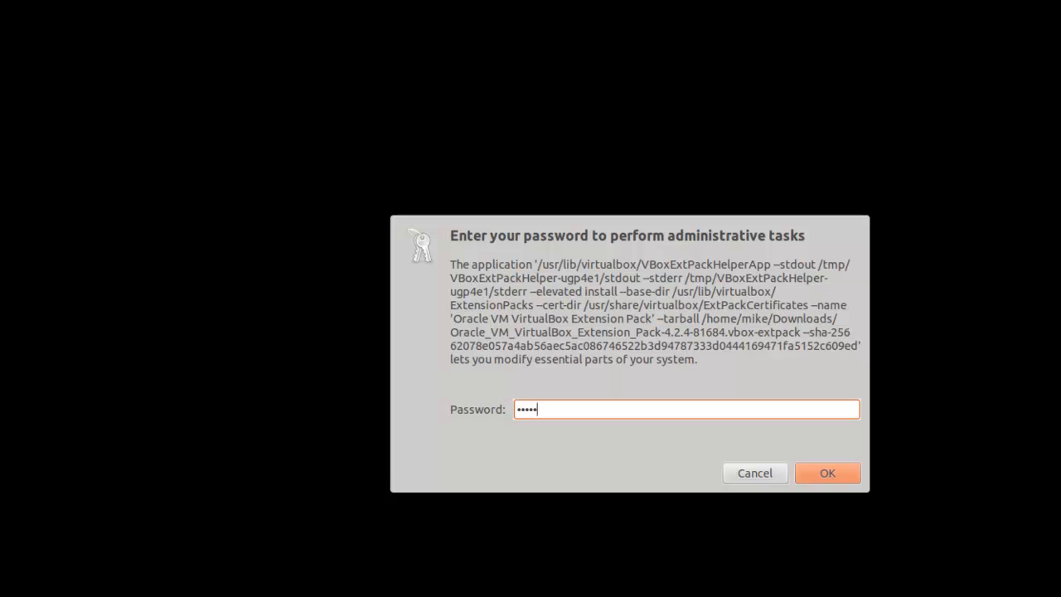
type("••••")
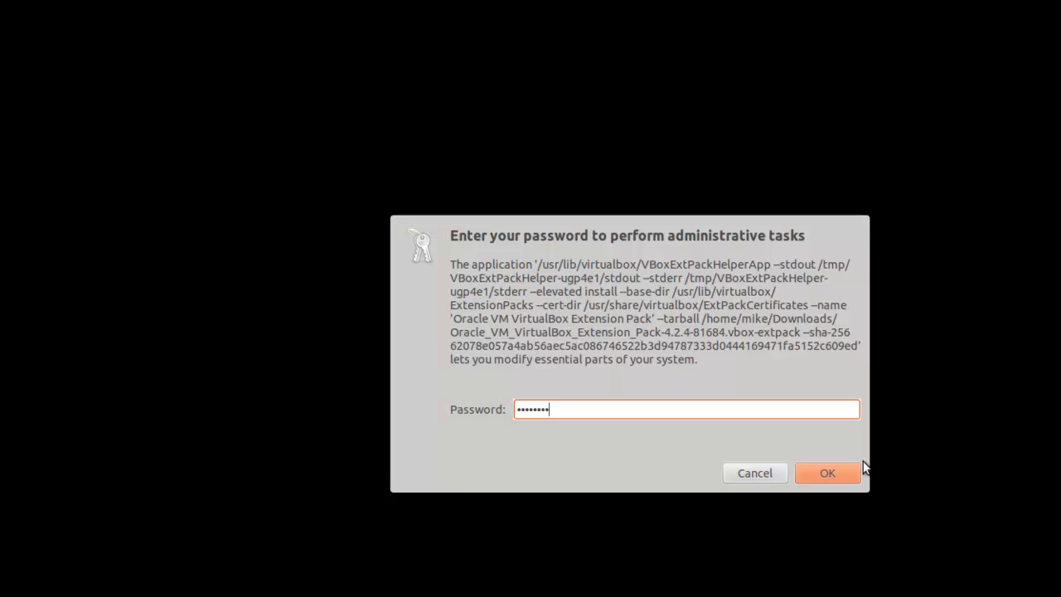
left_click(828, 473)
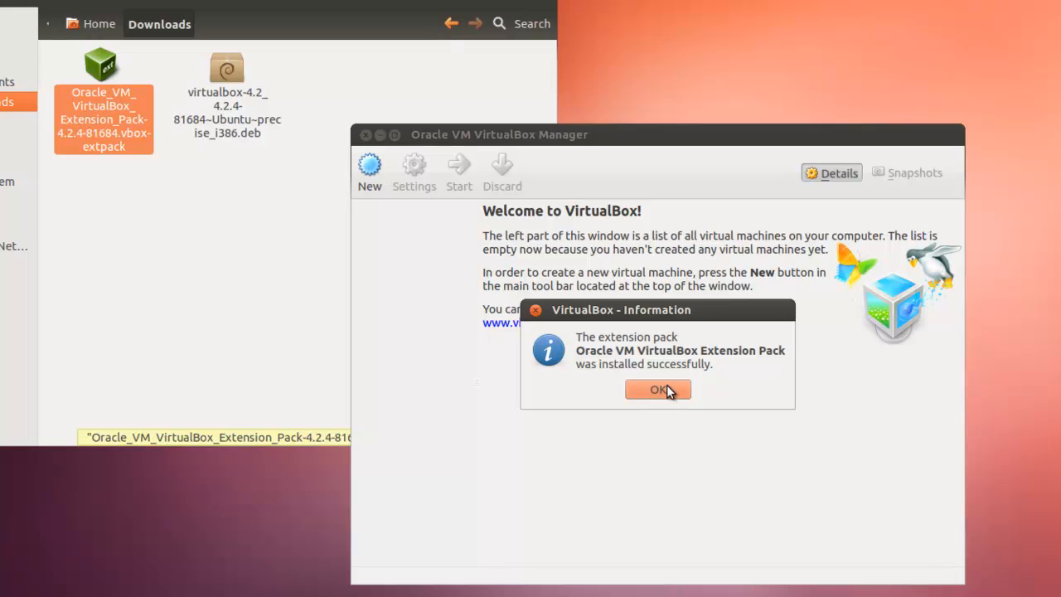
left_click(656, 390)
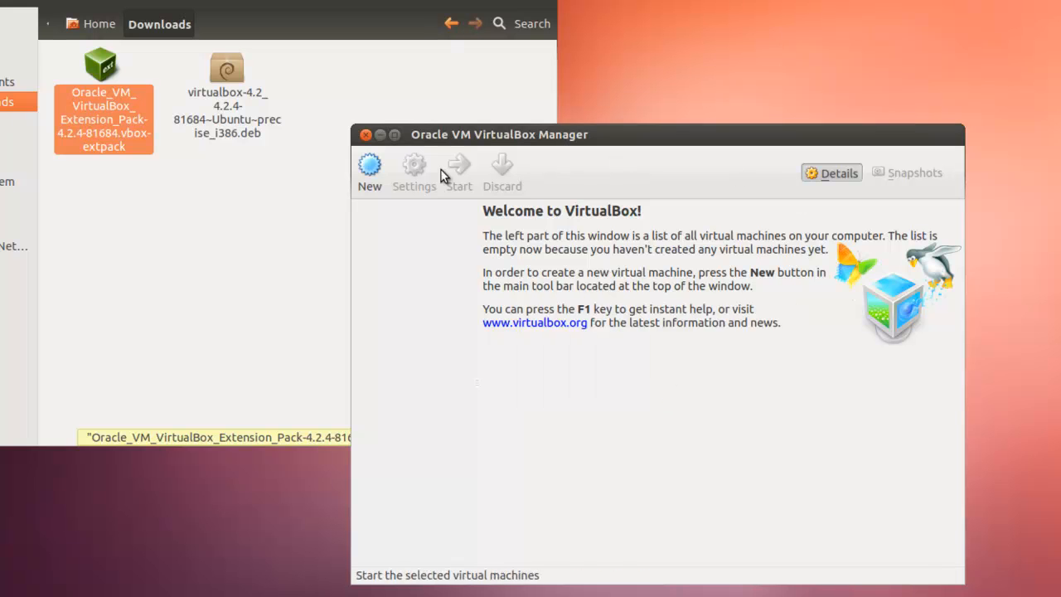
mouse_move(4, 42)
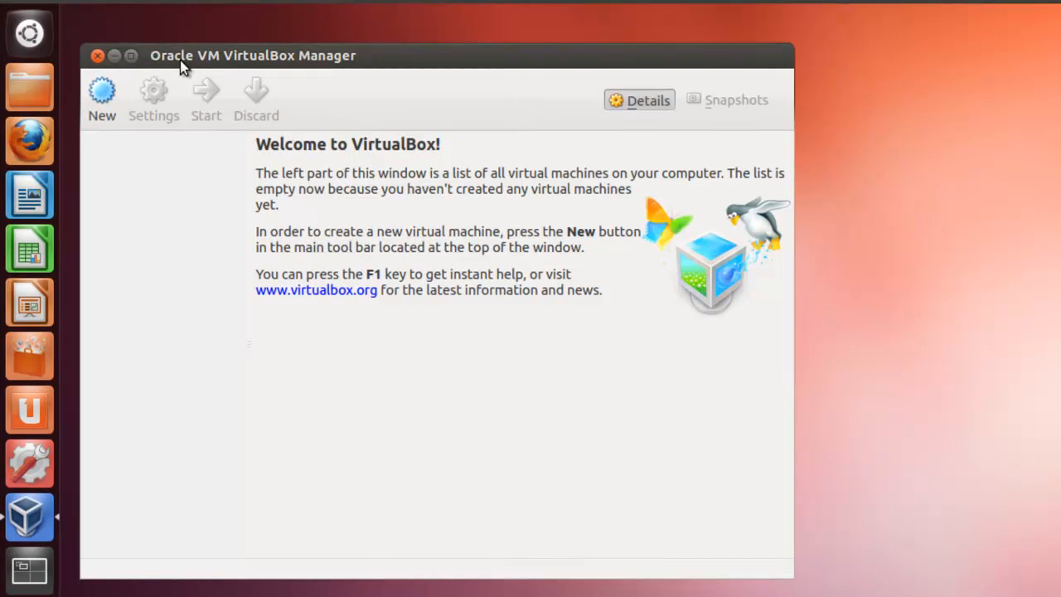
mouse_move(343, 65)
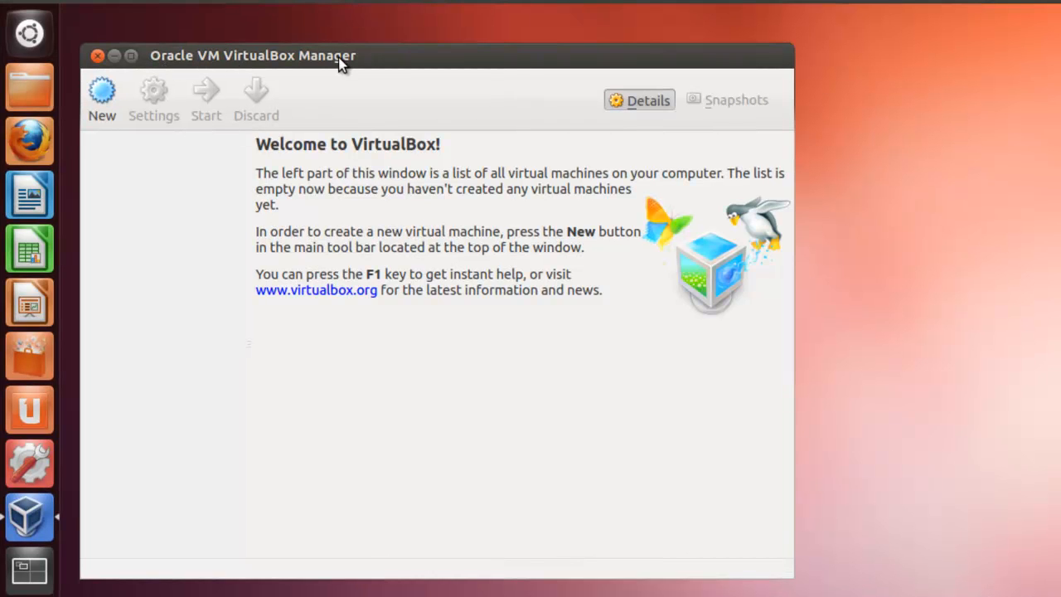
mouse_move(103, 94)
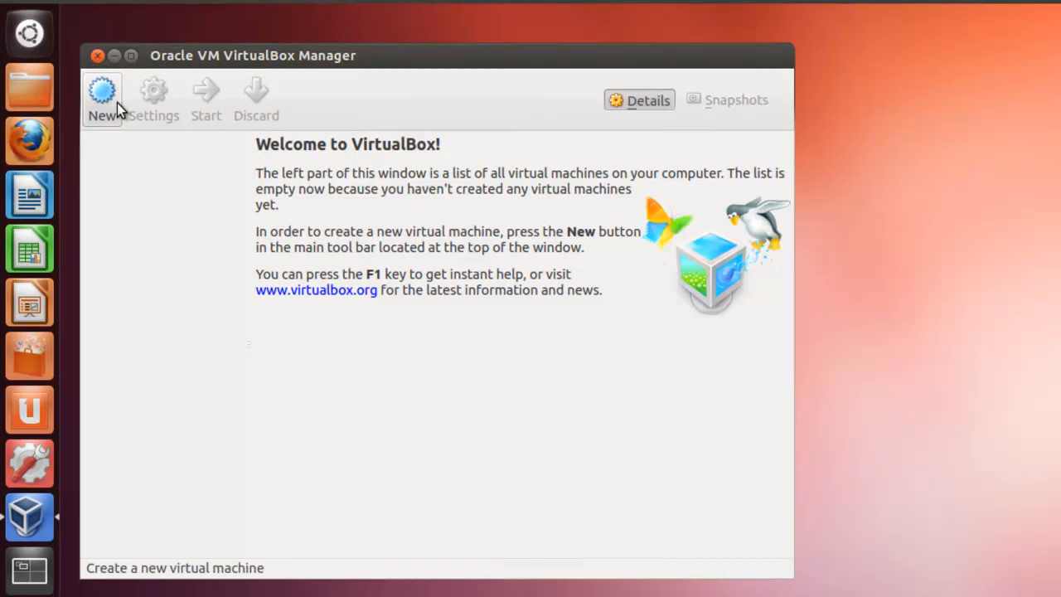
Start a new Windows XP virtual machine named winxp with default memory
left_click(101, 91)
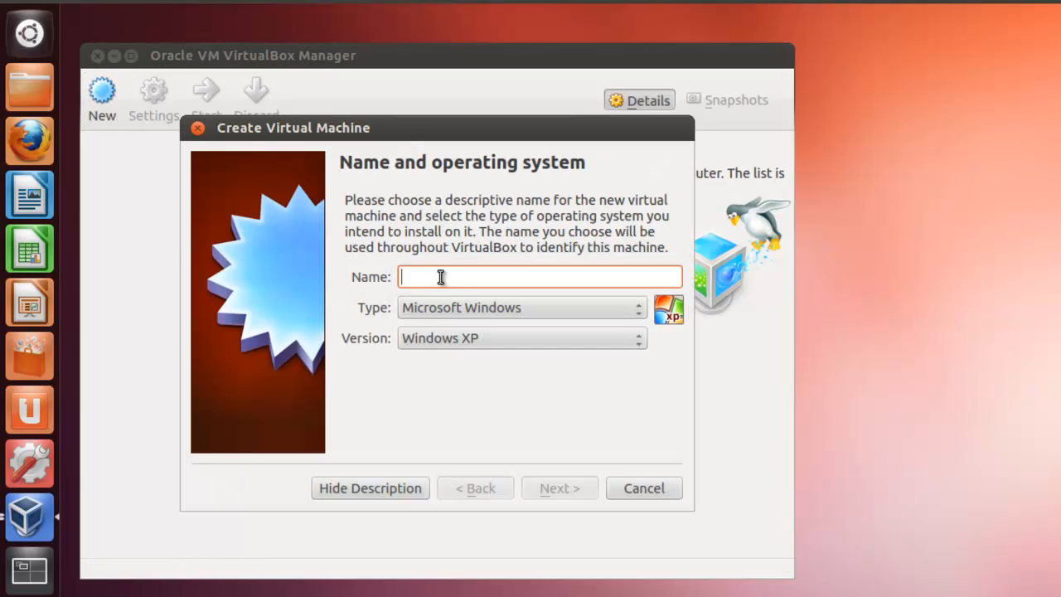
type("win")
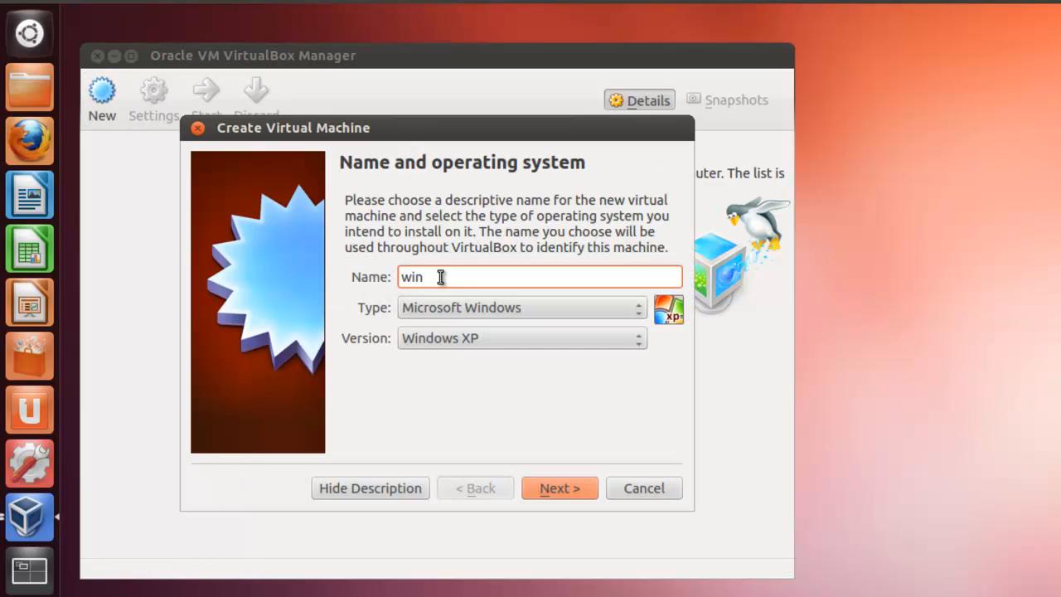
type("xp")
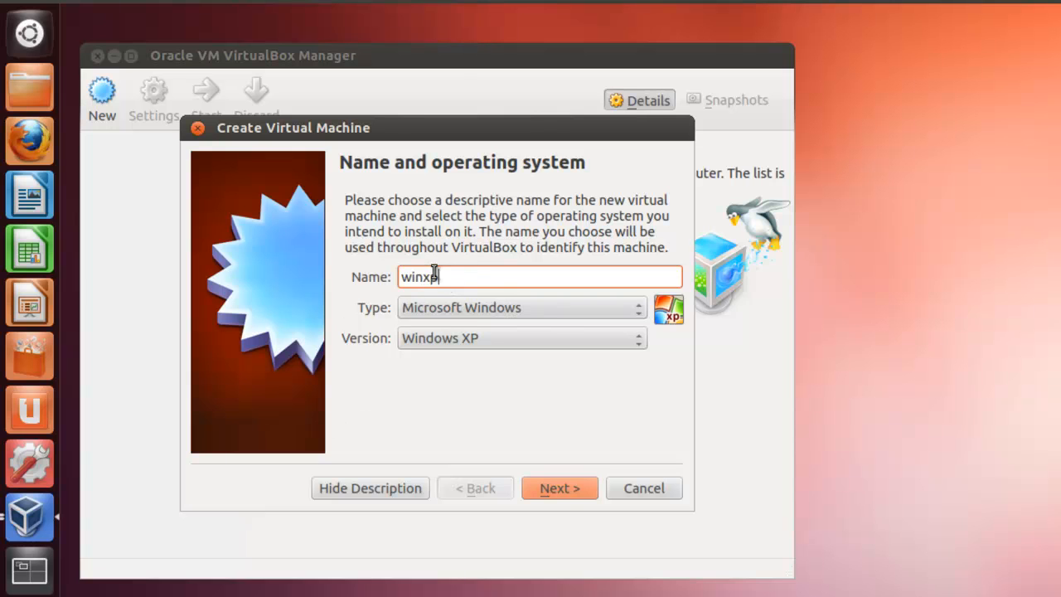
left_click(559, 487)
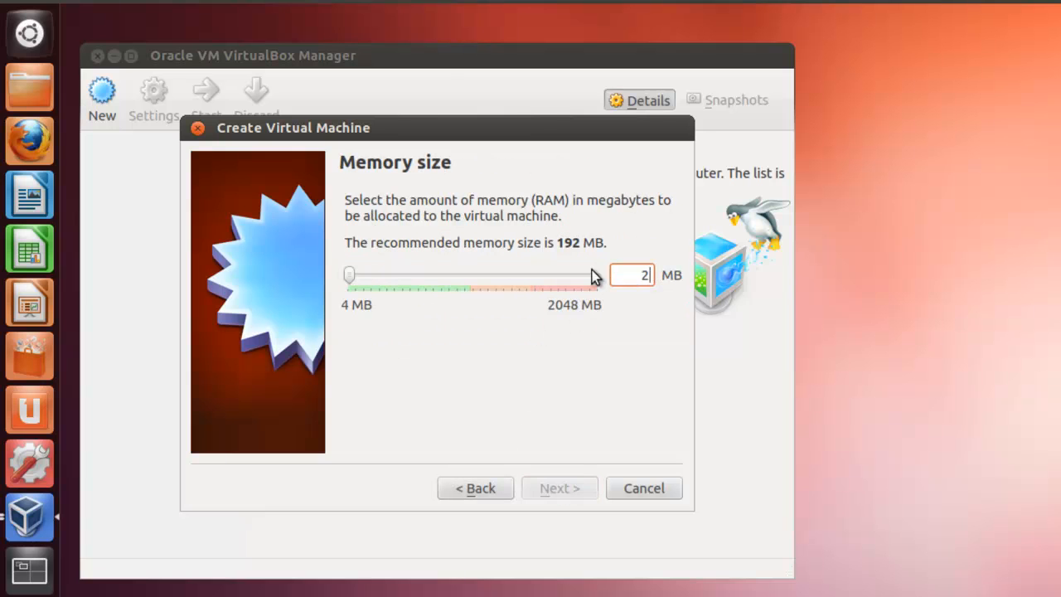
left_click(559, 487)
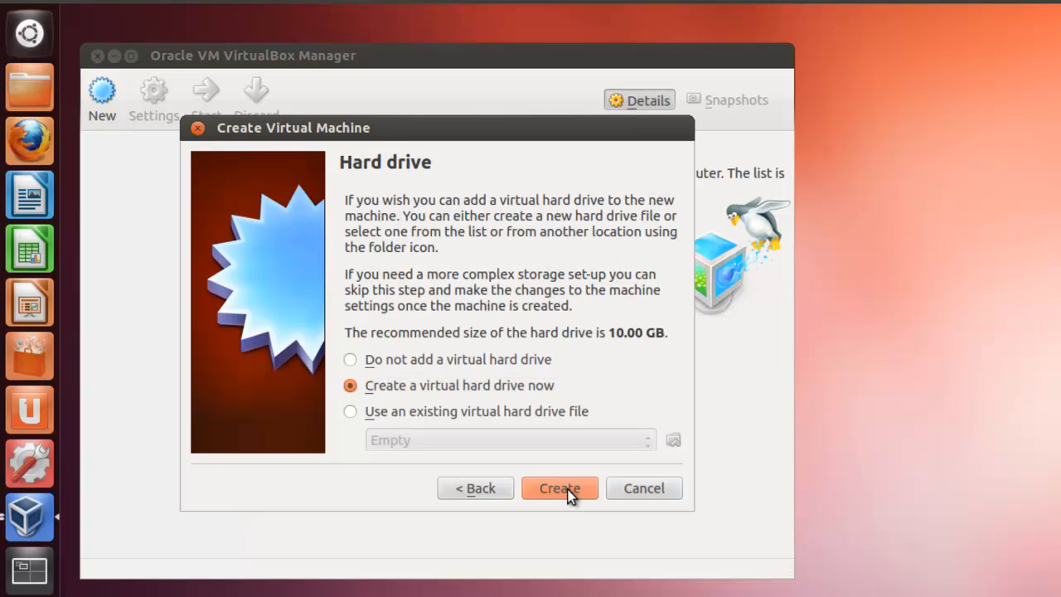
Create a new 10 GB dynamically allocated hard drive for winxp
left_click(559, 487)
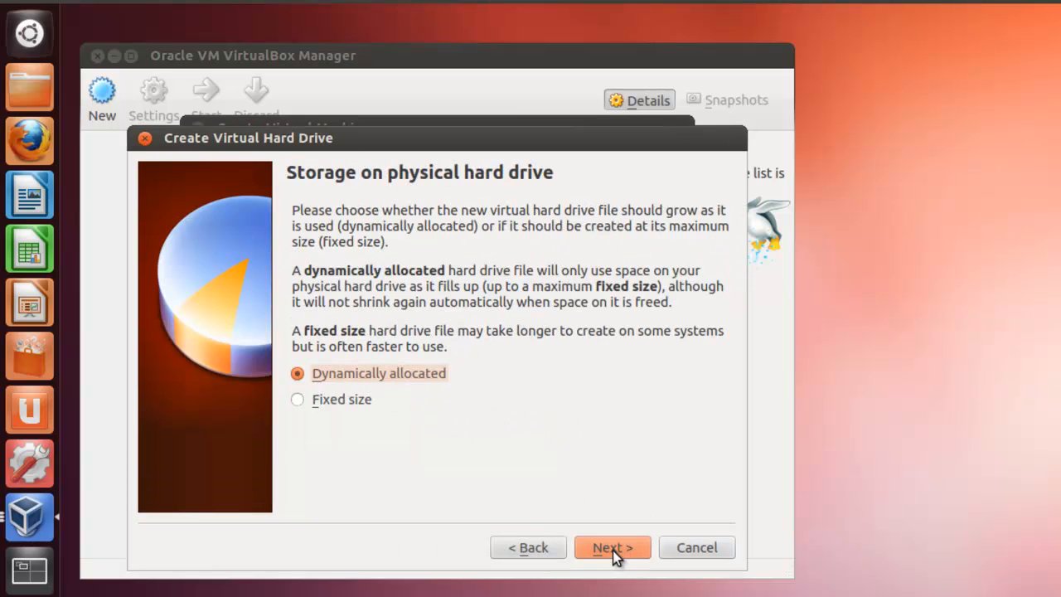
left_click(612, 548)
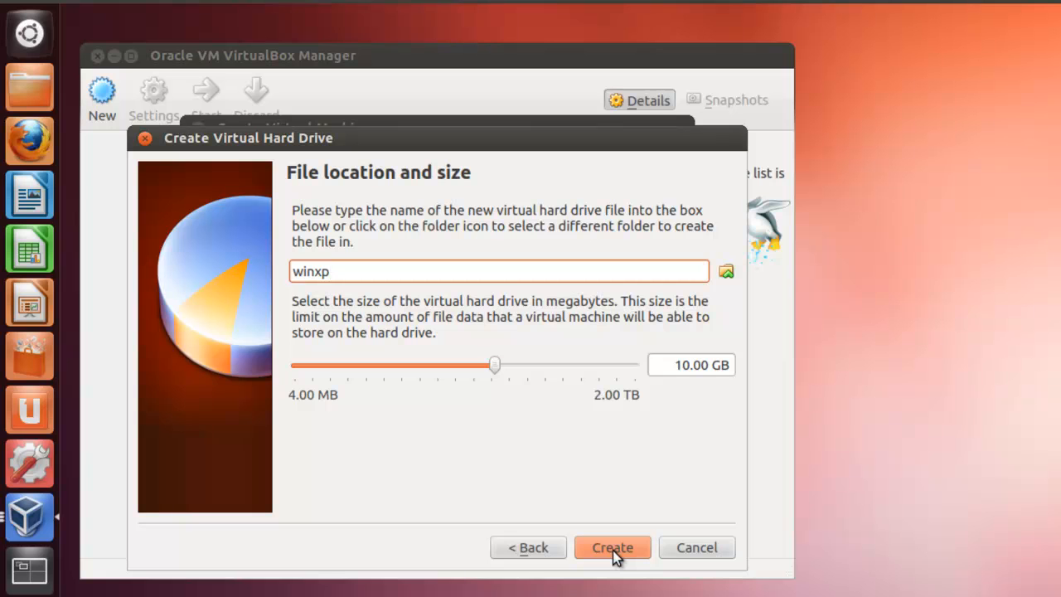
left_click(612, 547)
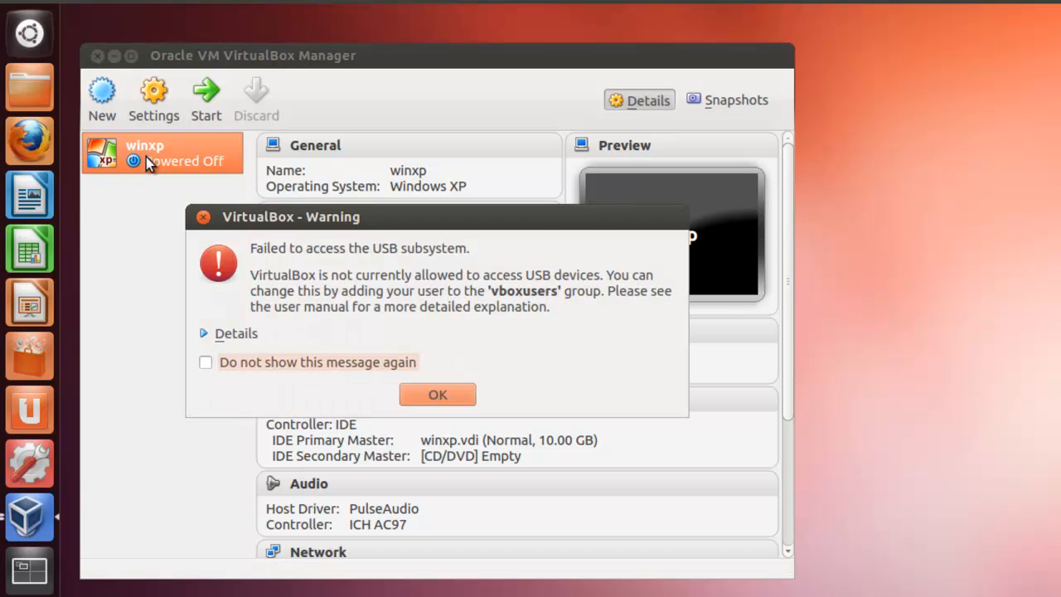
mouse_move(346, 226)
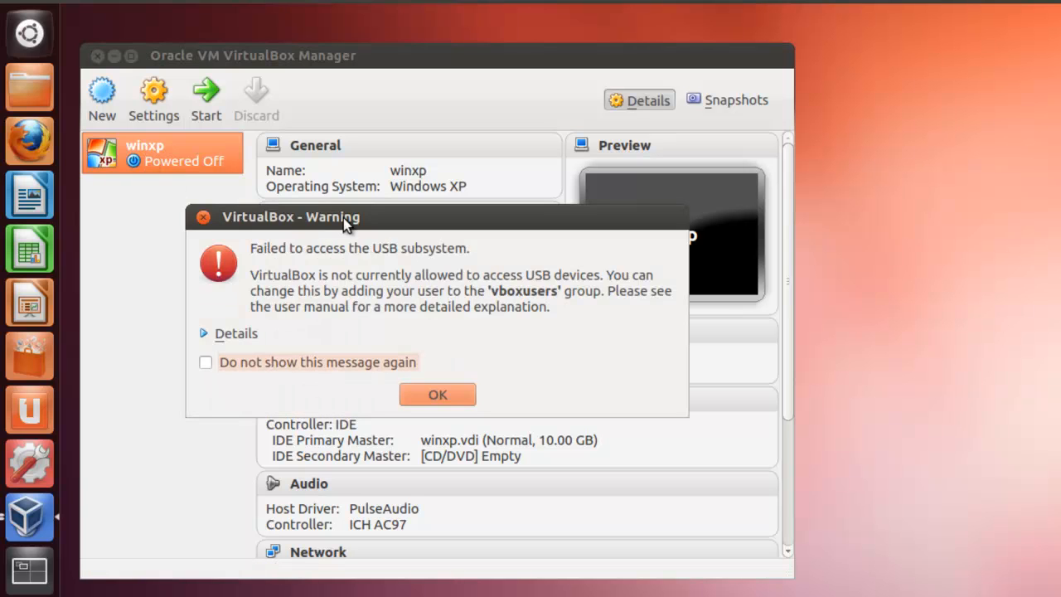
mouse_move(454, 255)
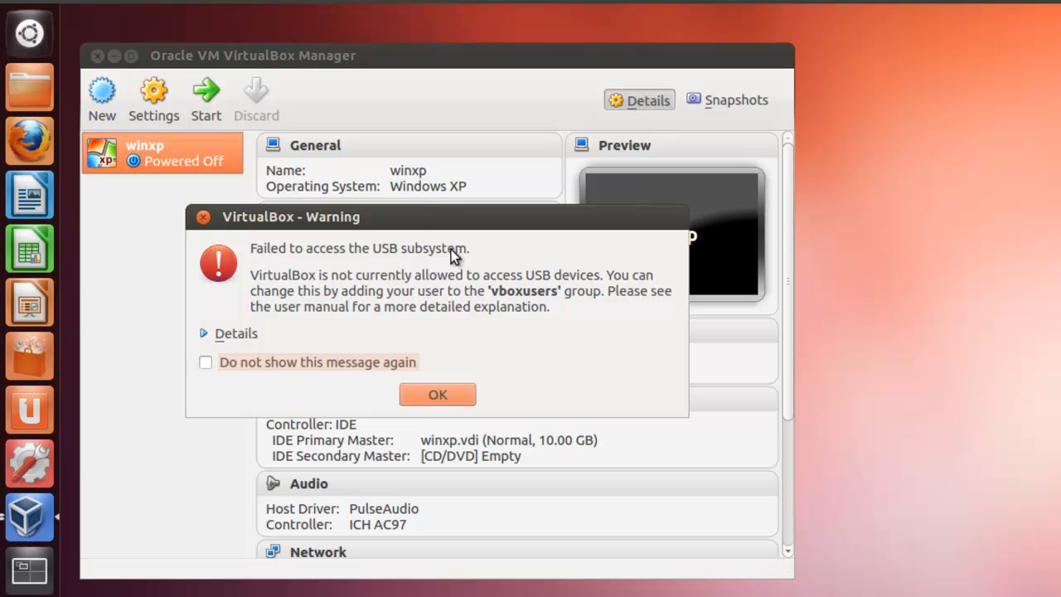
mouse_move(454, 404)
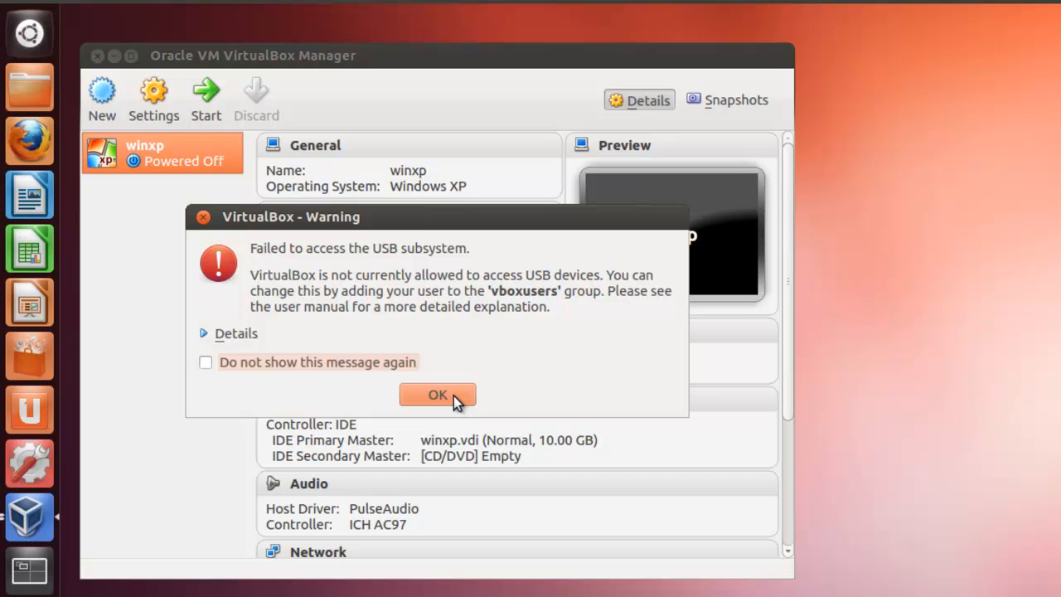
Dismiss the 'Failed to access the USB subsystem' warning with OK
left_click(438, 395)
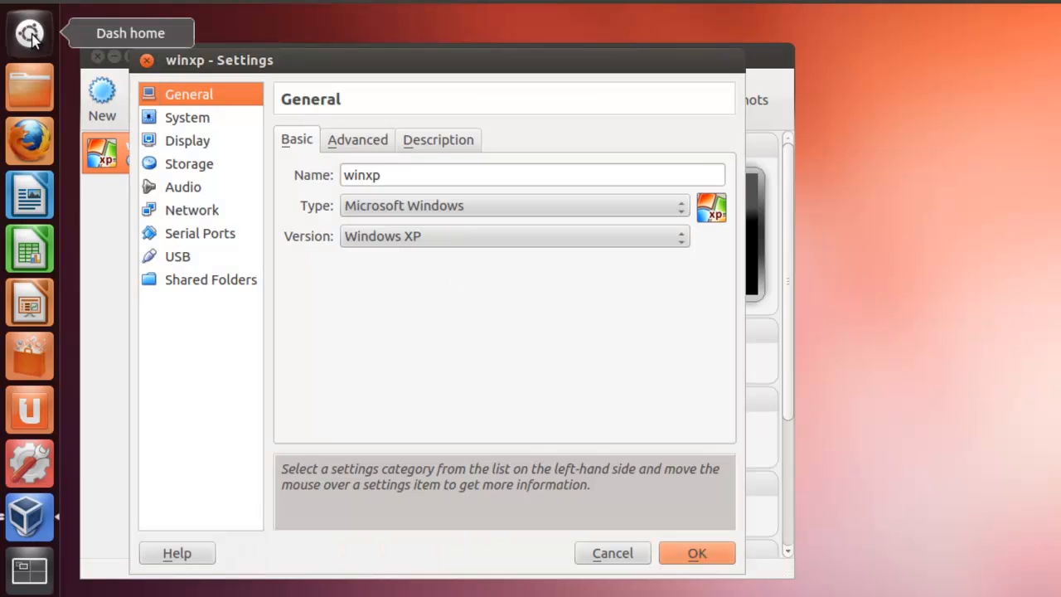
Search the Dash for 'user' and launch the Users and Groups tool
left_click(30, 33)
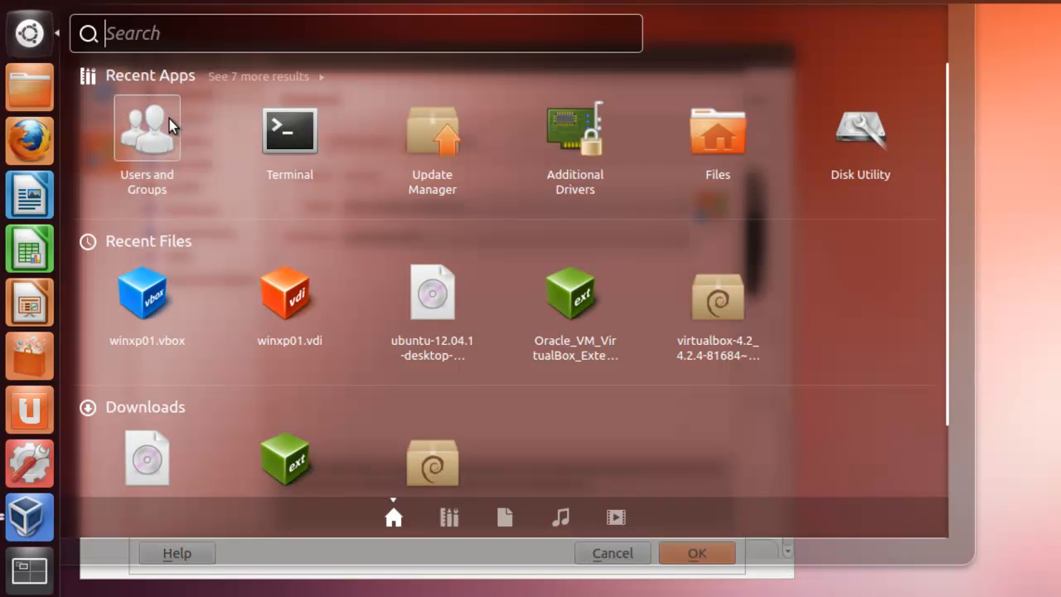
mouse_move(148, 33)
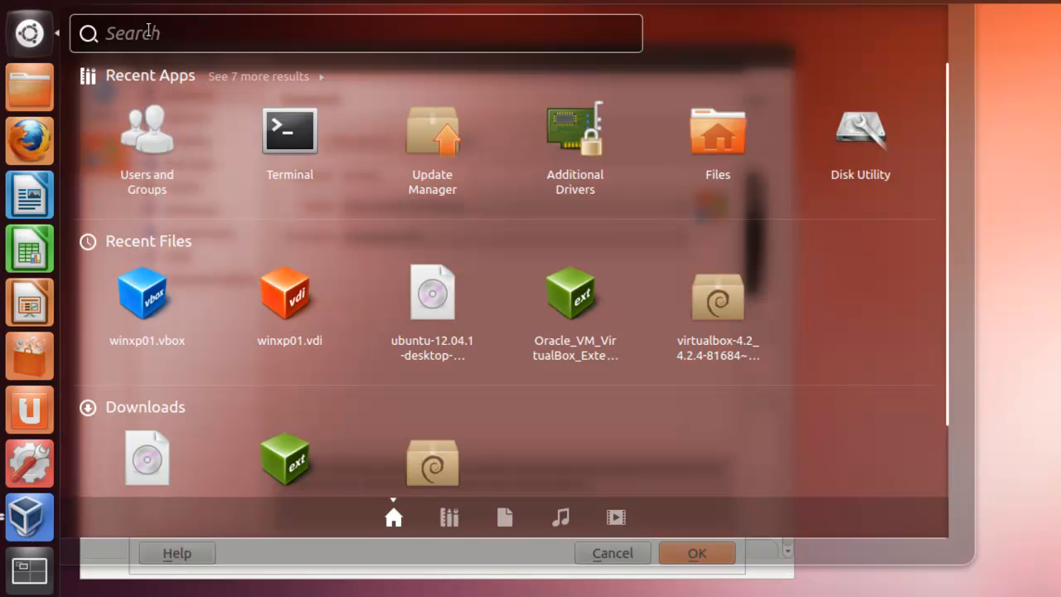
type("us")
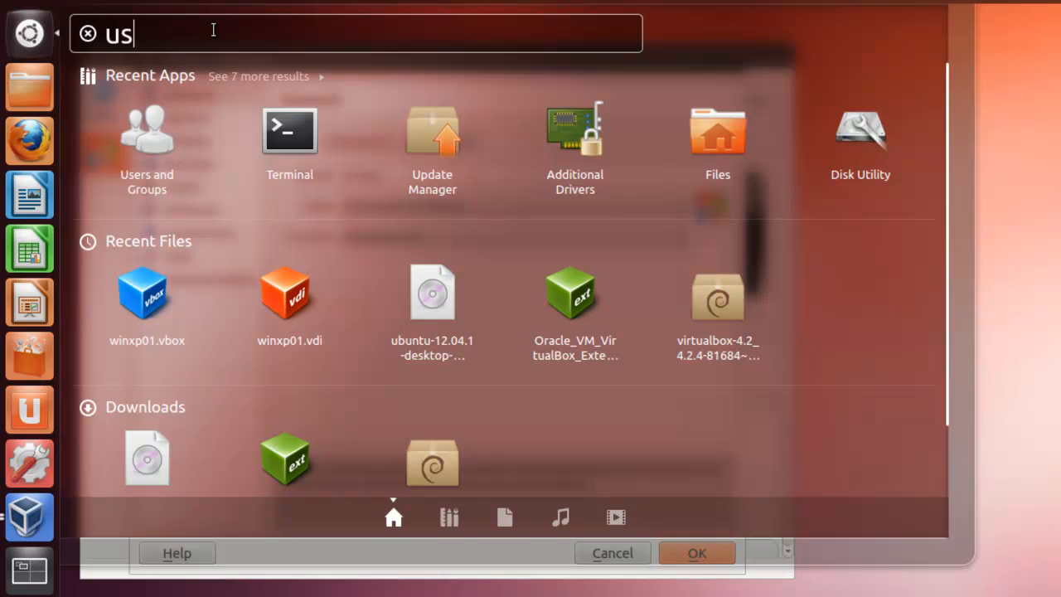
type("er")
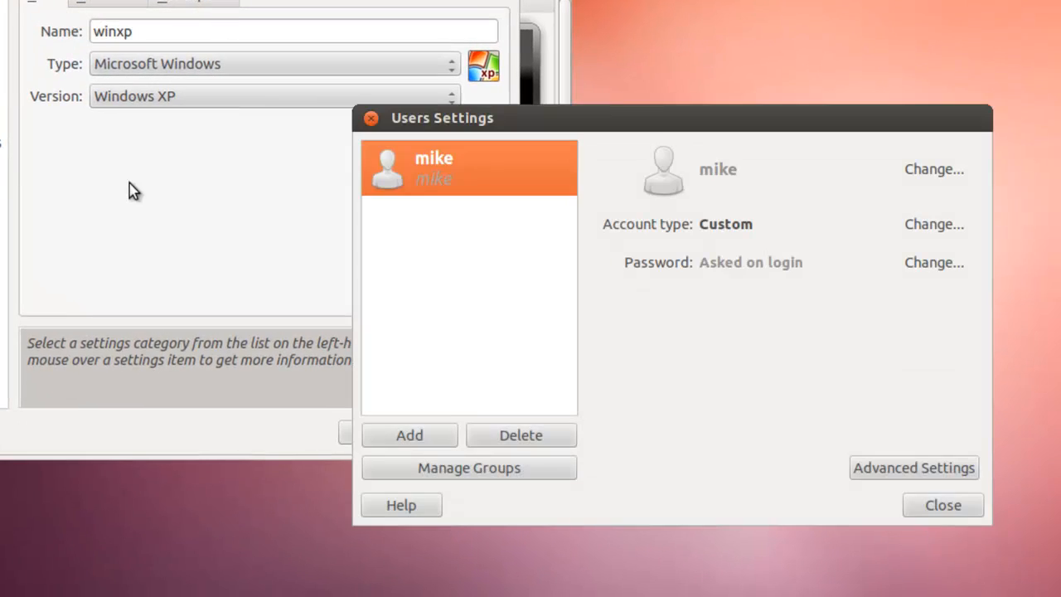
Bring up the Groups list and show the vboxusers group's properties
left_click(467, 468)
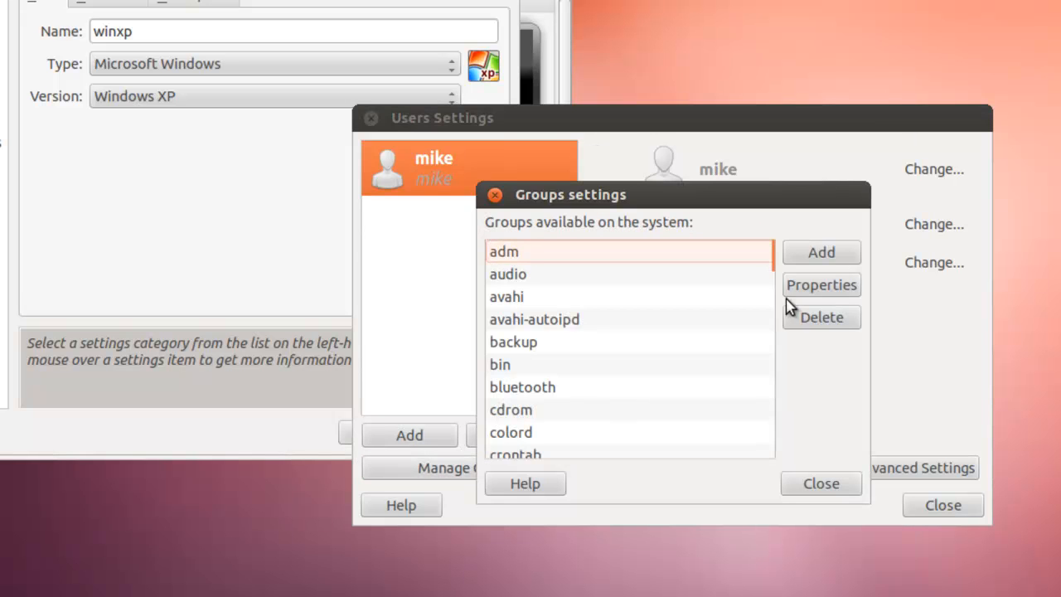
scroll("down", 3)
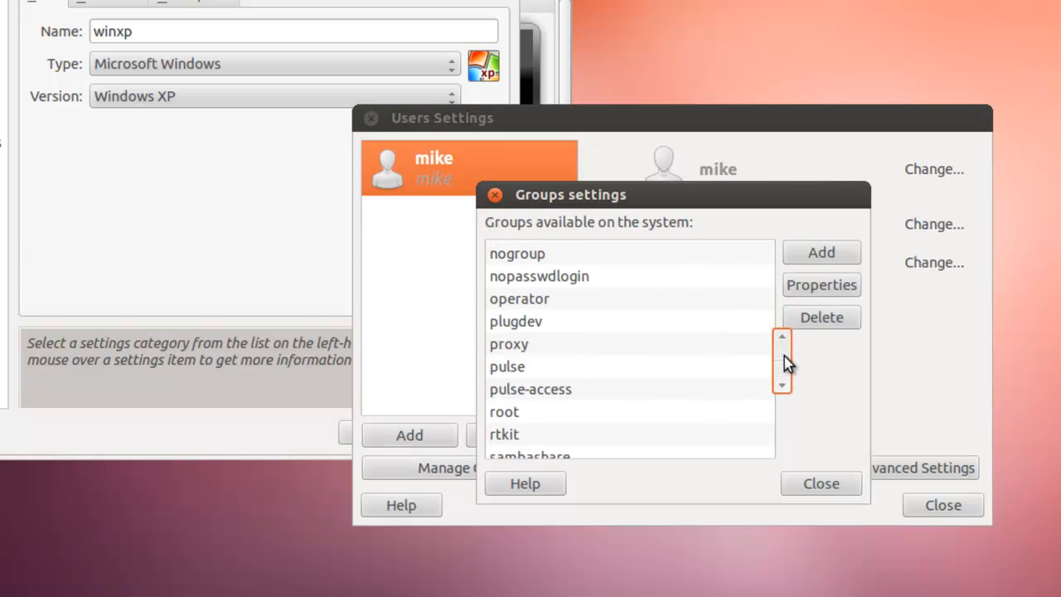
scroll("down", 3)
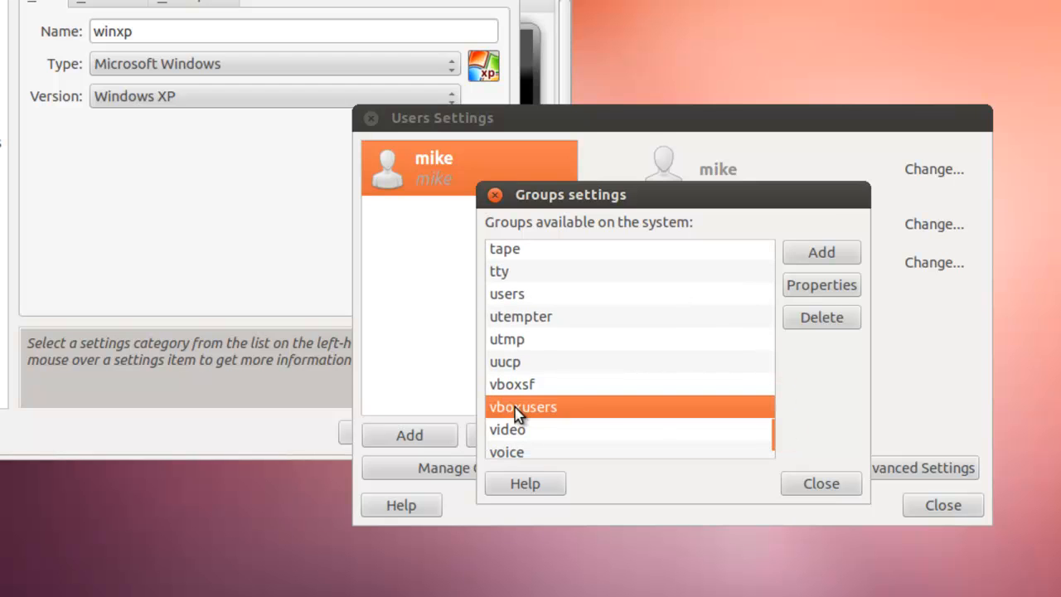
left_click(821, 285)
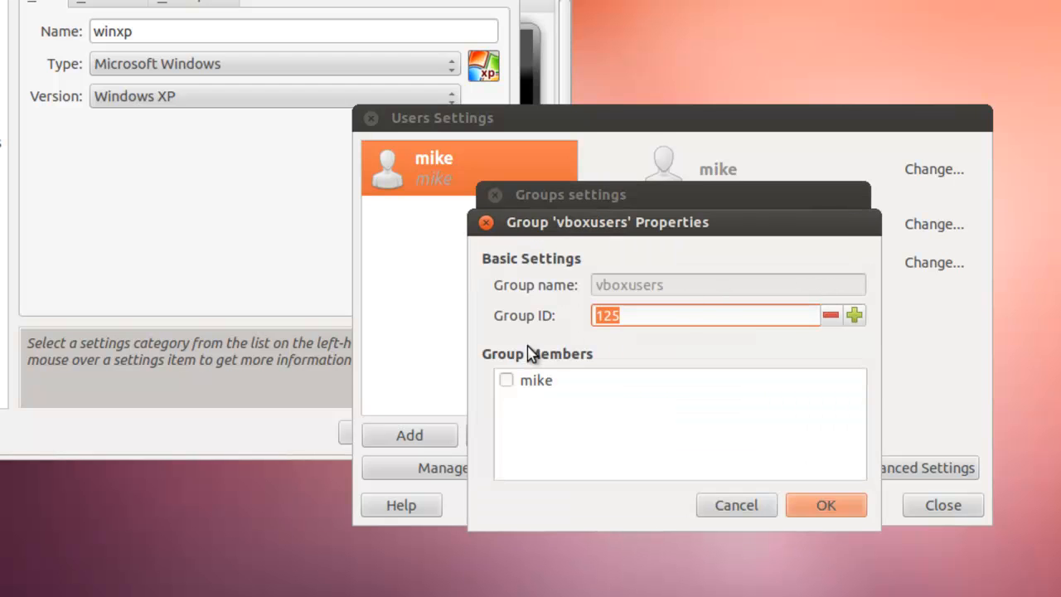
Tick mike as a vboxusers member, confirm, and enter the authentication password
left_click(508, 379)
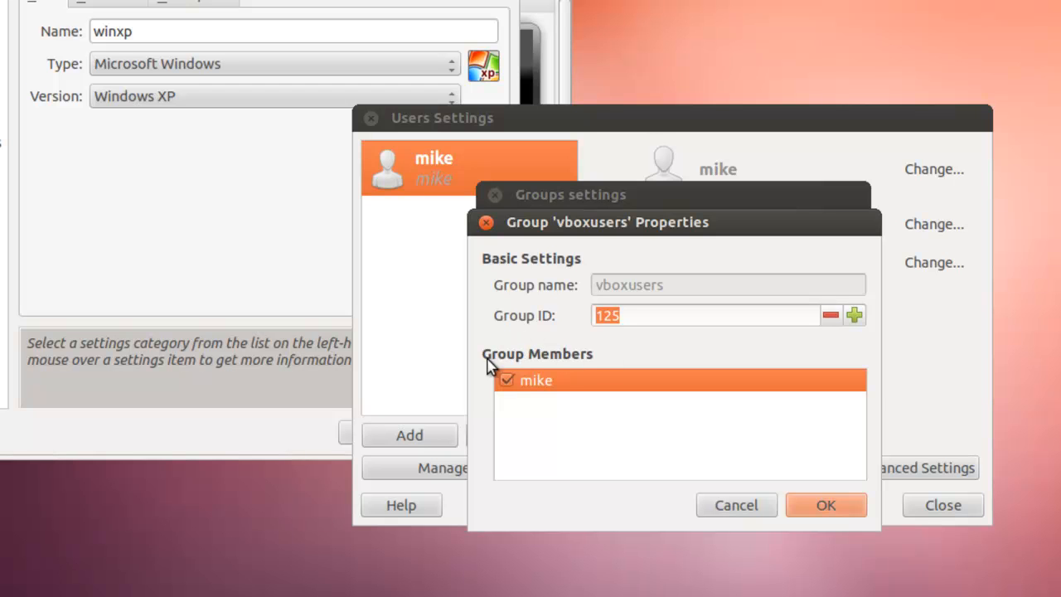
mouse_move(514, 427)
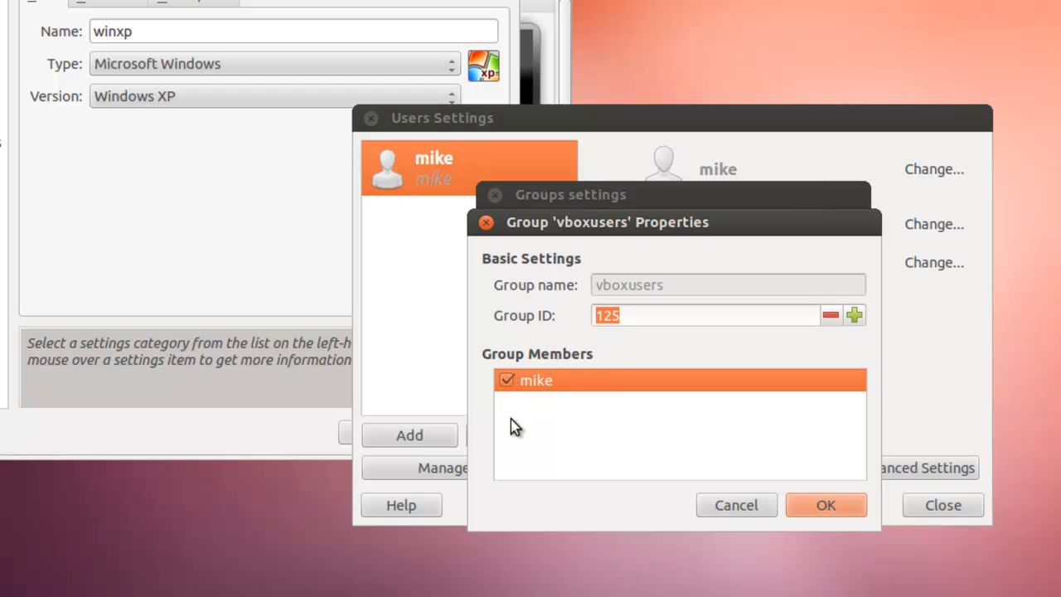
left_click(826, 504)
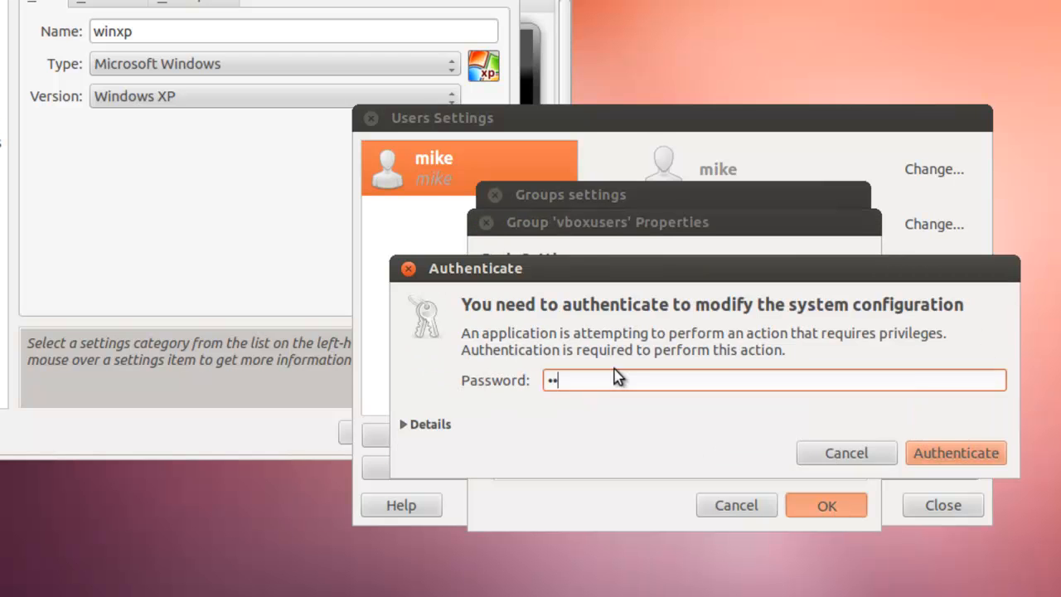
right_click(771, 379)
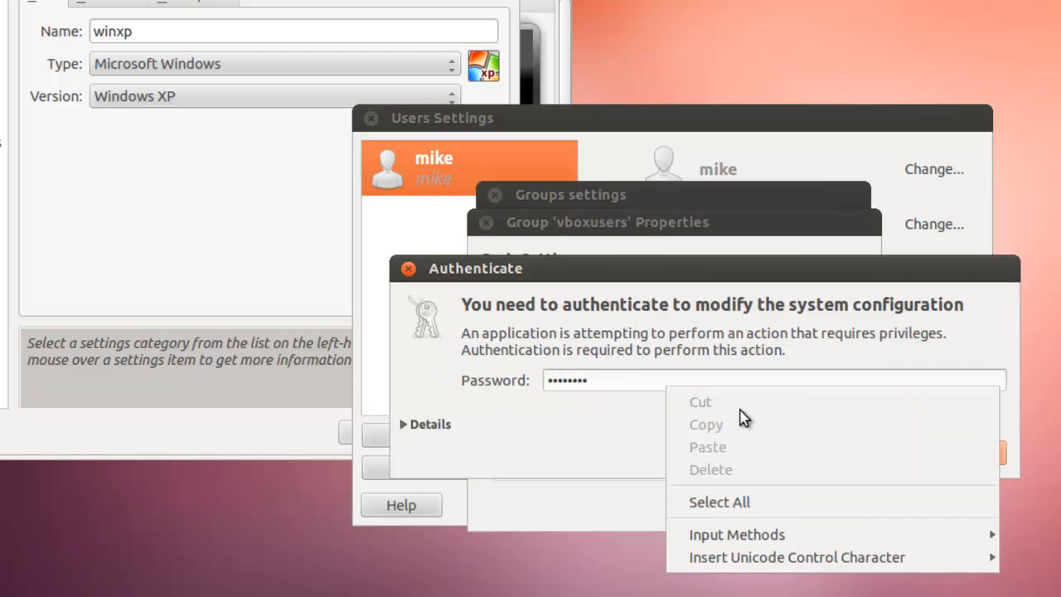
mouse_move(610, 424)
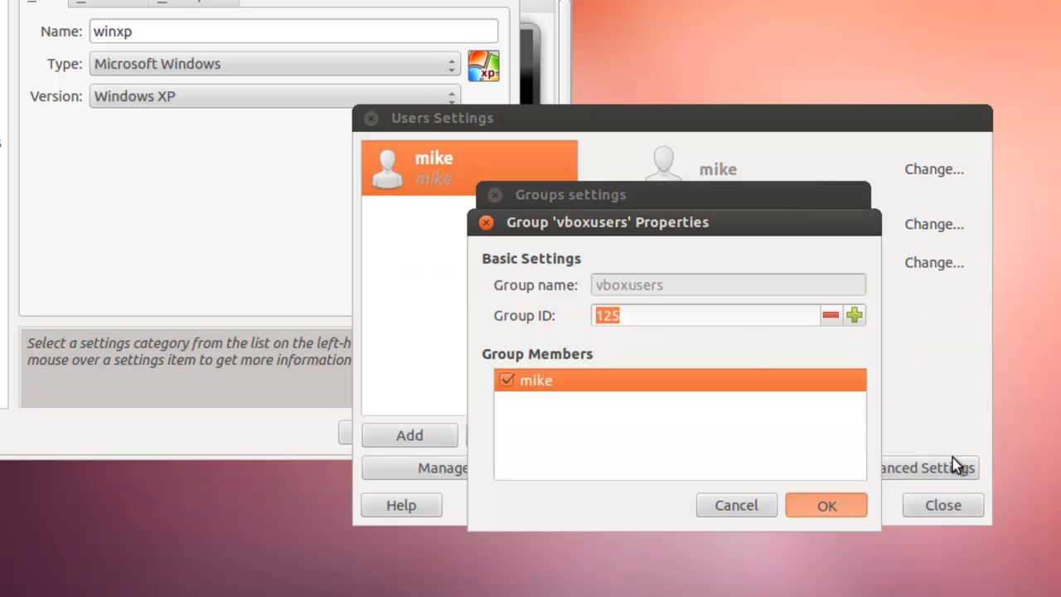
Confirm the vboxusers change, then make mike a member of vboxsf as well
left_click(734, 504)
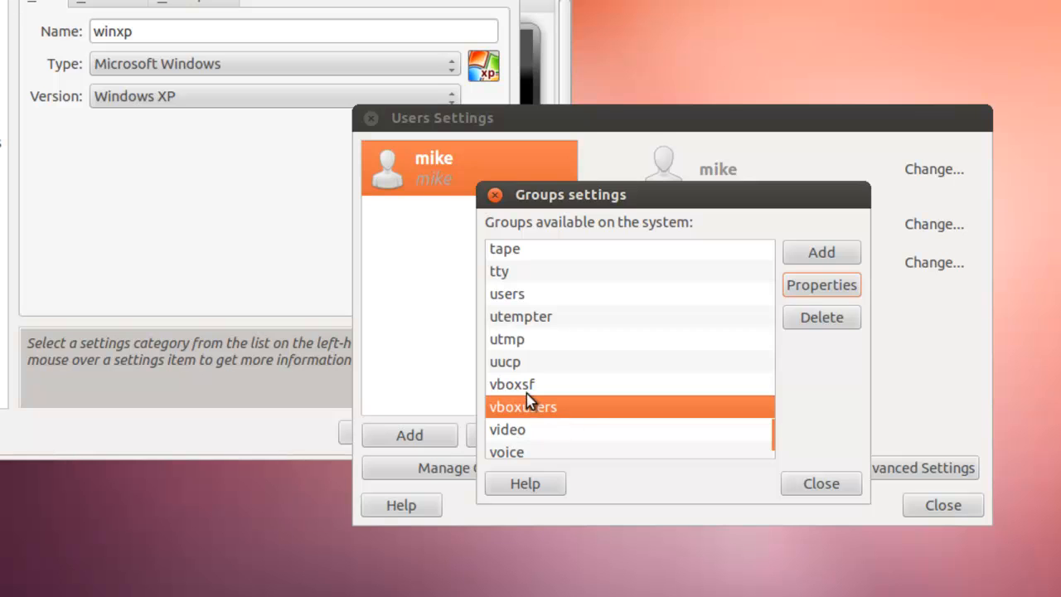
left_click(512, 384)
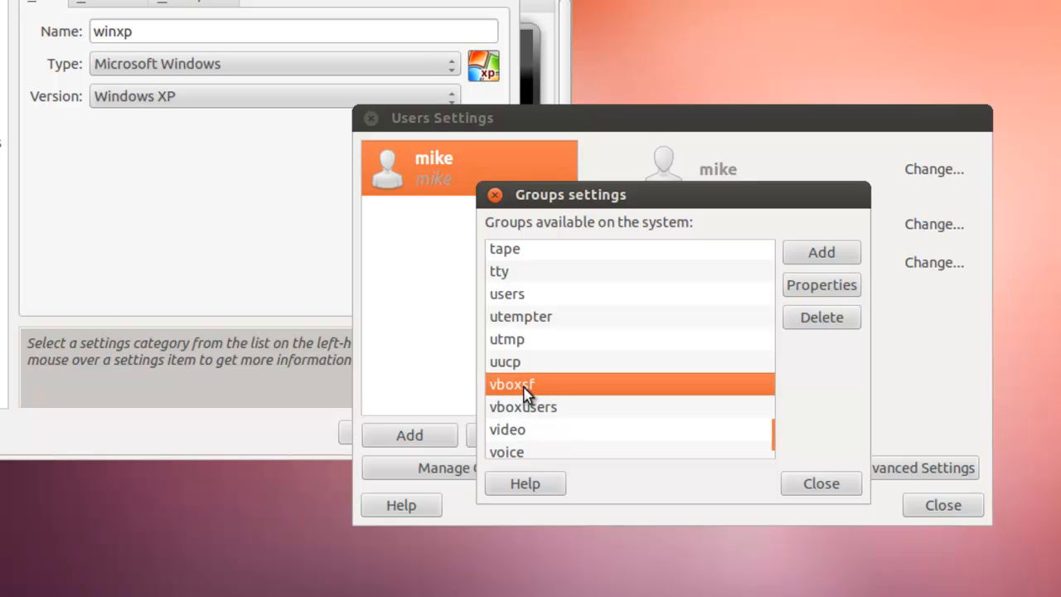
mouse_move(821, 285)
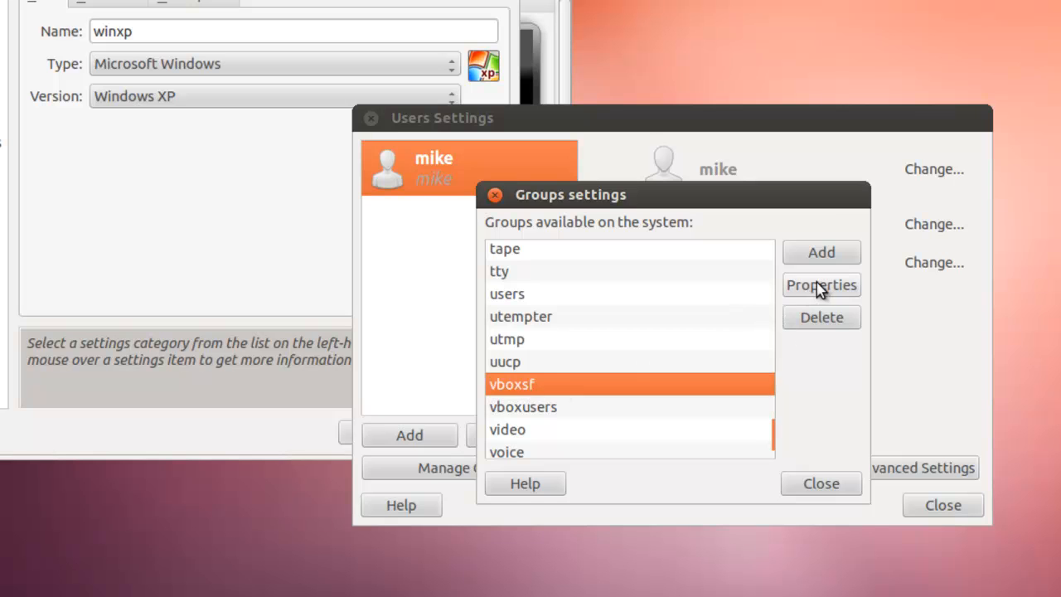
left_click(821, 285)
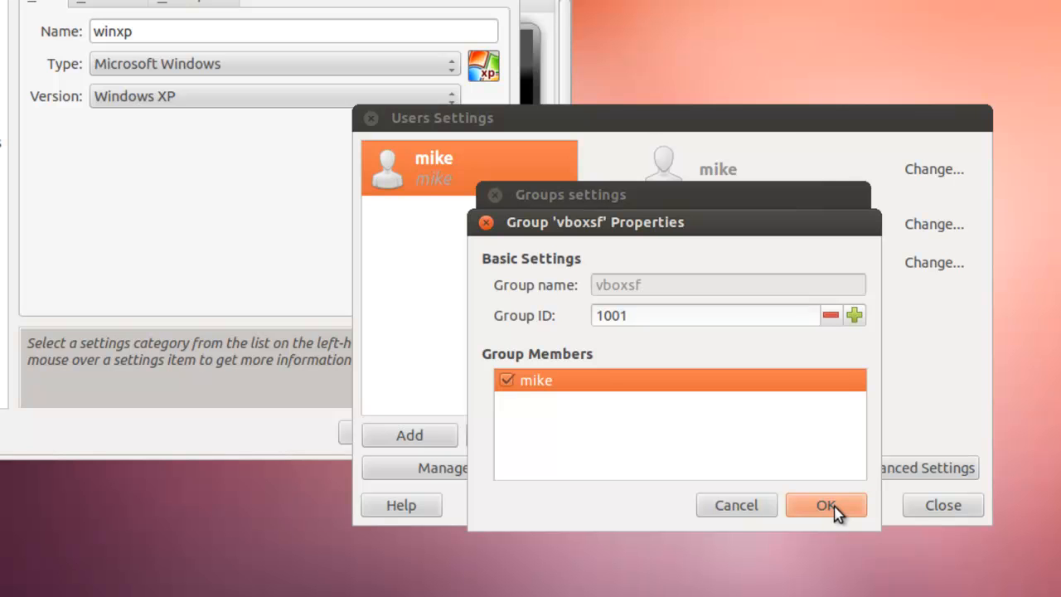
left_click(826, 504)
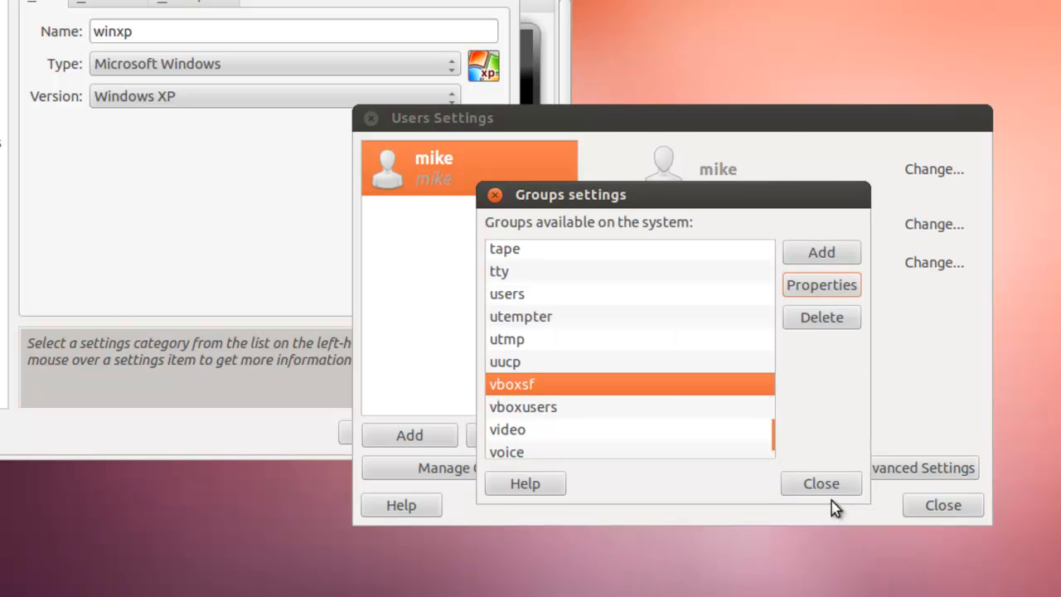
Close the Groups settings and the Users Settings windows
left_click(819, 485)
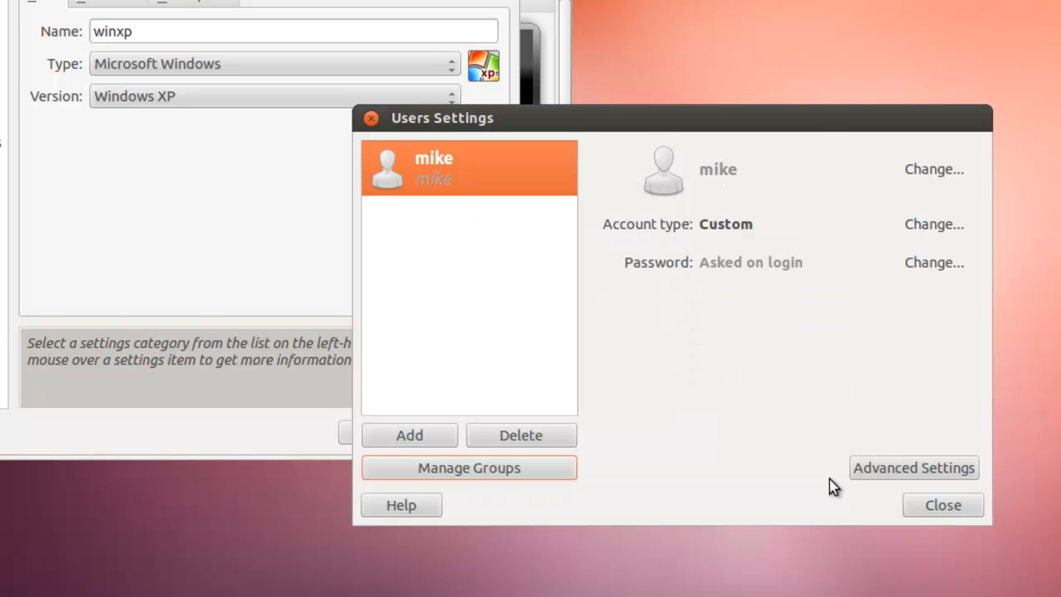
left_click(942, 504)
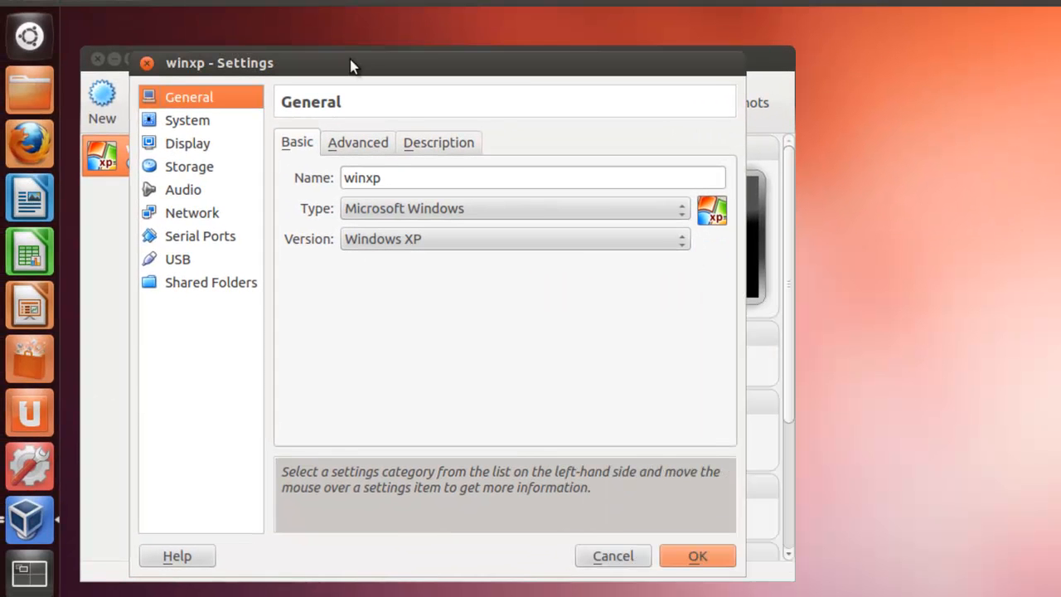
mouse_move(153, 100)
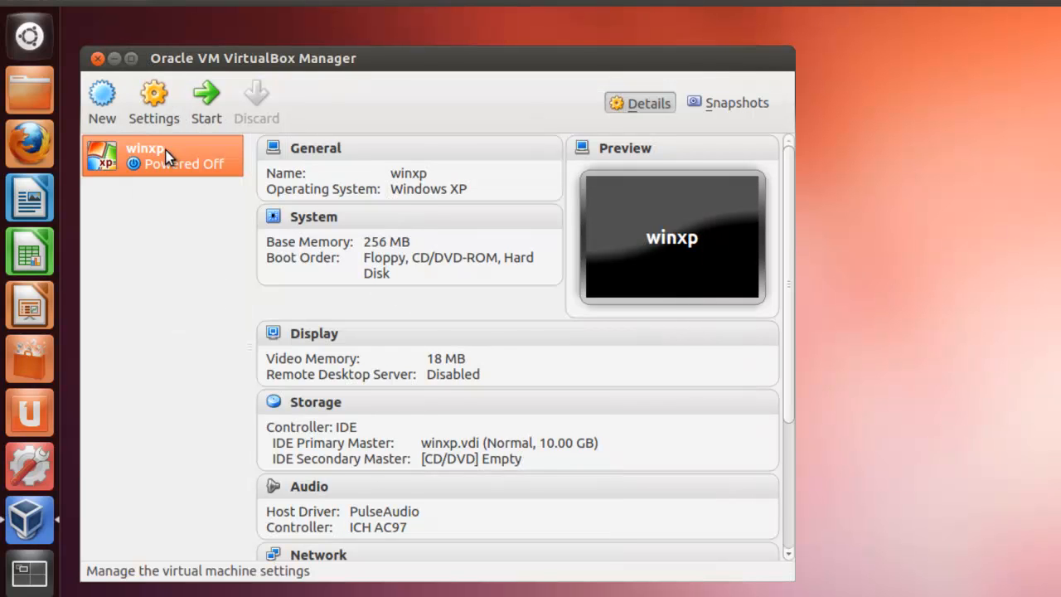
Bring up the winxp machine's Settings from the VirtualBox toolbar
left_click(206, 99)
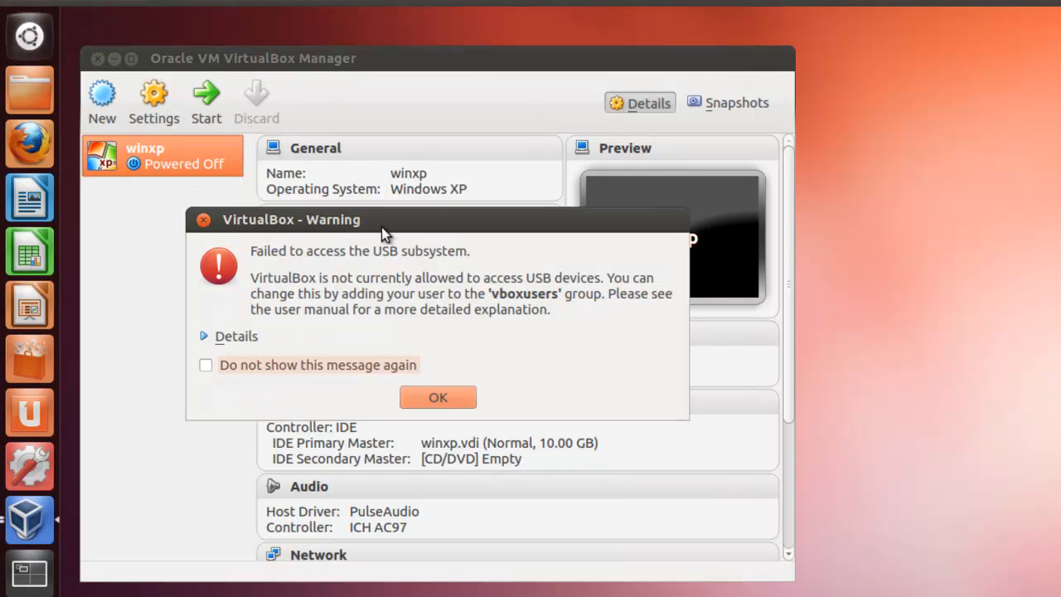
mouse_move(437, 355)
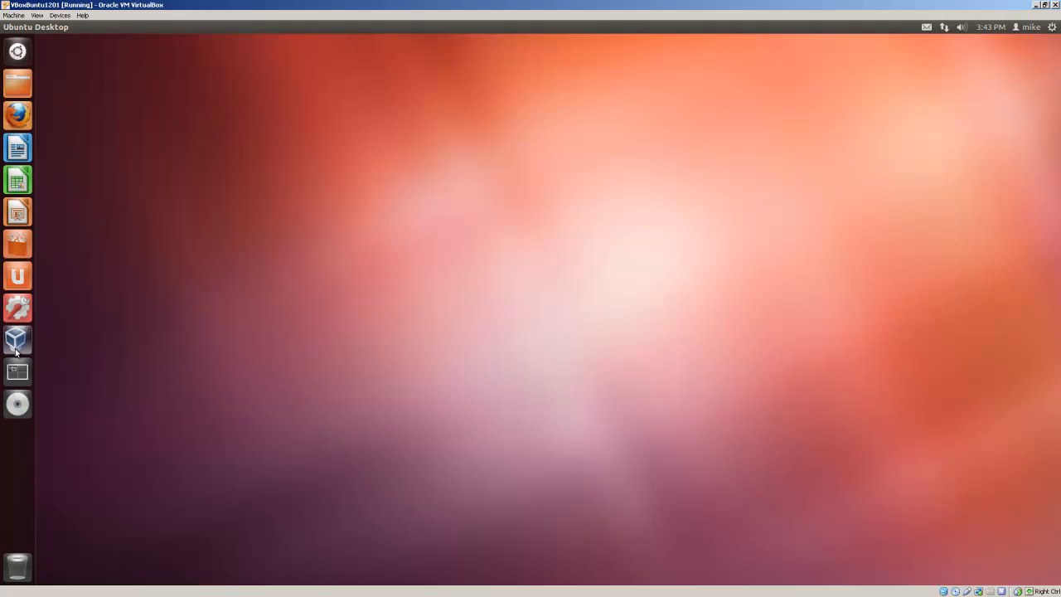
Relaunch VirtualBox from the Unity launcher and show winxp's Settings
left_click(17, 338)
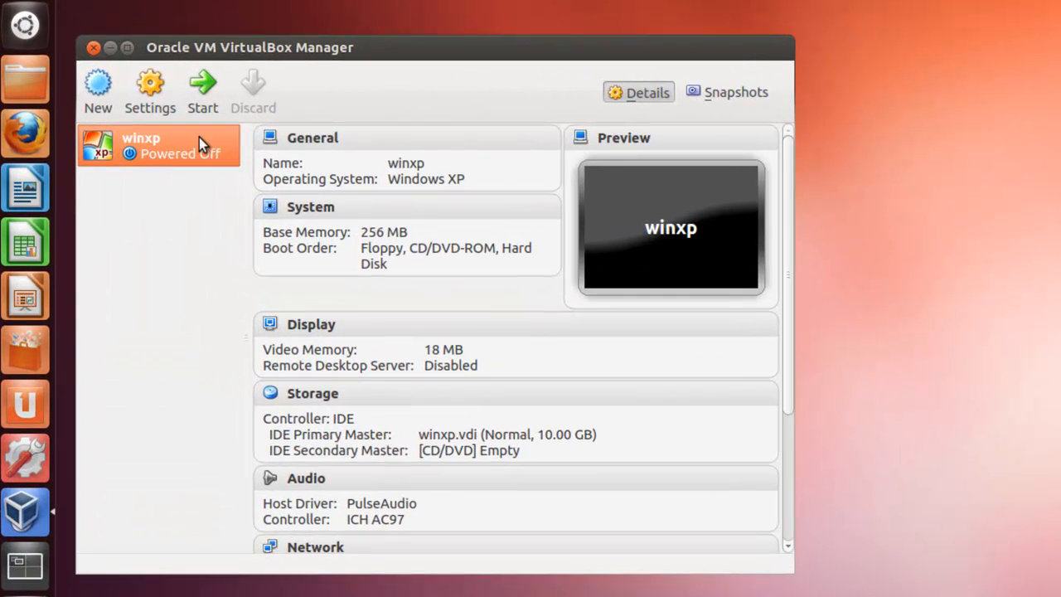
left_click(149, 91)
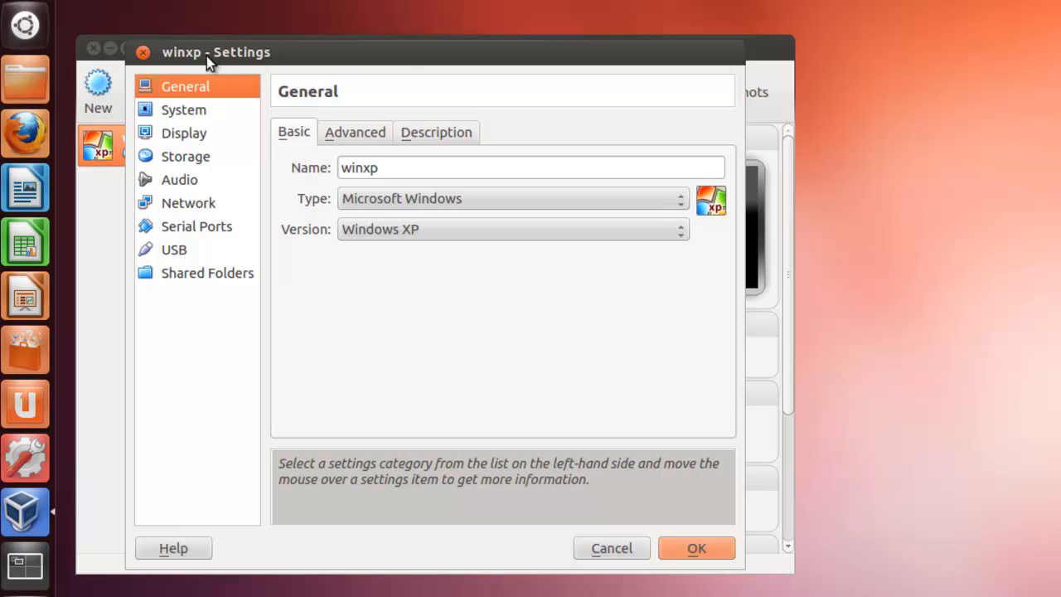
mouse_move(143, 51)
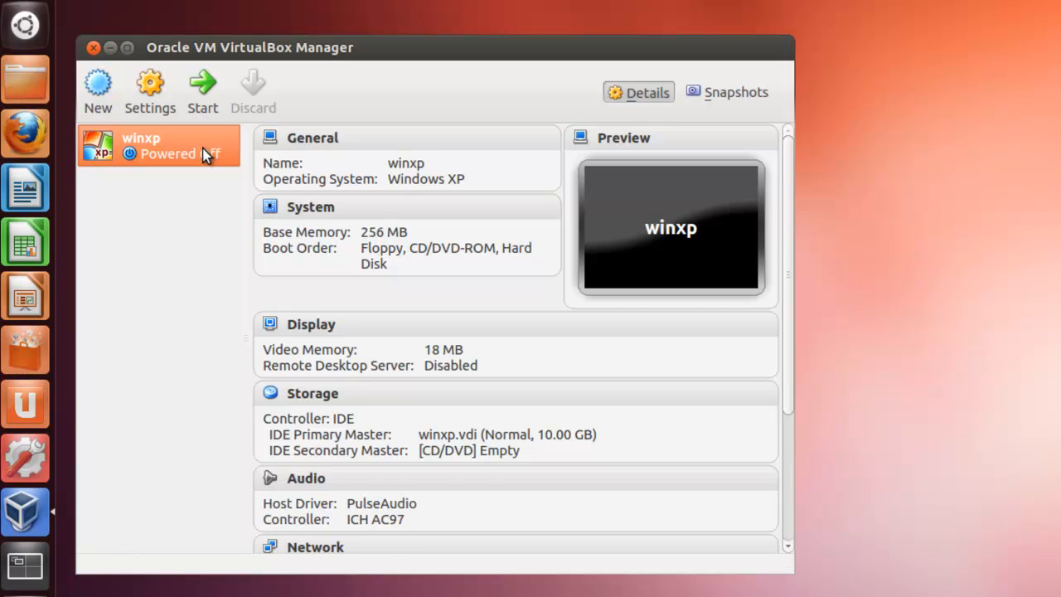
mouse_move(455, 110)
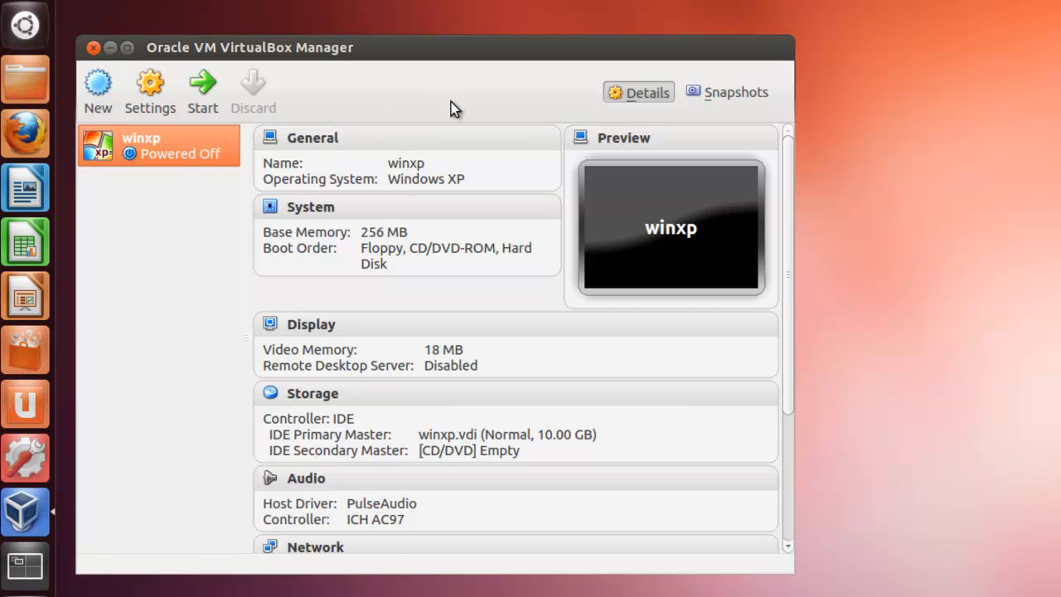
mouse_move(458, 106)
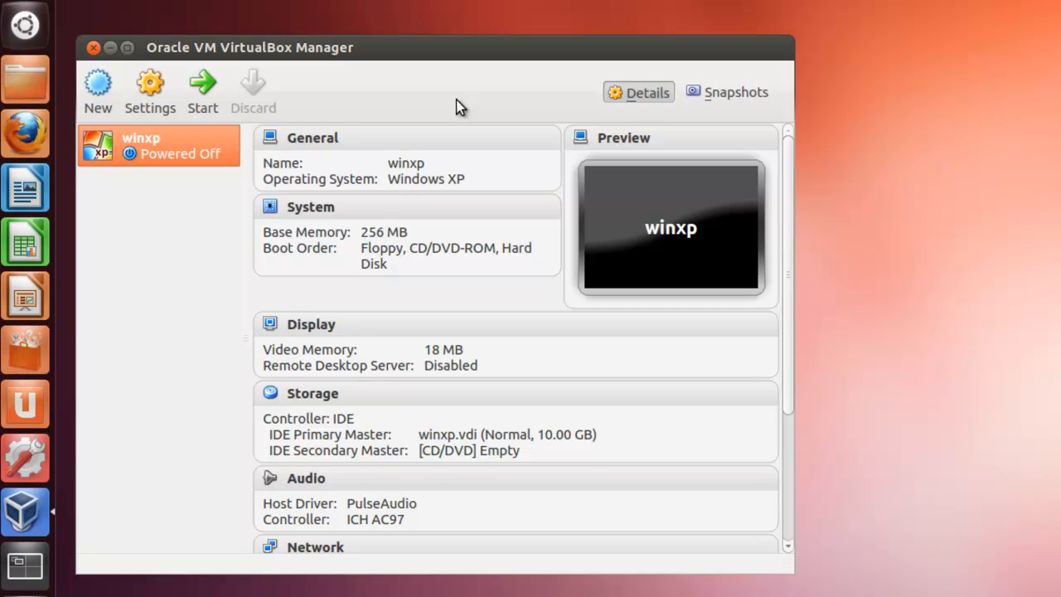
mouse_move(158, 150)
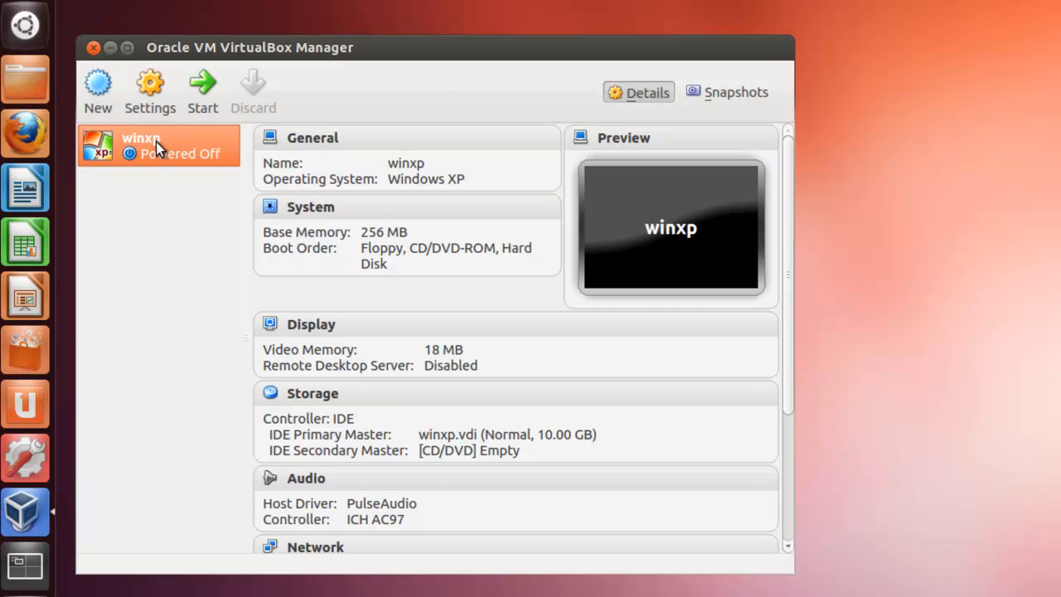
mouse_move(166, 150)
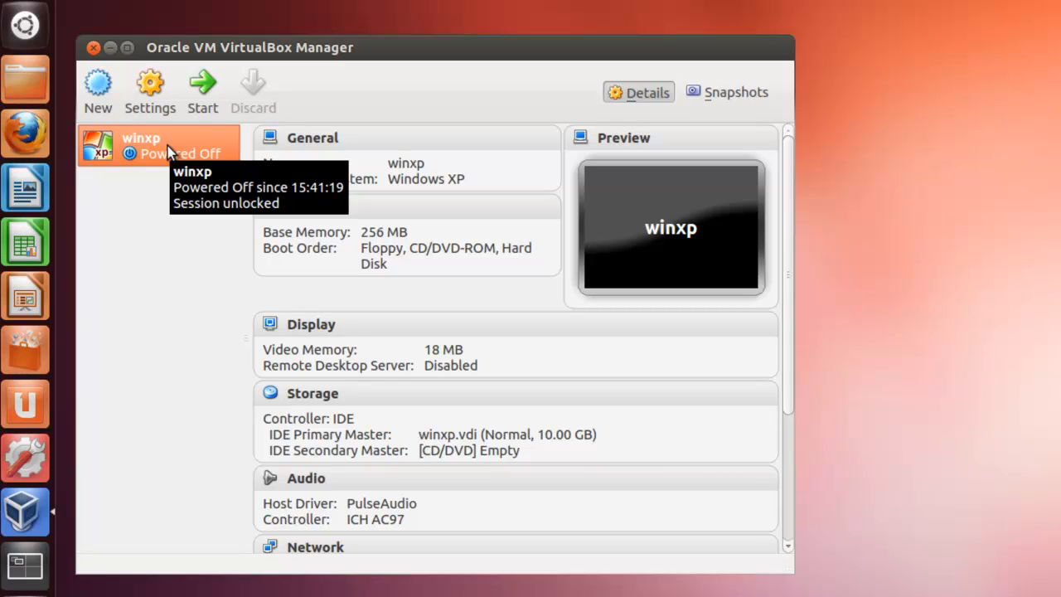
mouse_move(302, 113)
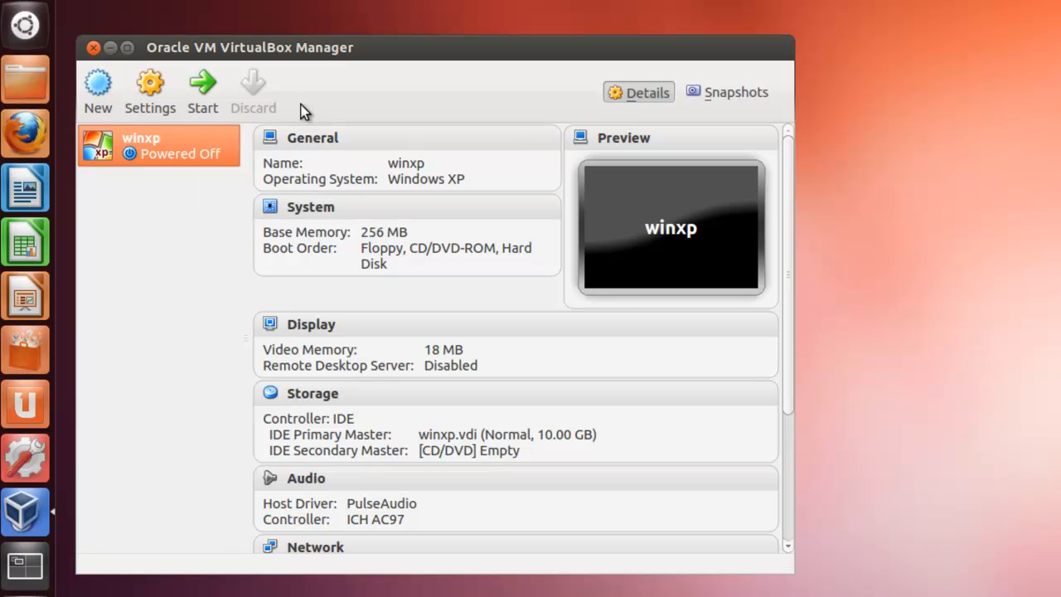
mouse_move(202, 150)
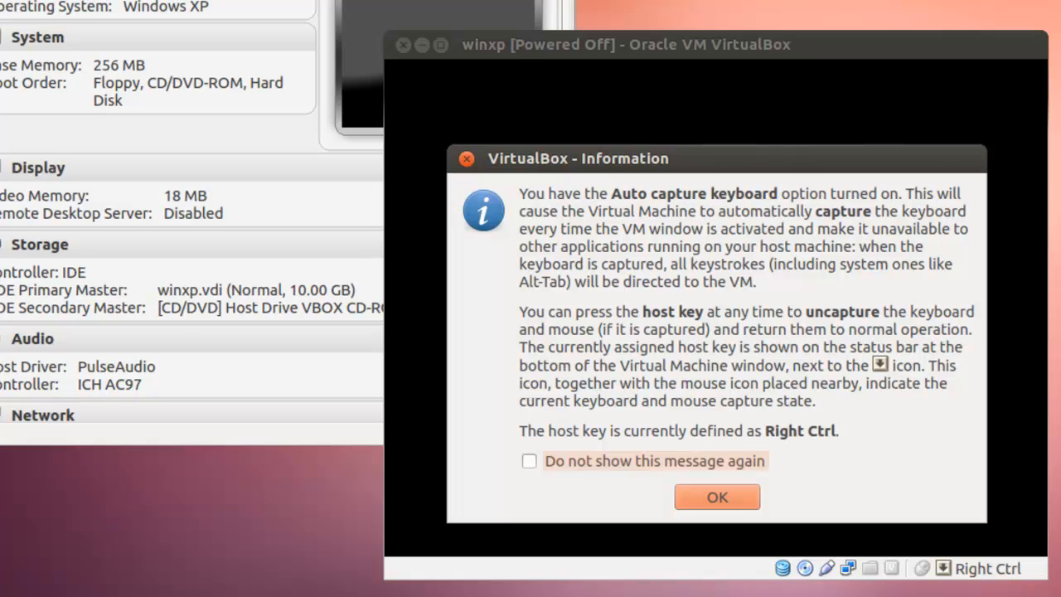
mouse_move(710, 457)
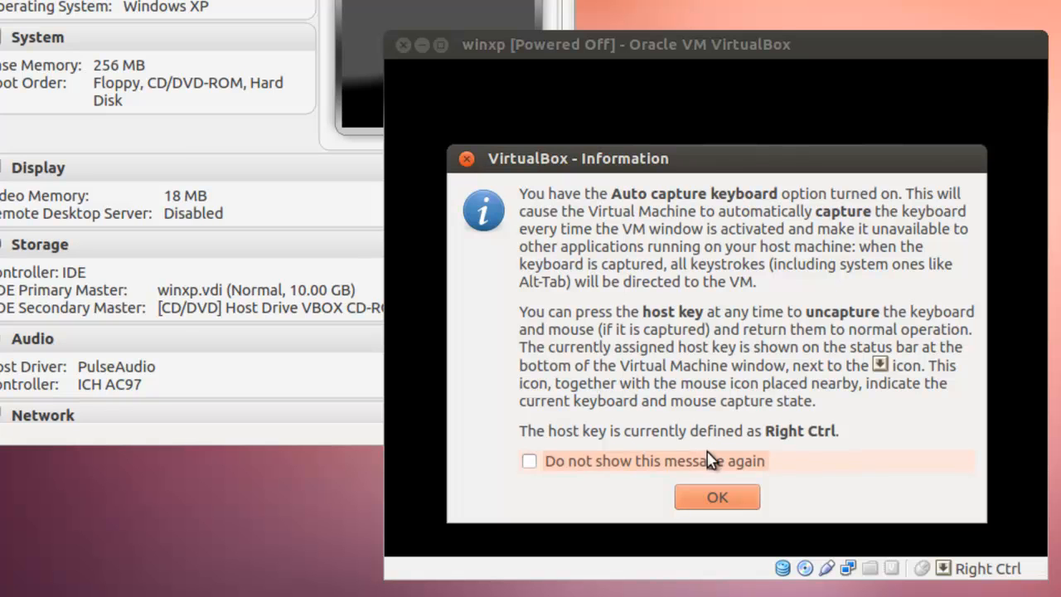
Acknowledge the keyboard auto-capture and mouse integration notices with OK
left_click(716, 498)
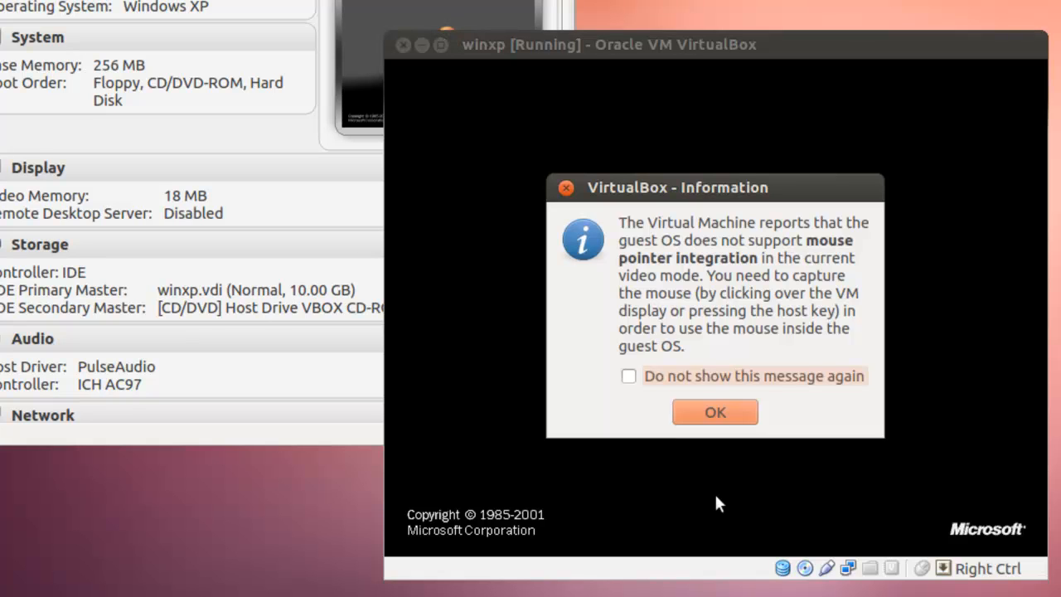
left_click(715, 411)
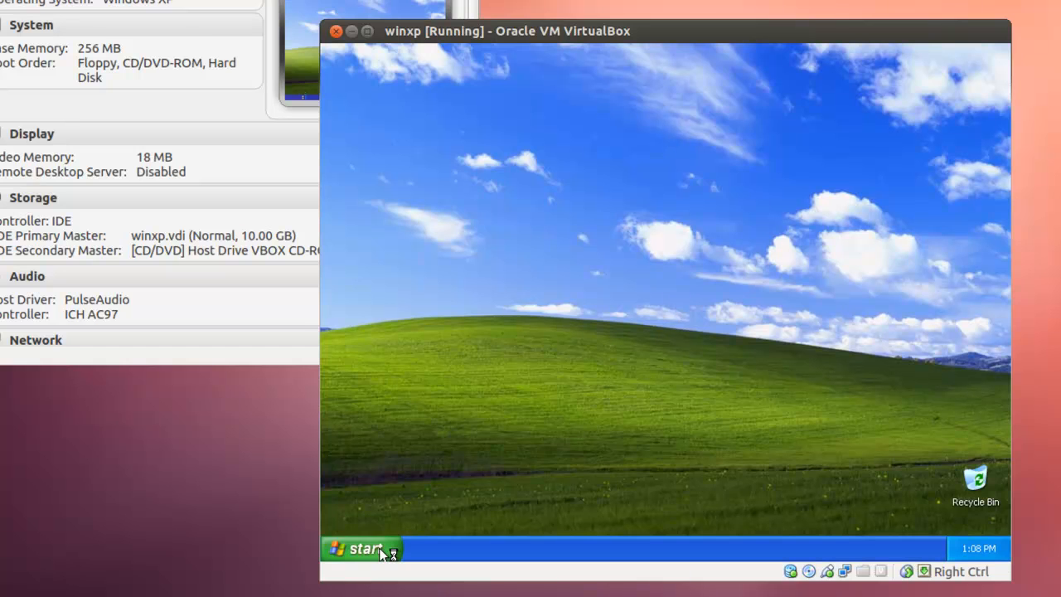
Launch Control Panel from the Windows XP Start menu
left_click(361, 547)
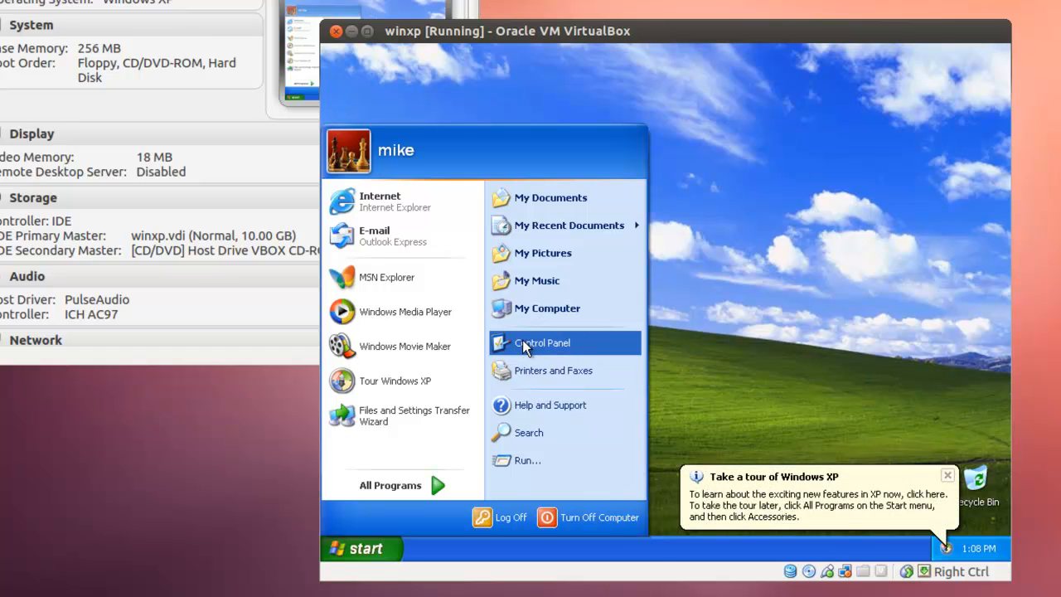
left_click(541, 341)
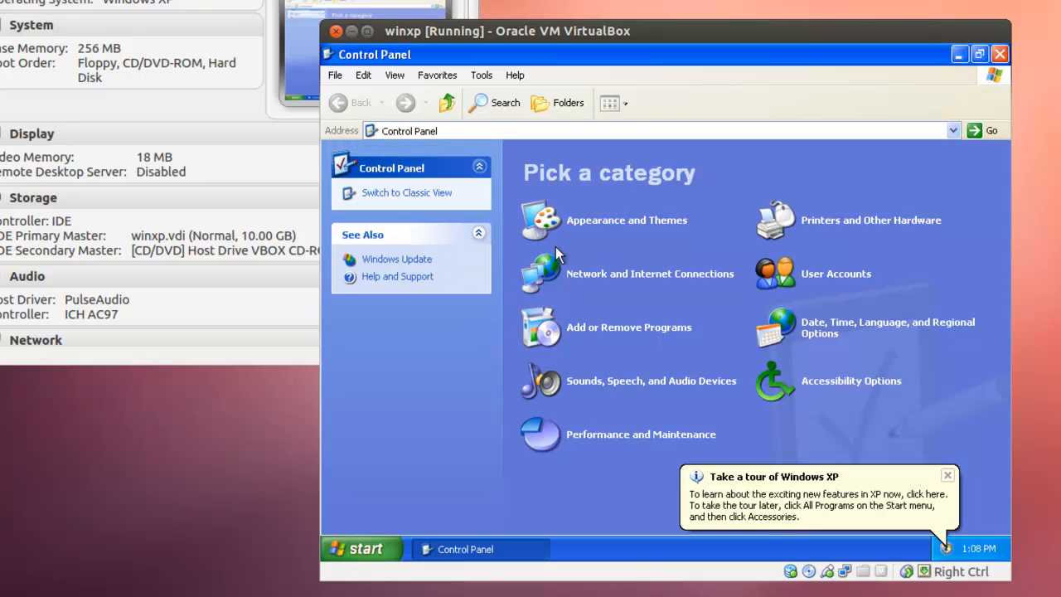
mouse_move(587, 318)
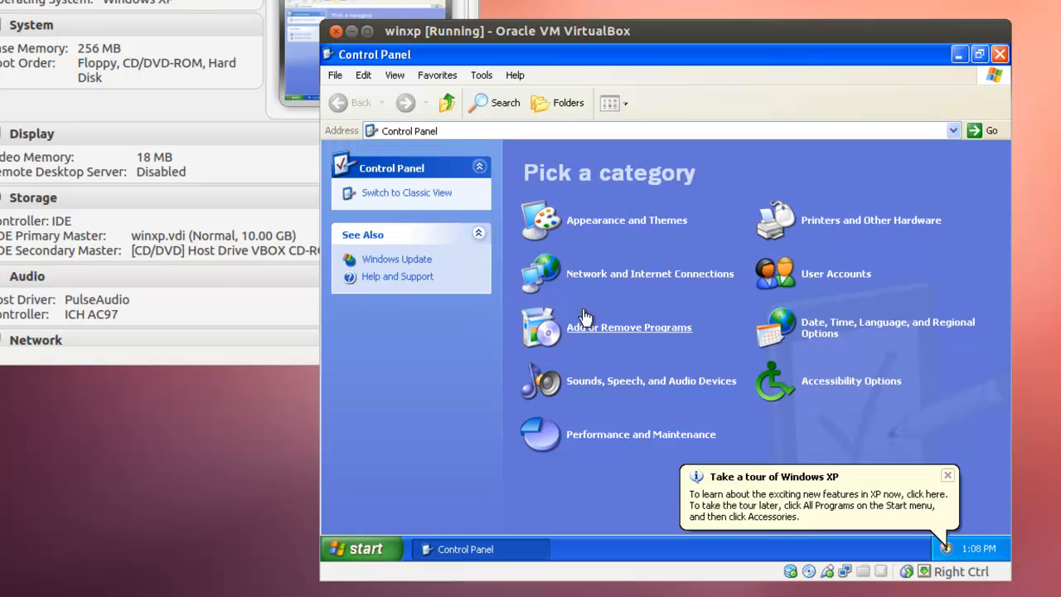
mouse_move(474, 335)
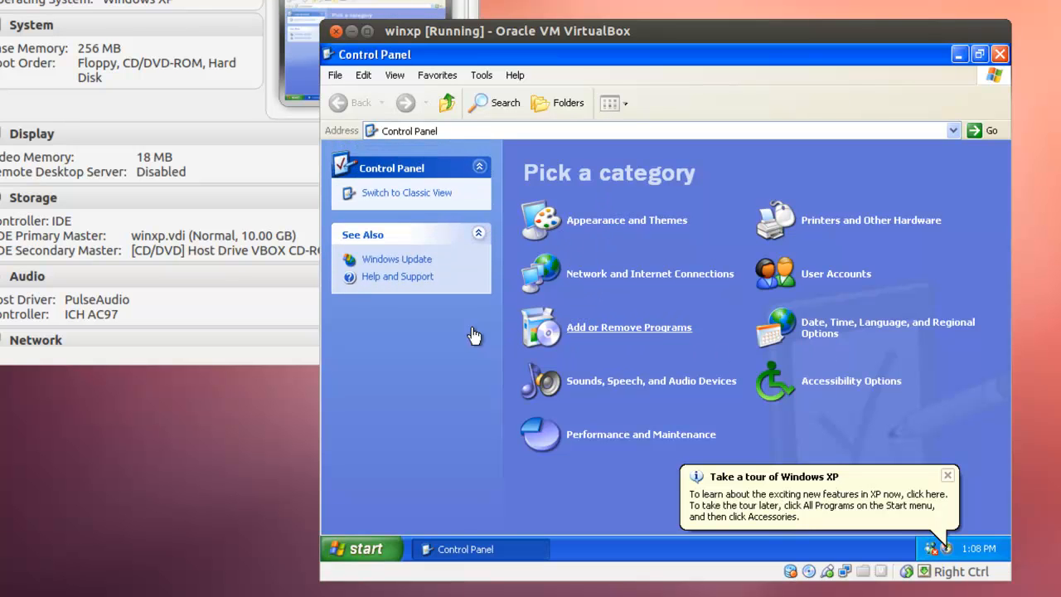
mouse_move(594, 306)
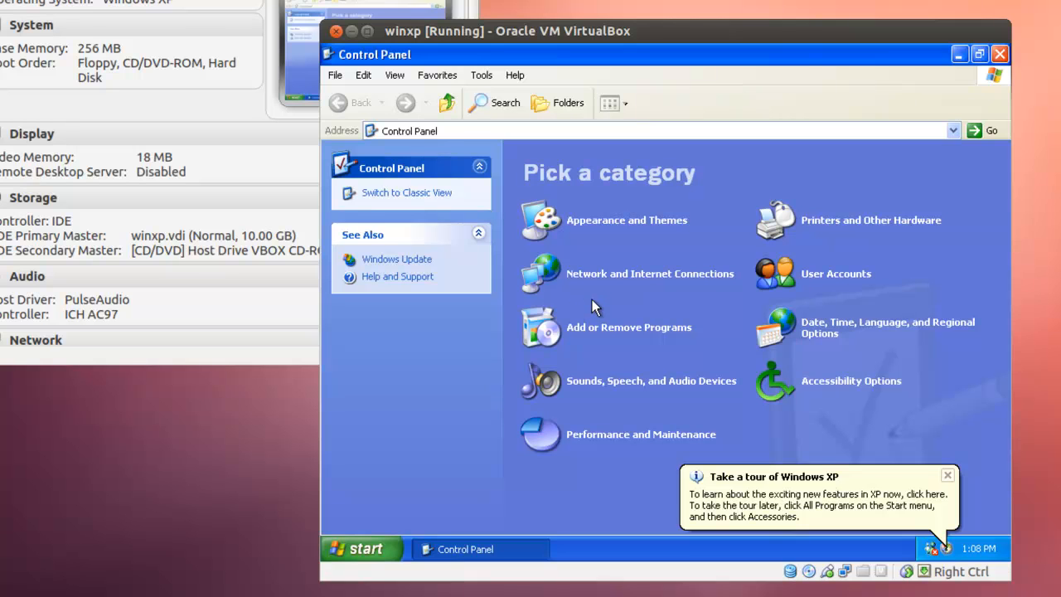